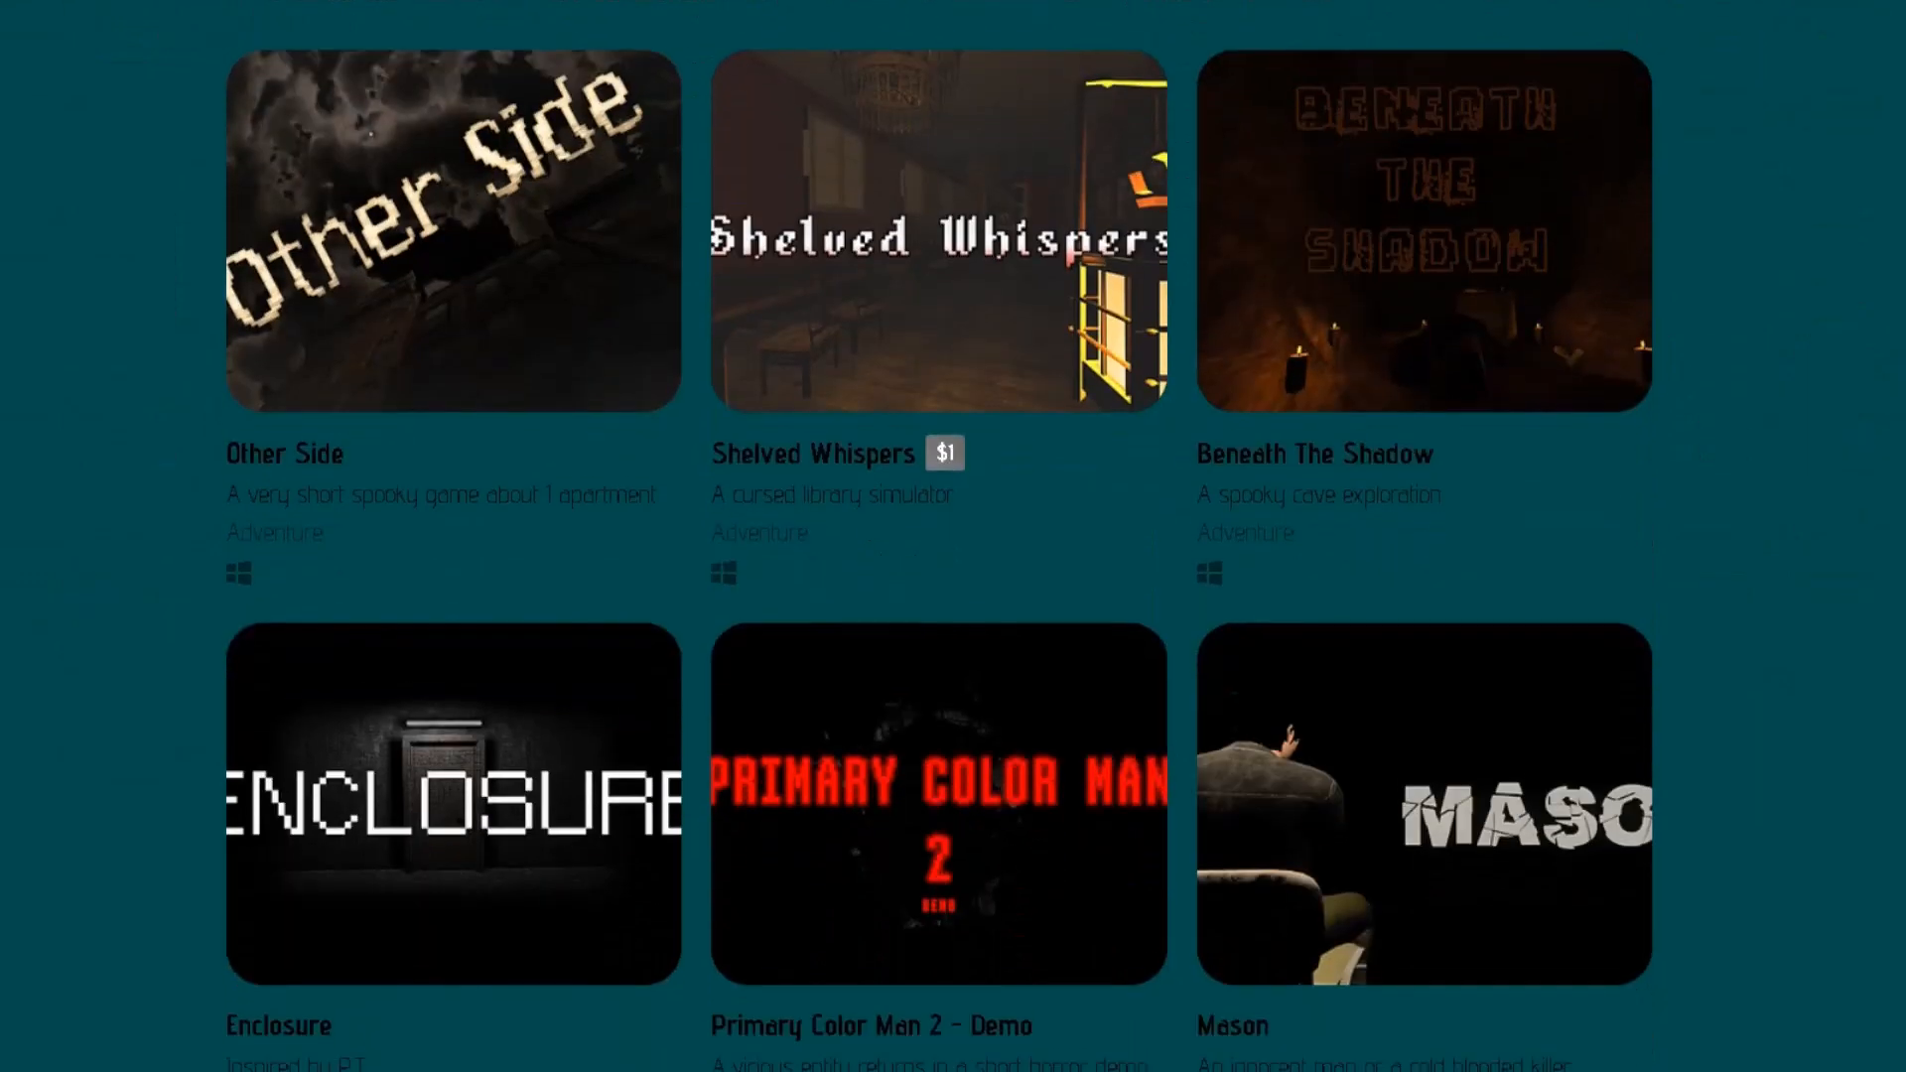
Scroll to the Enclosure tile, open its page and expand 'More information' release details.
scroll("down", 3)
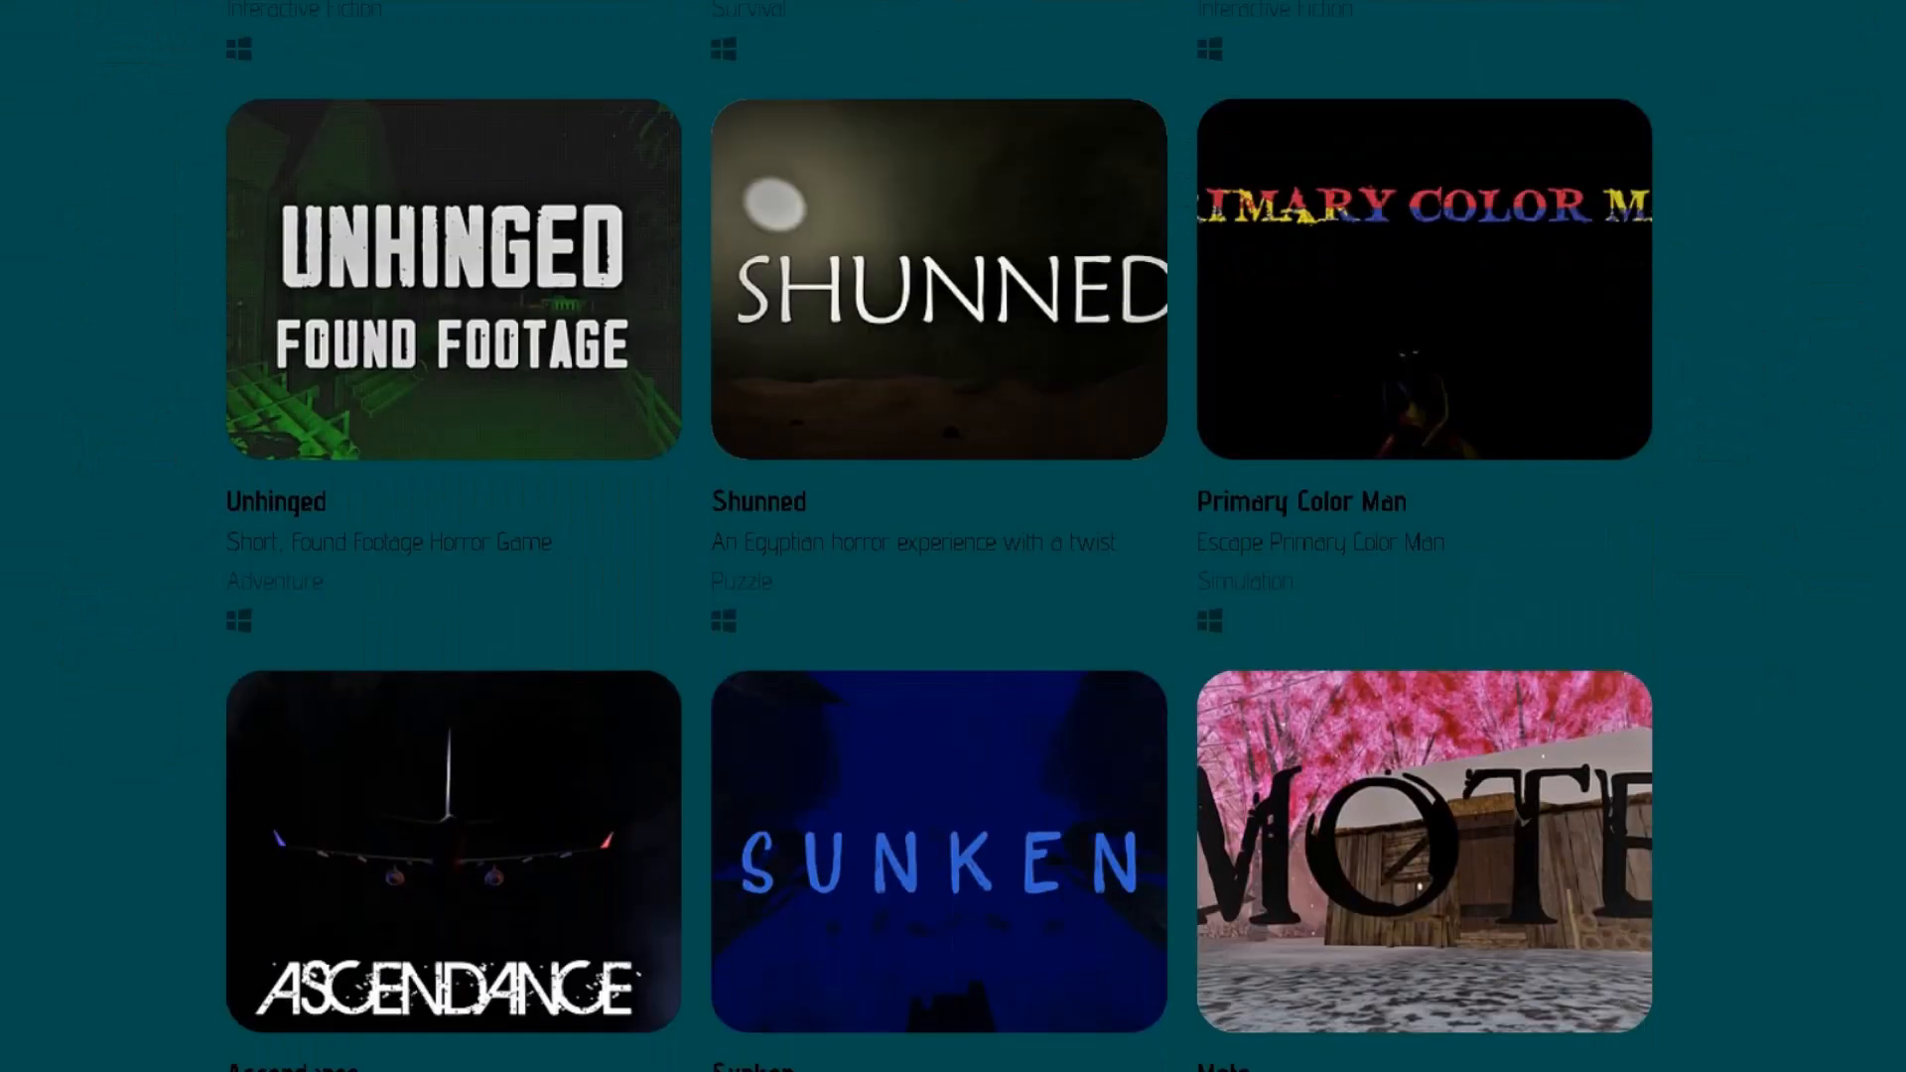
scroll("down", 3)
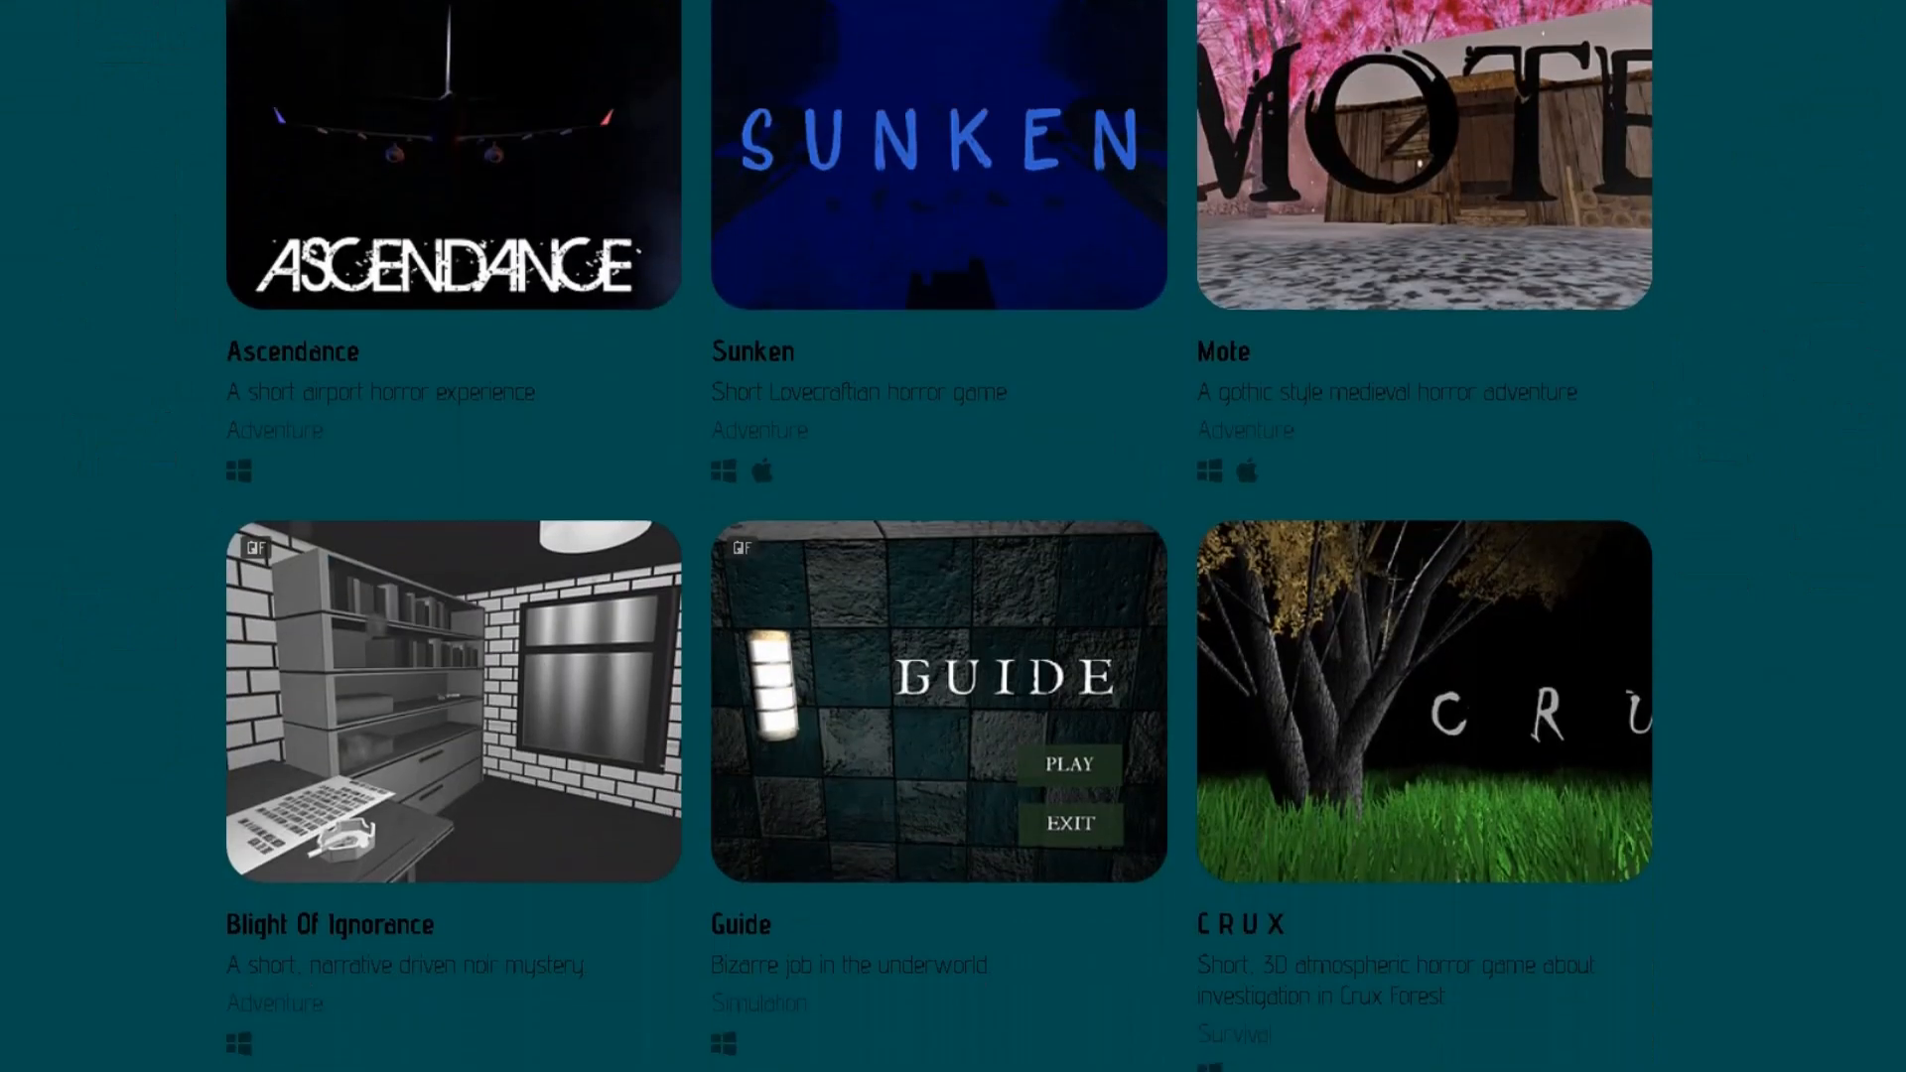
scroll("down", 3)
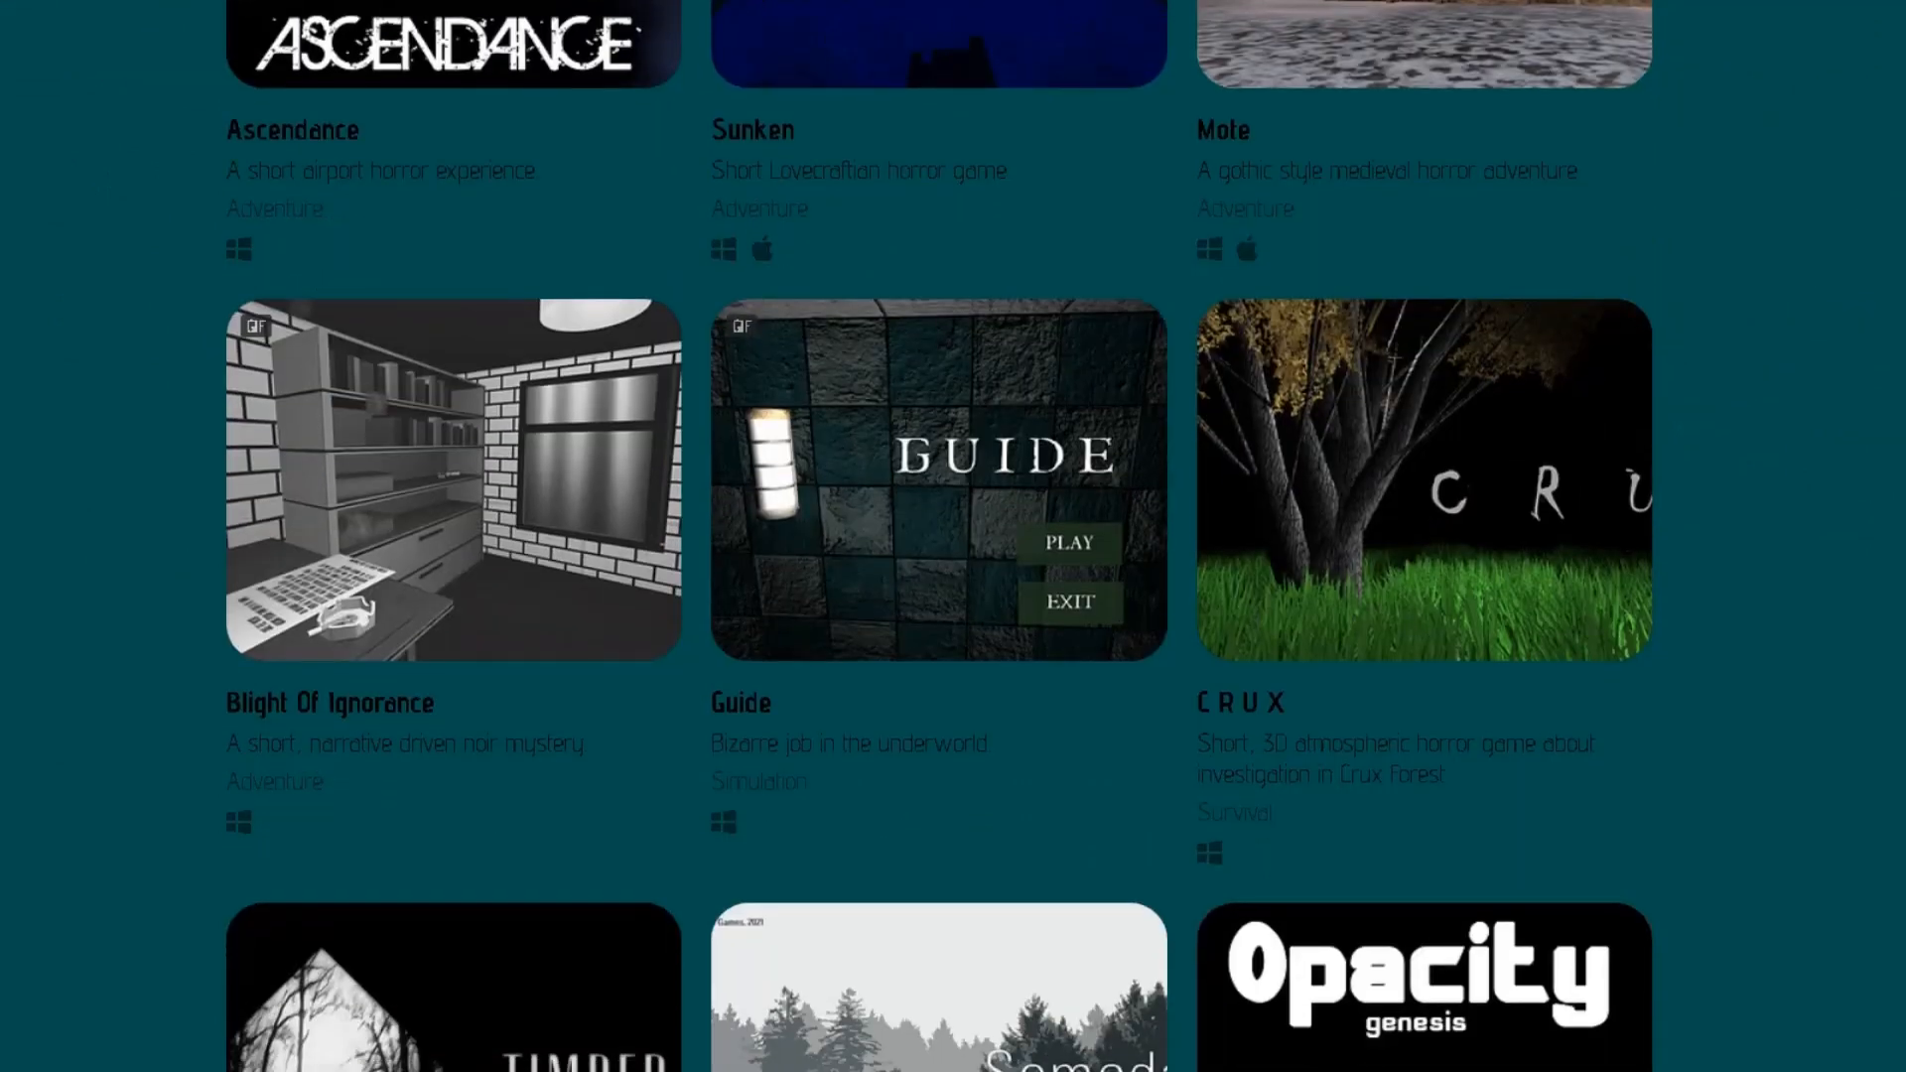
scroll("down", 3)
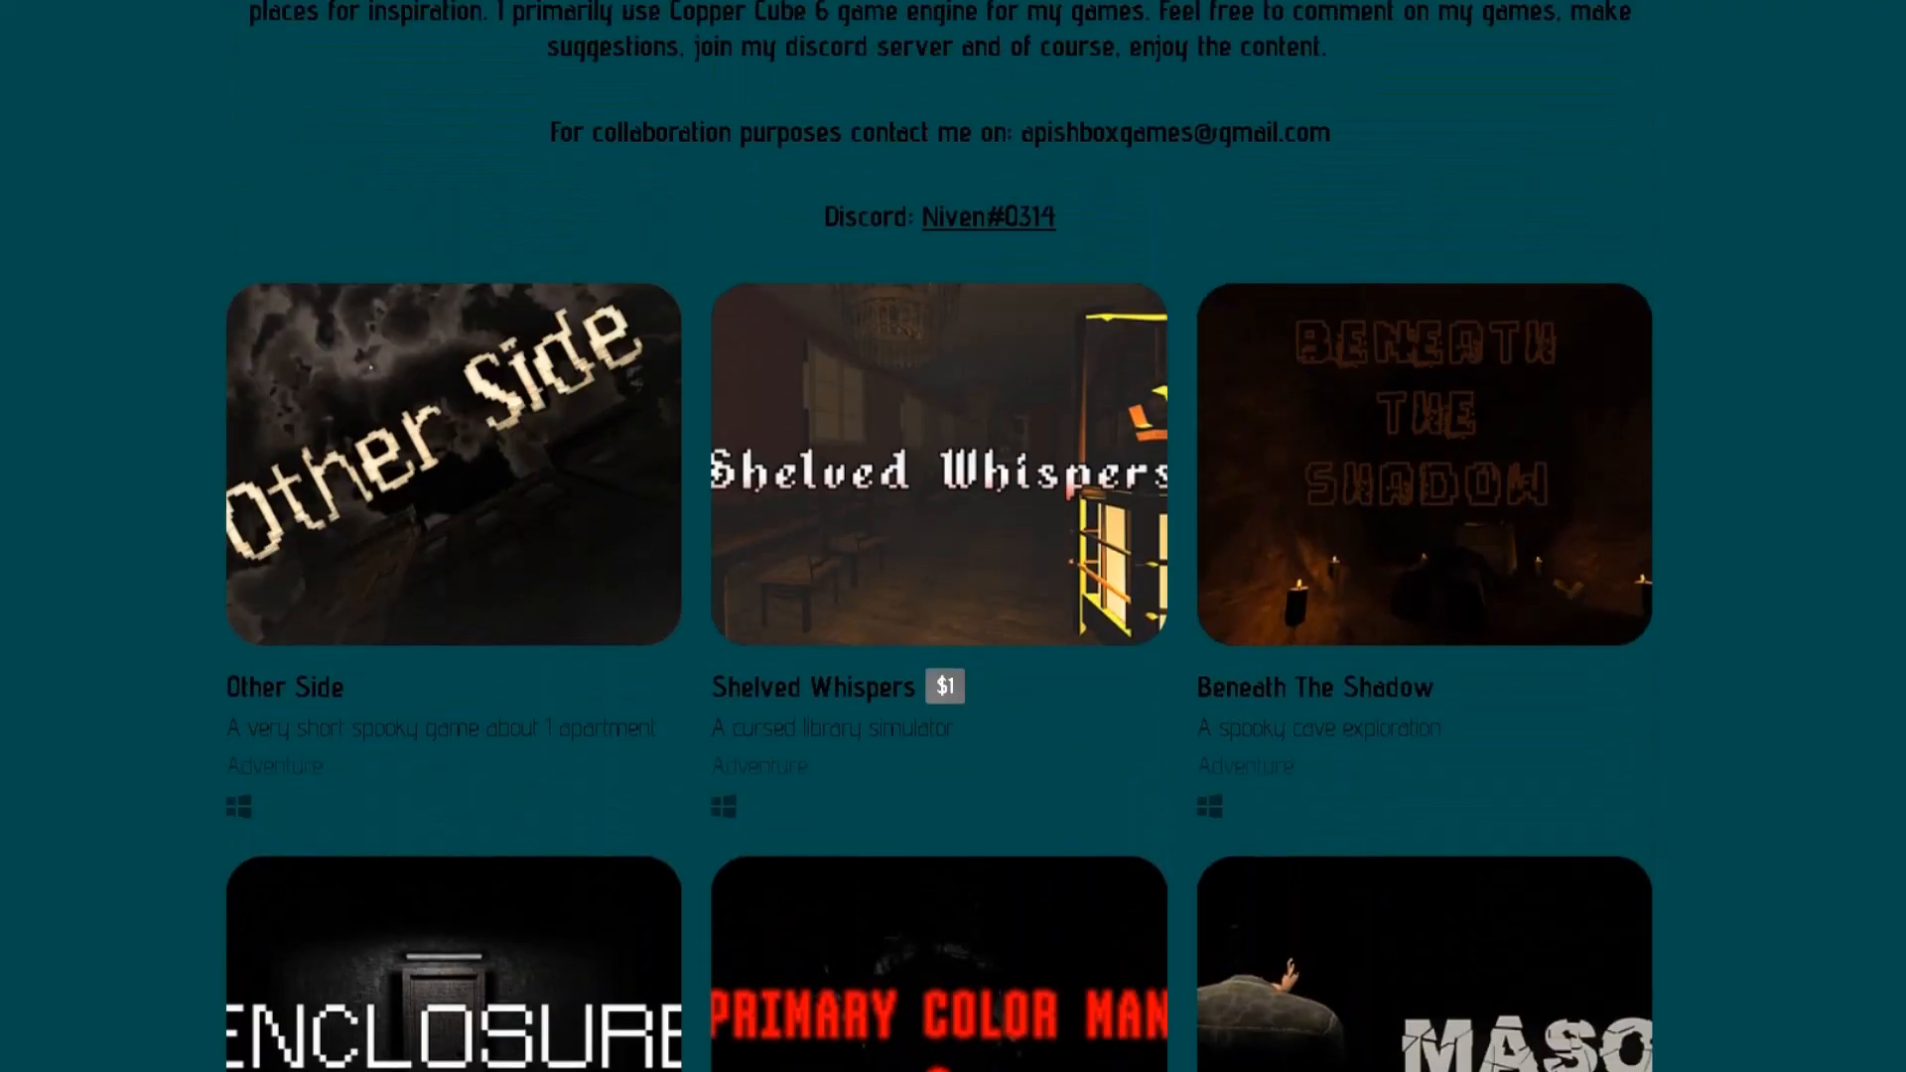
scroll("down", 3)
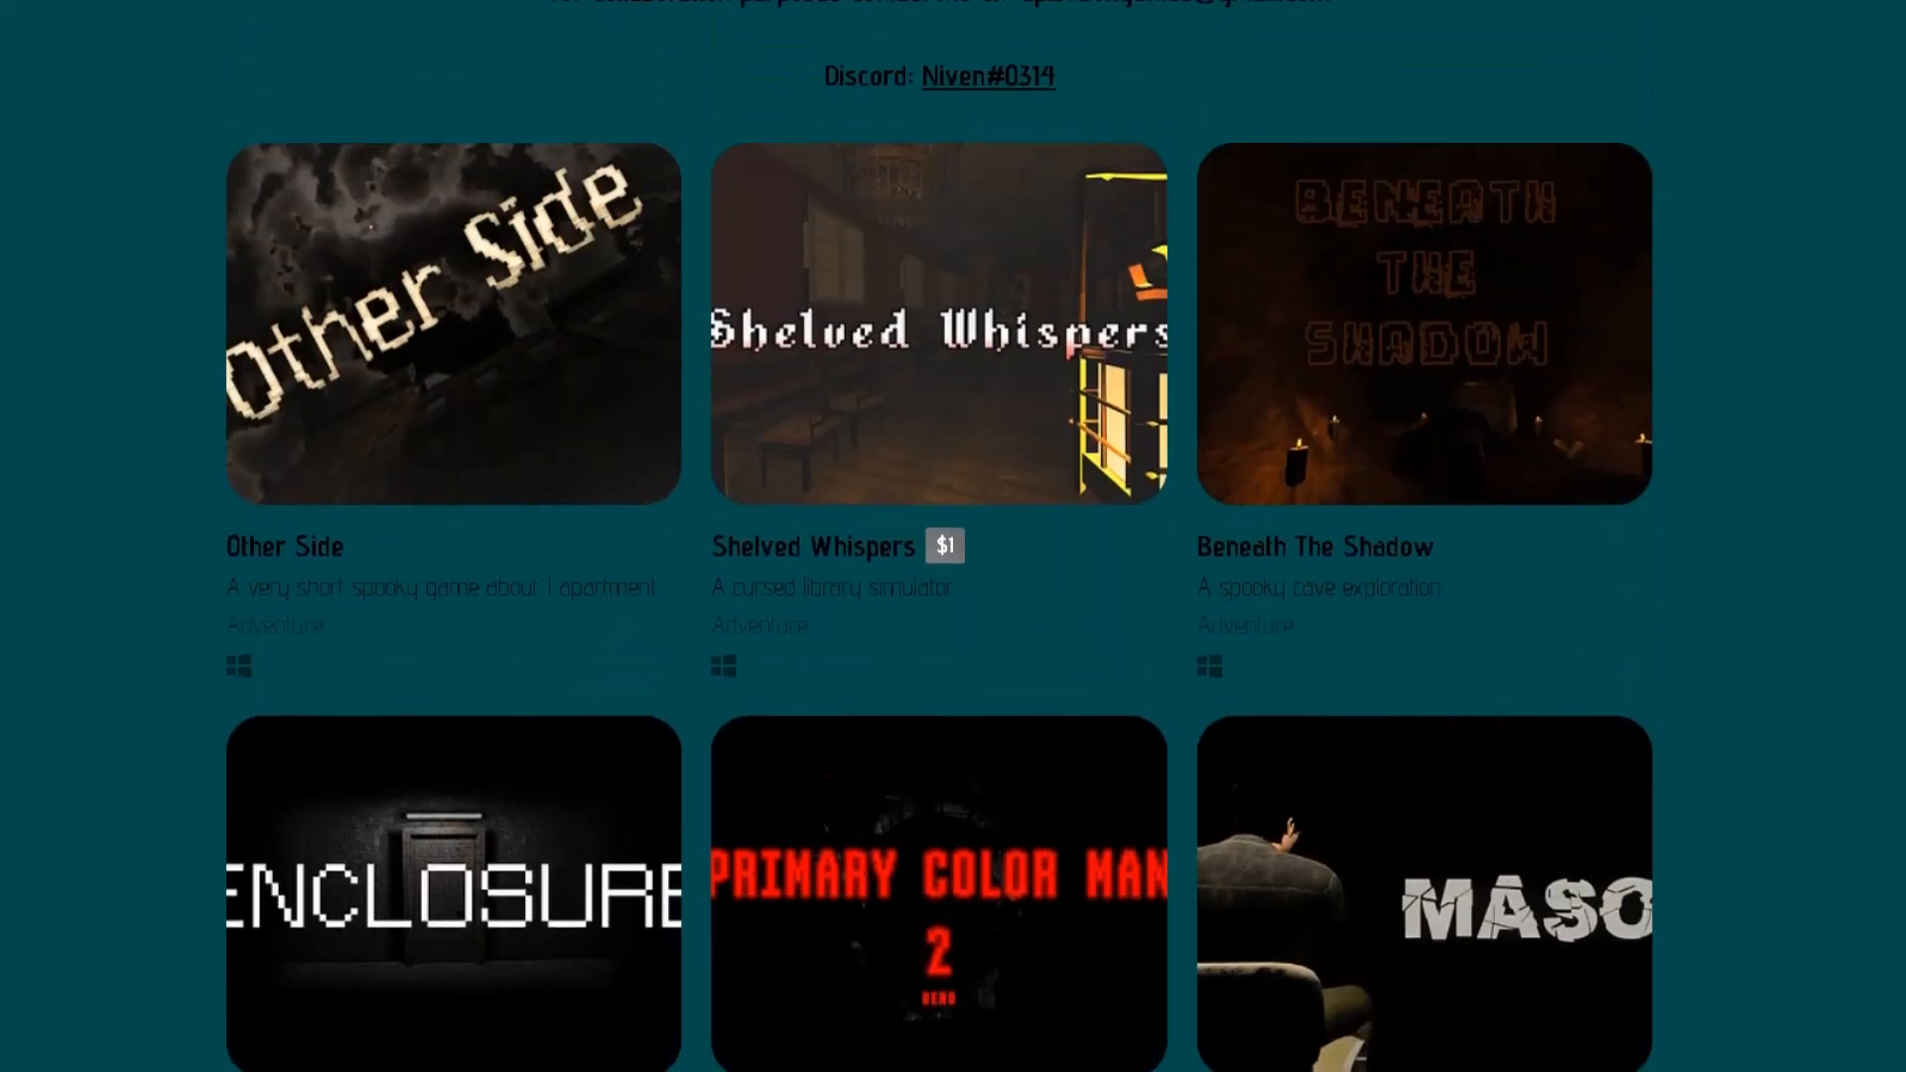
scroll("down", 3)
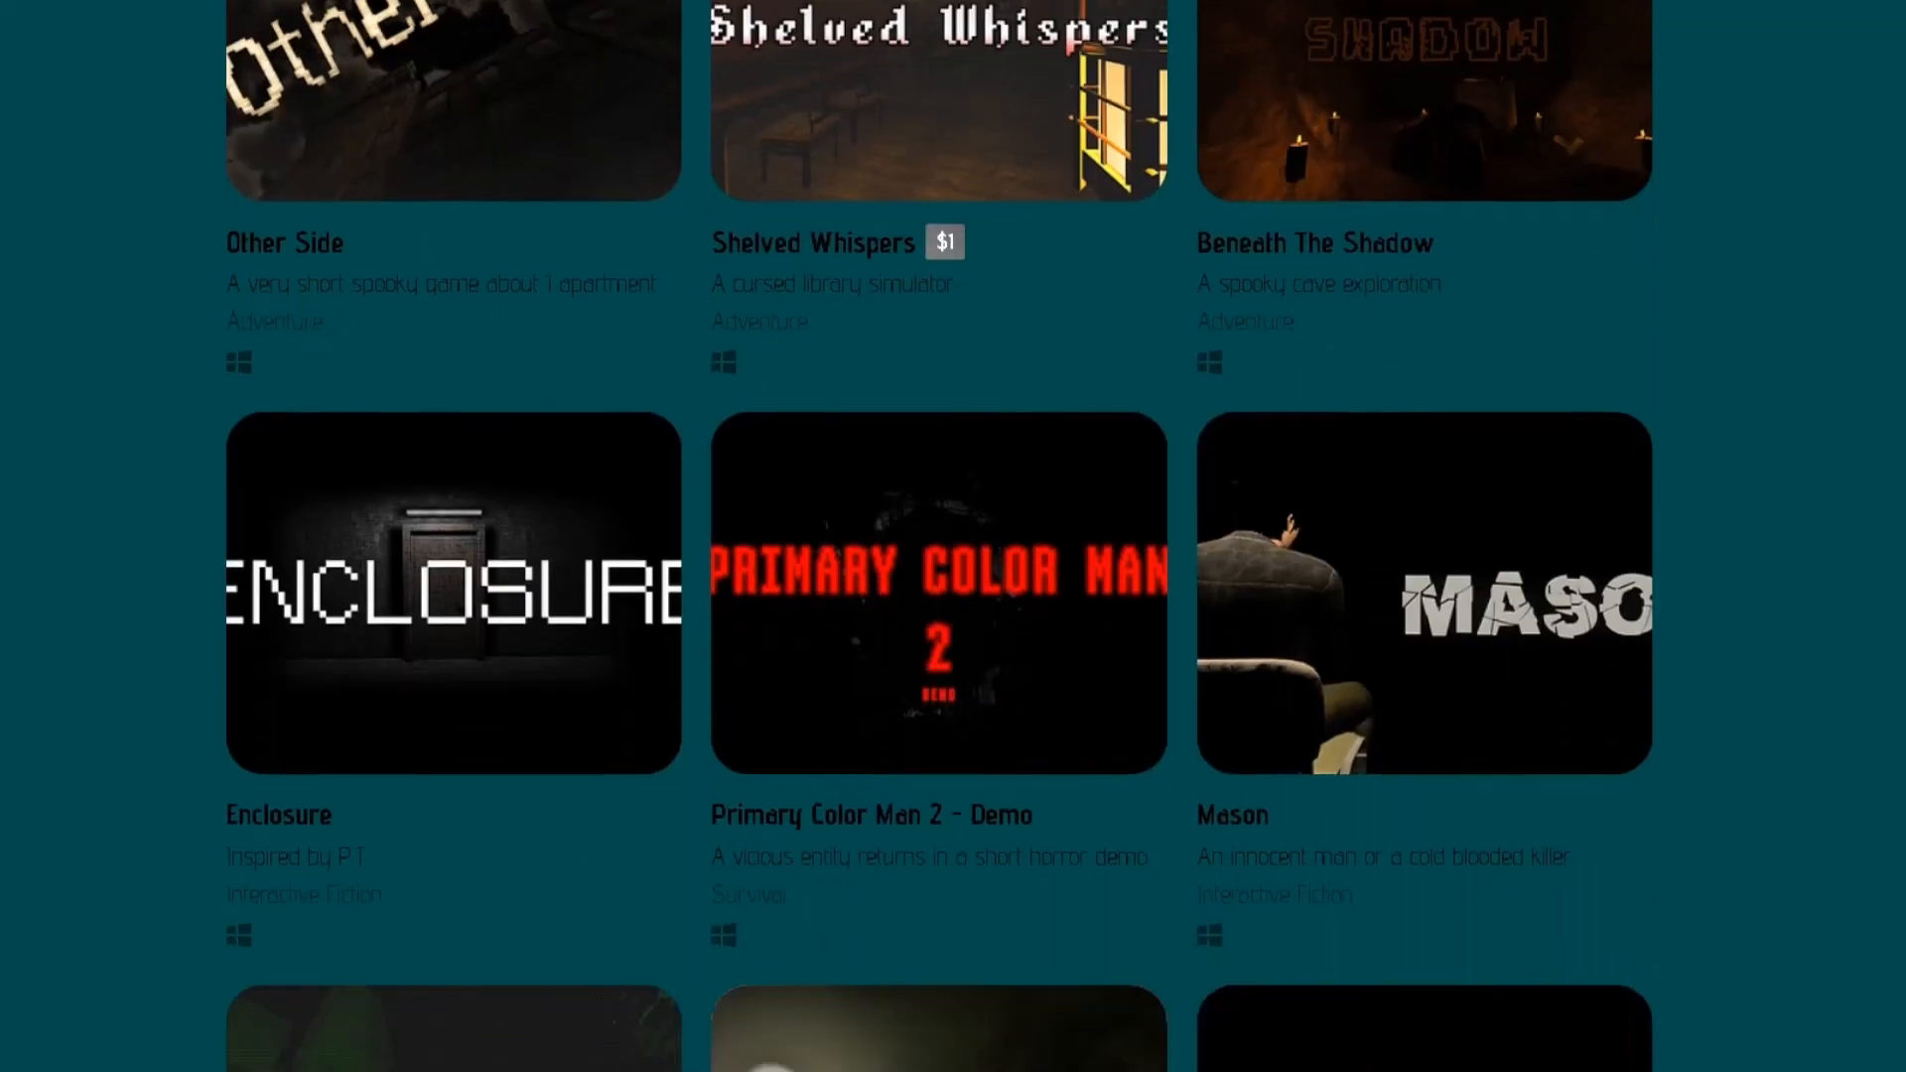
scroll("down", 3)
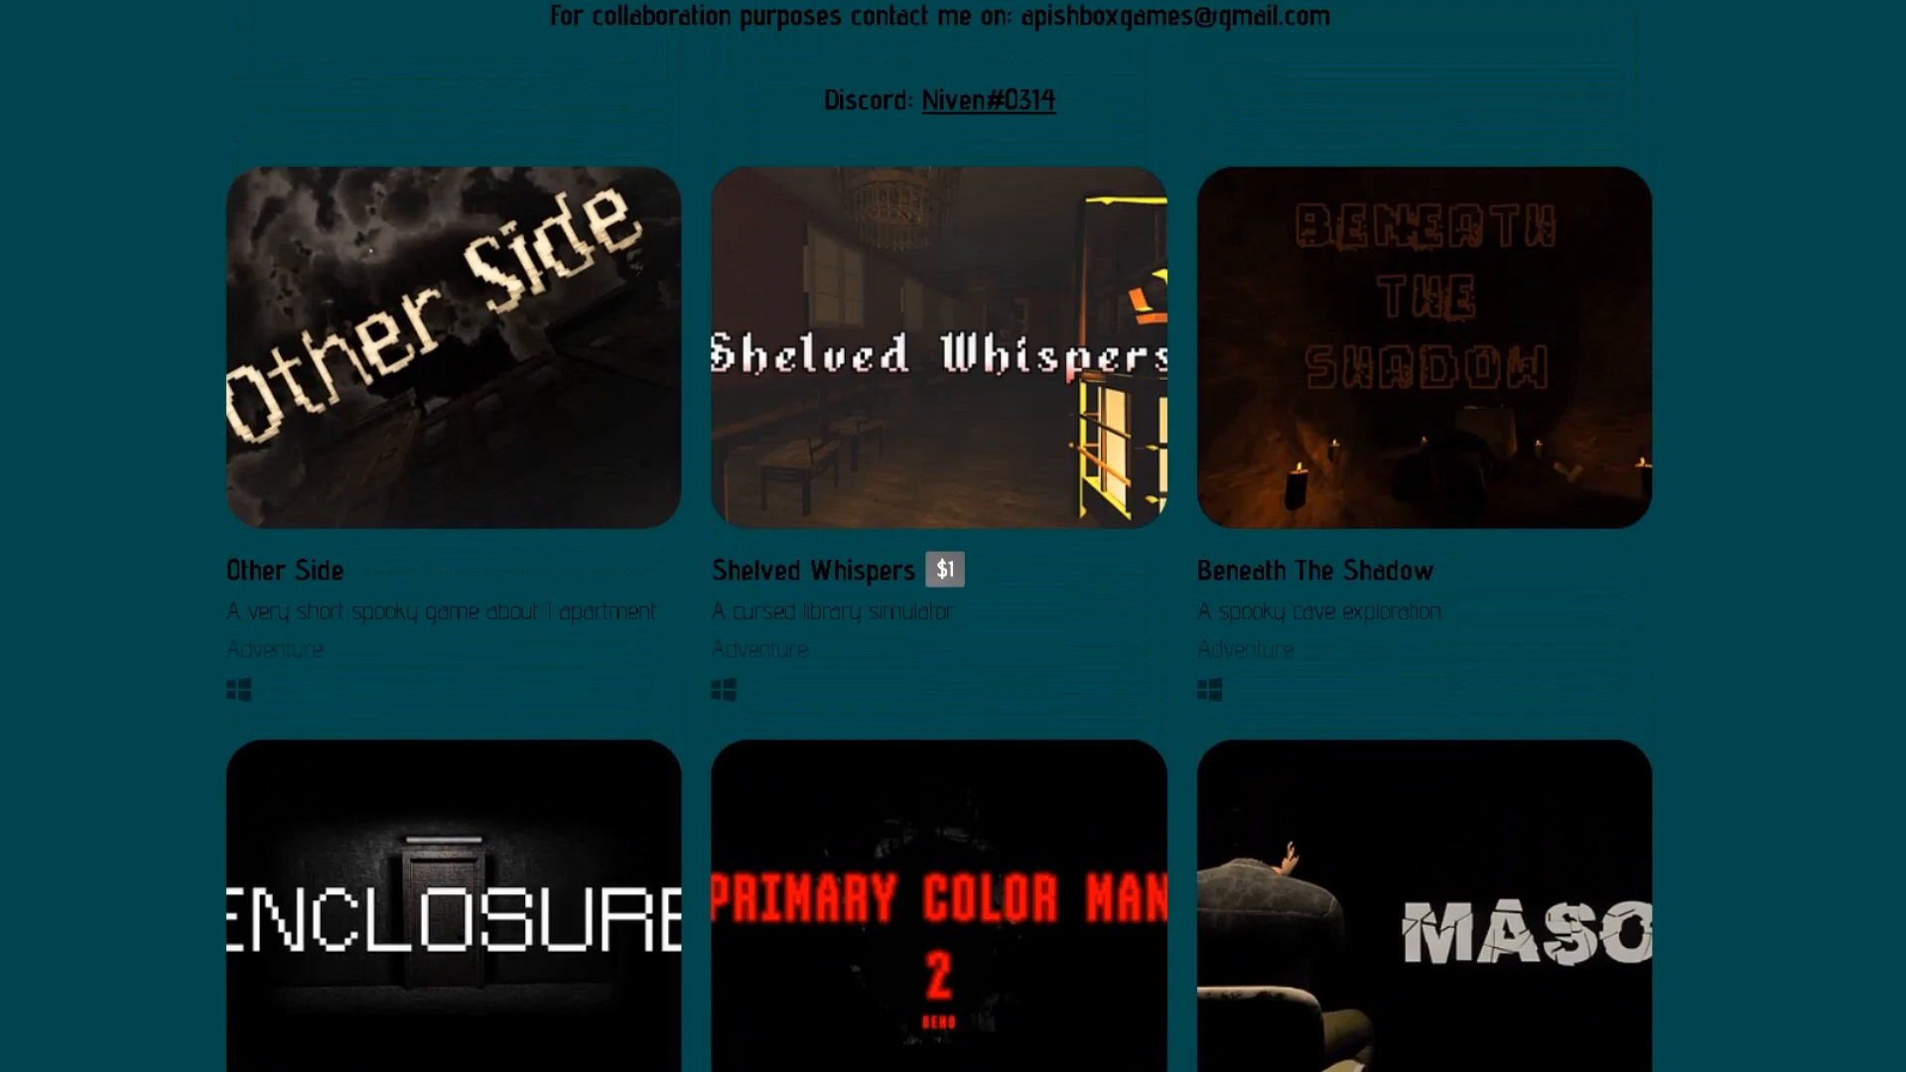
left_click(451, 899)
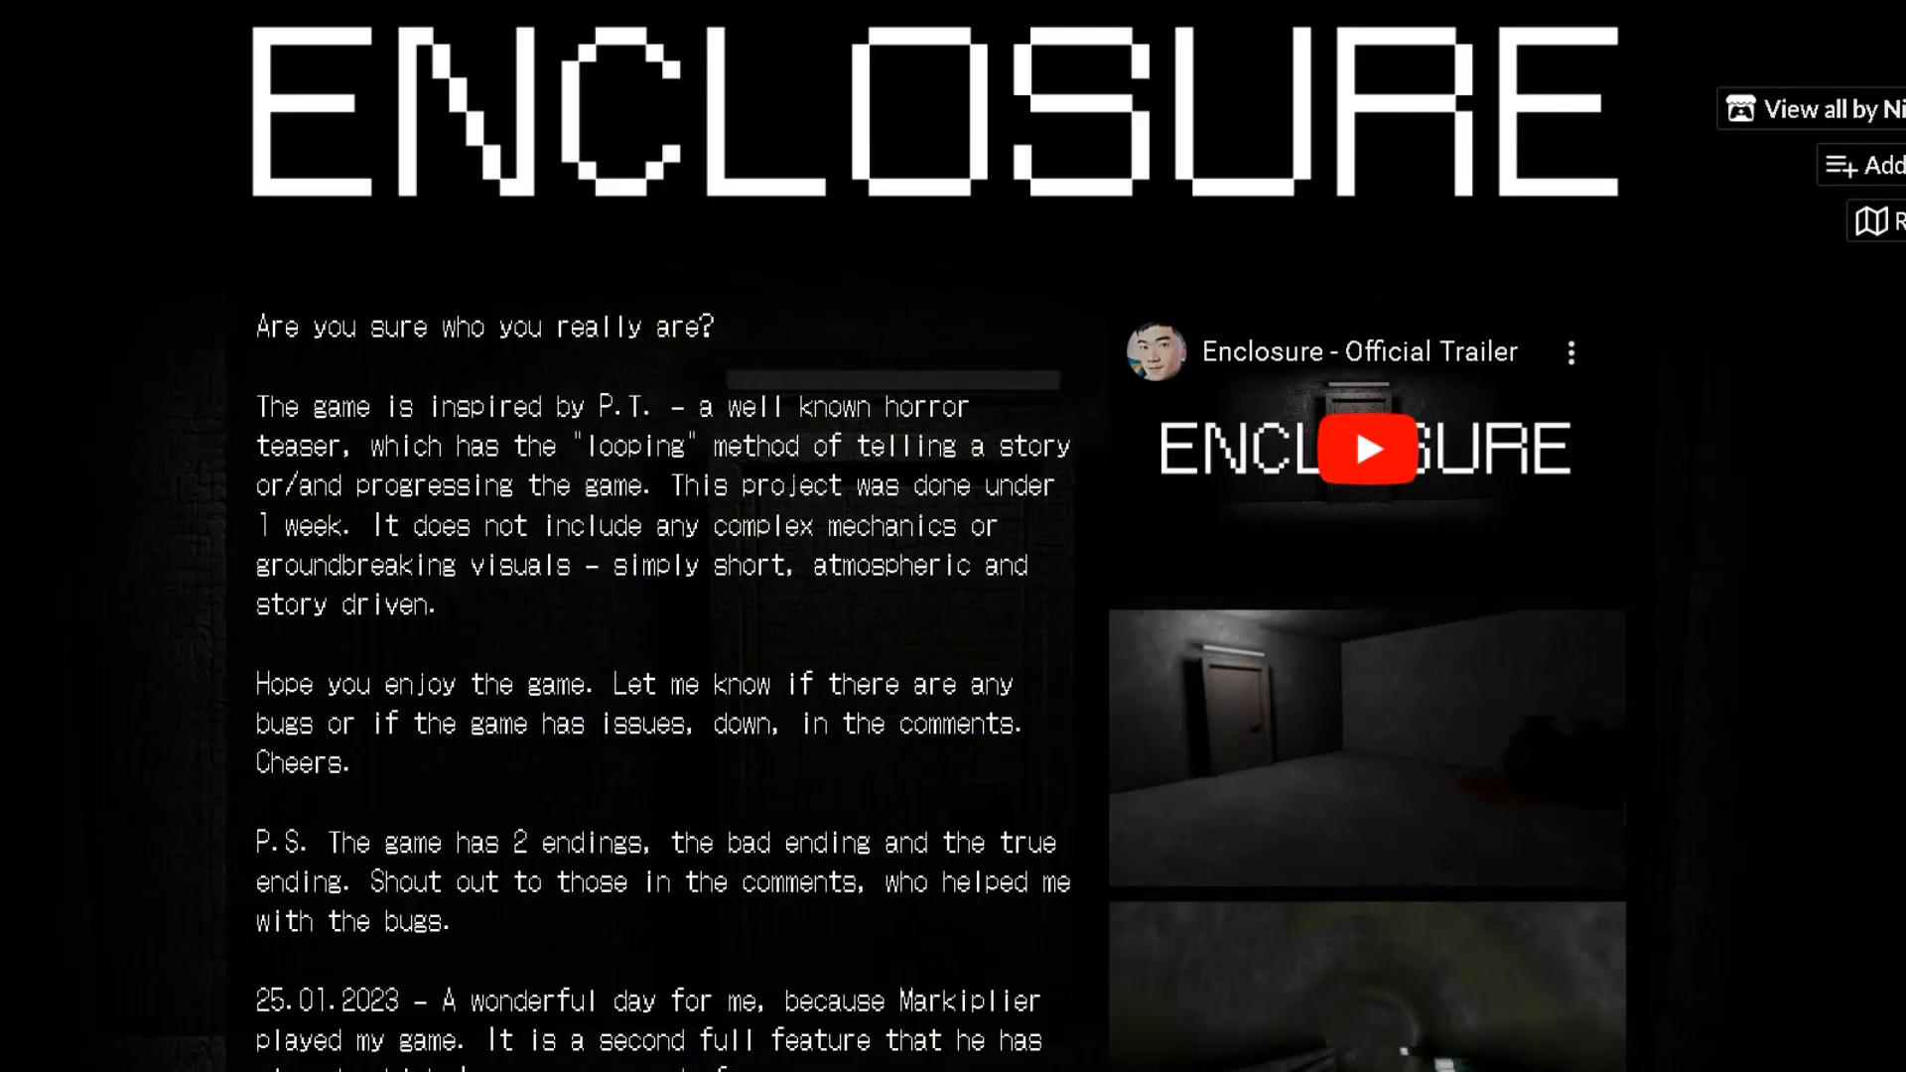
scroll("down", 3)
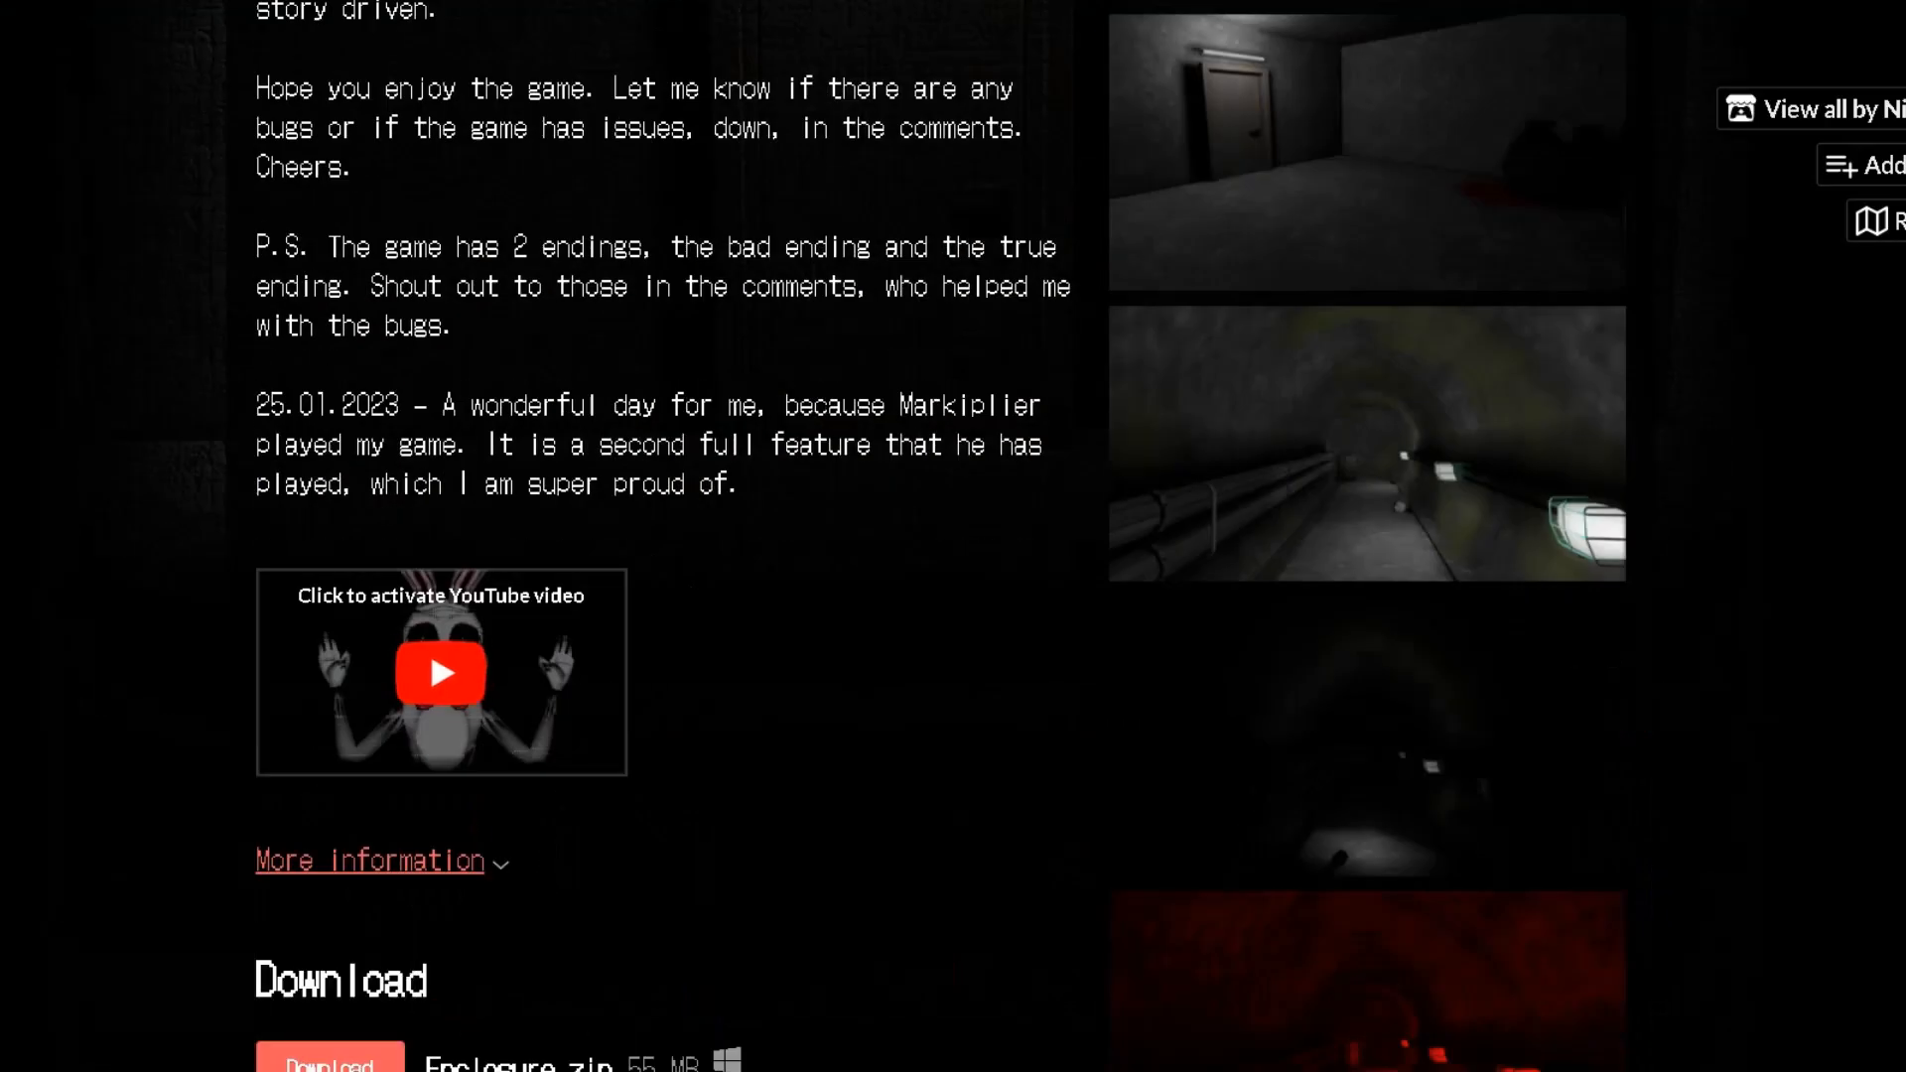
left_click(369, 860)
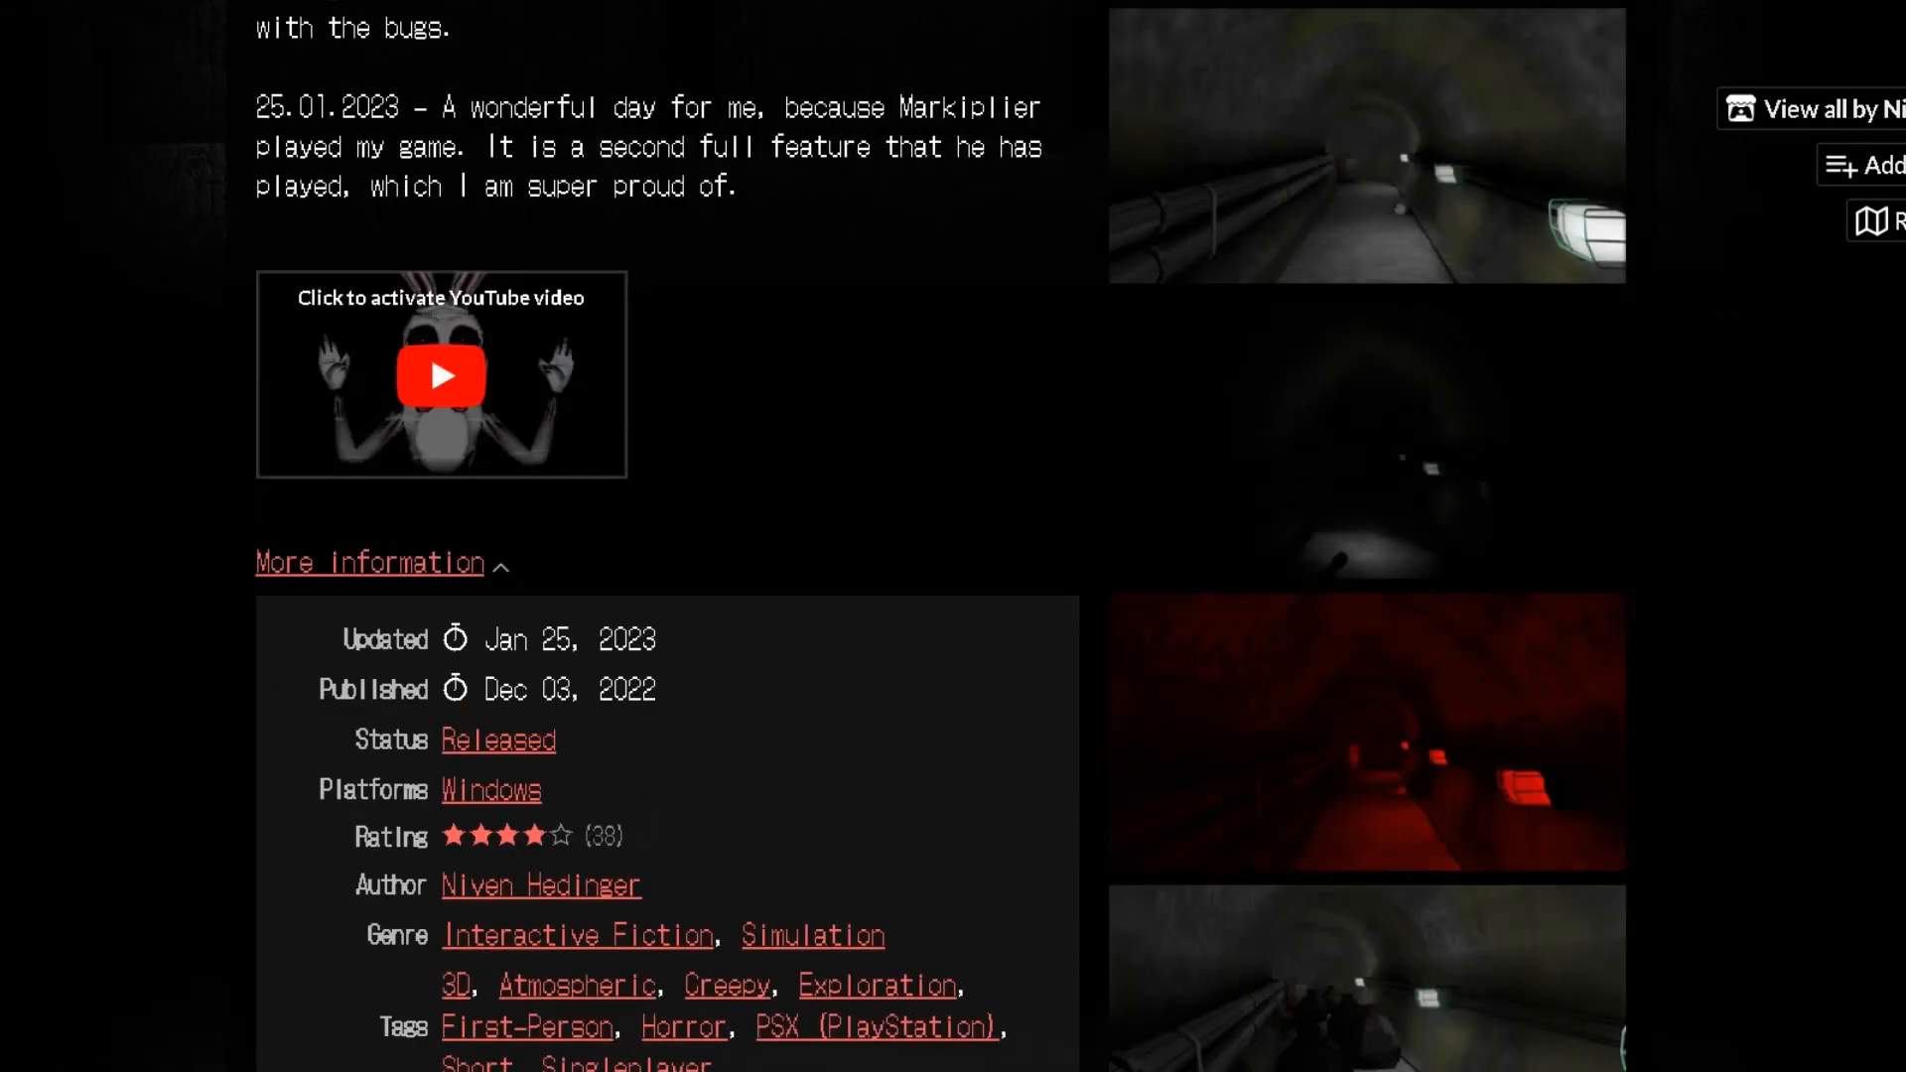
mouse_move(567, 689)
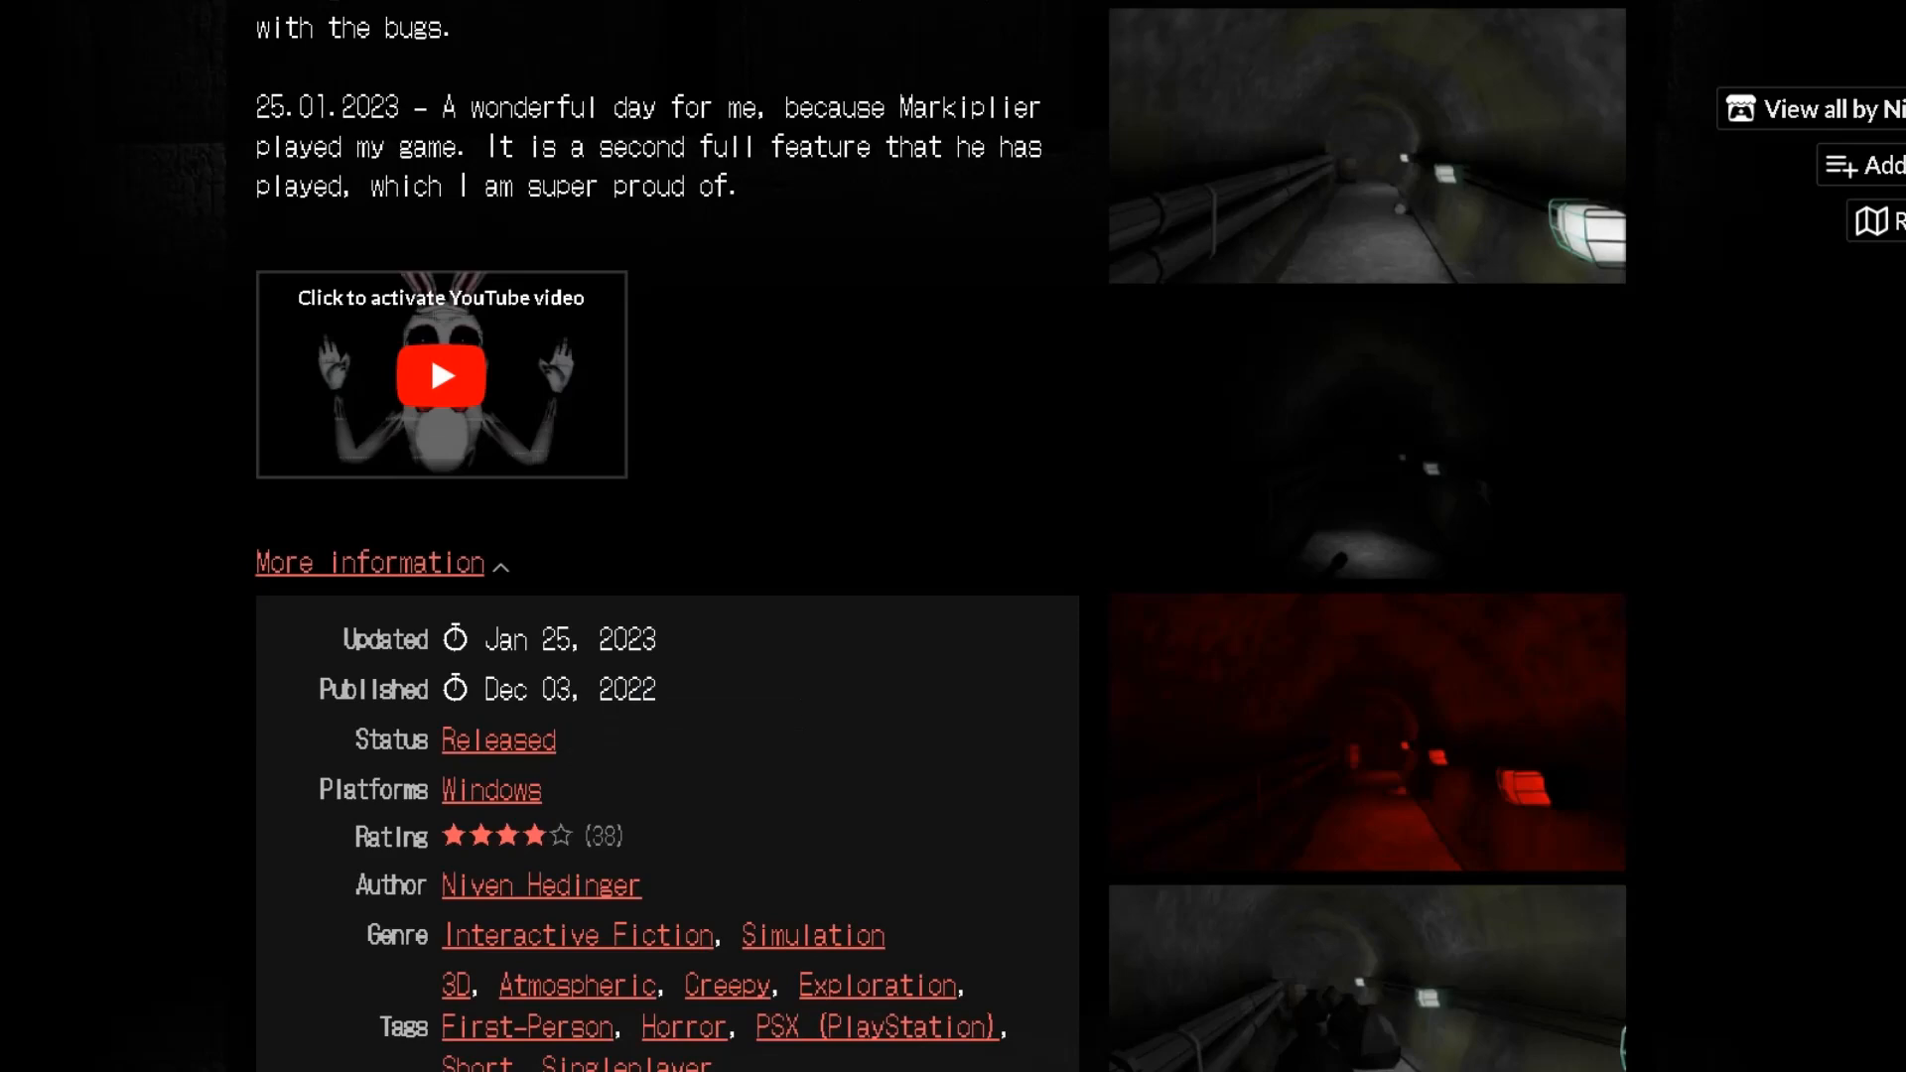
Read the description, highlighting the sentence about being inspired by P.T.
scroll("up", 3)
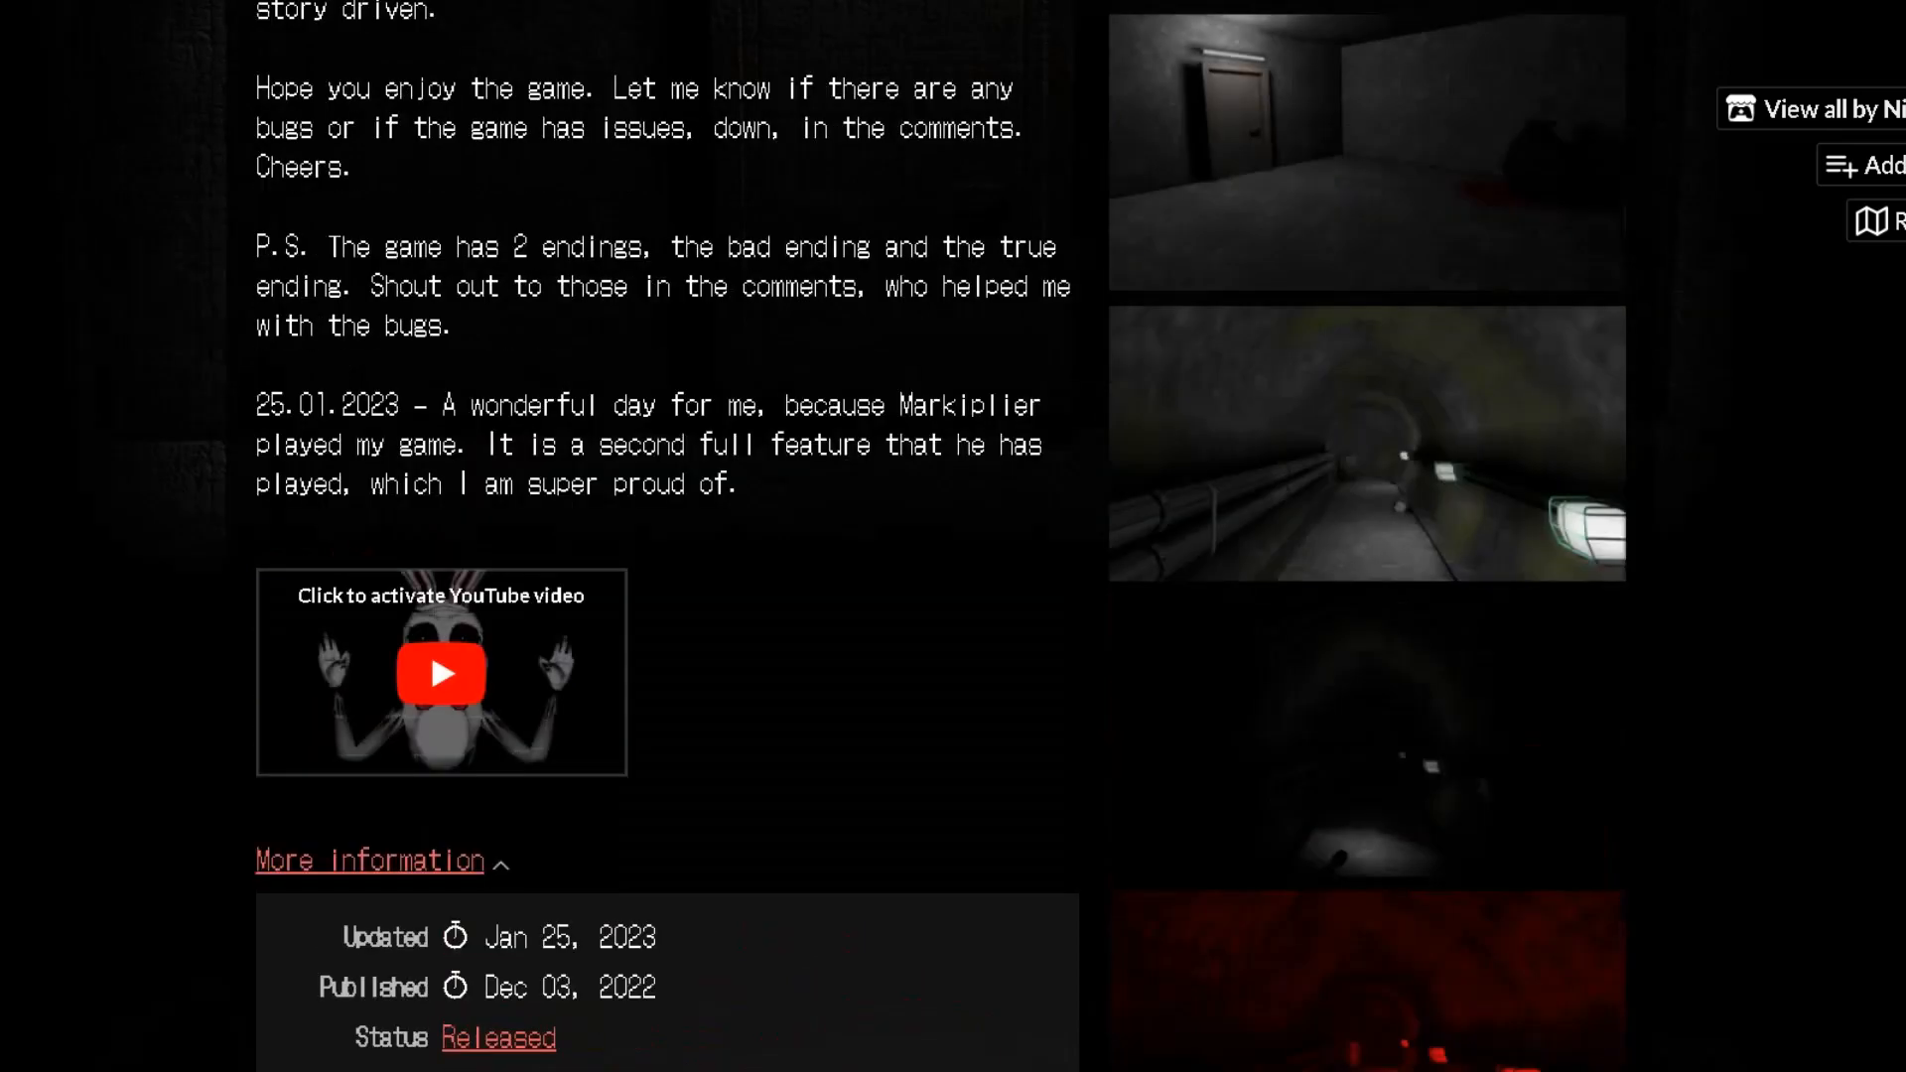
scroll("up", 3)
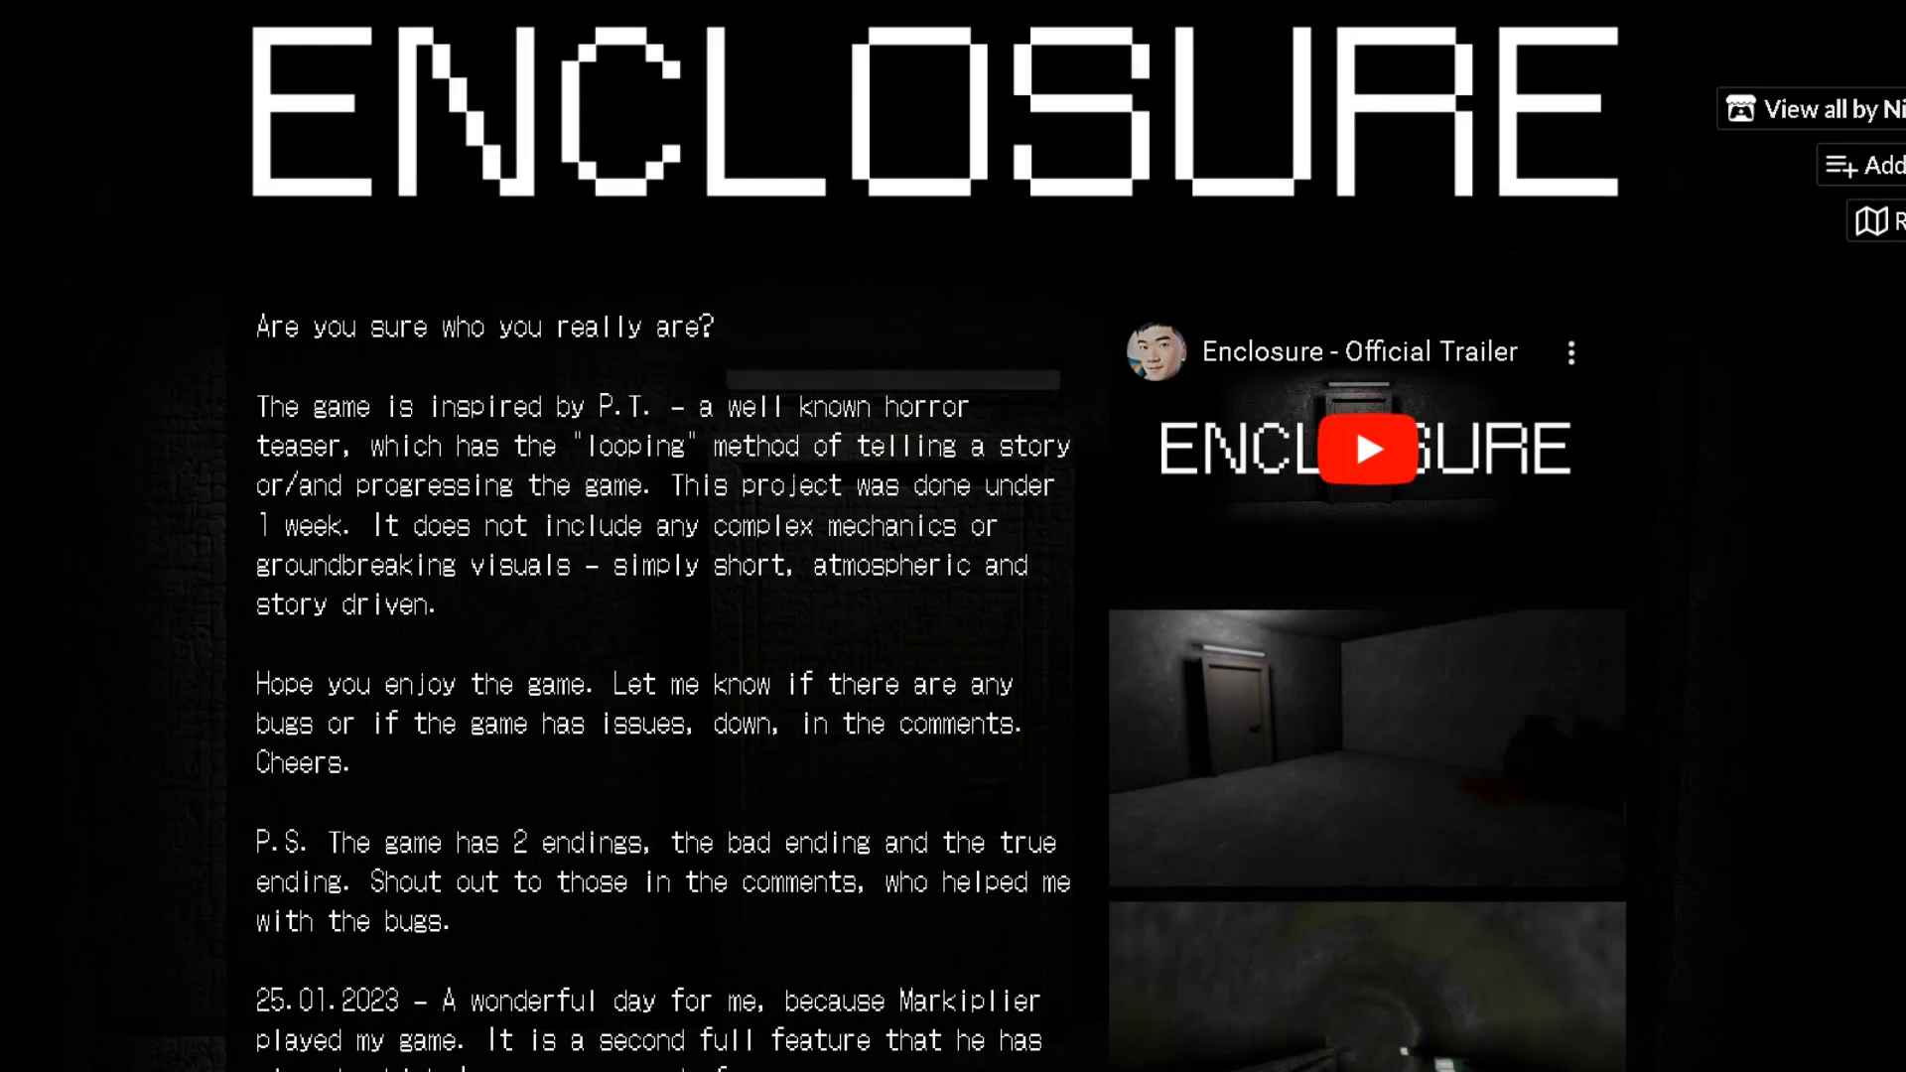
left_click_drag(292, 405, 654, 405)
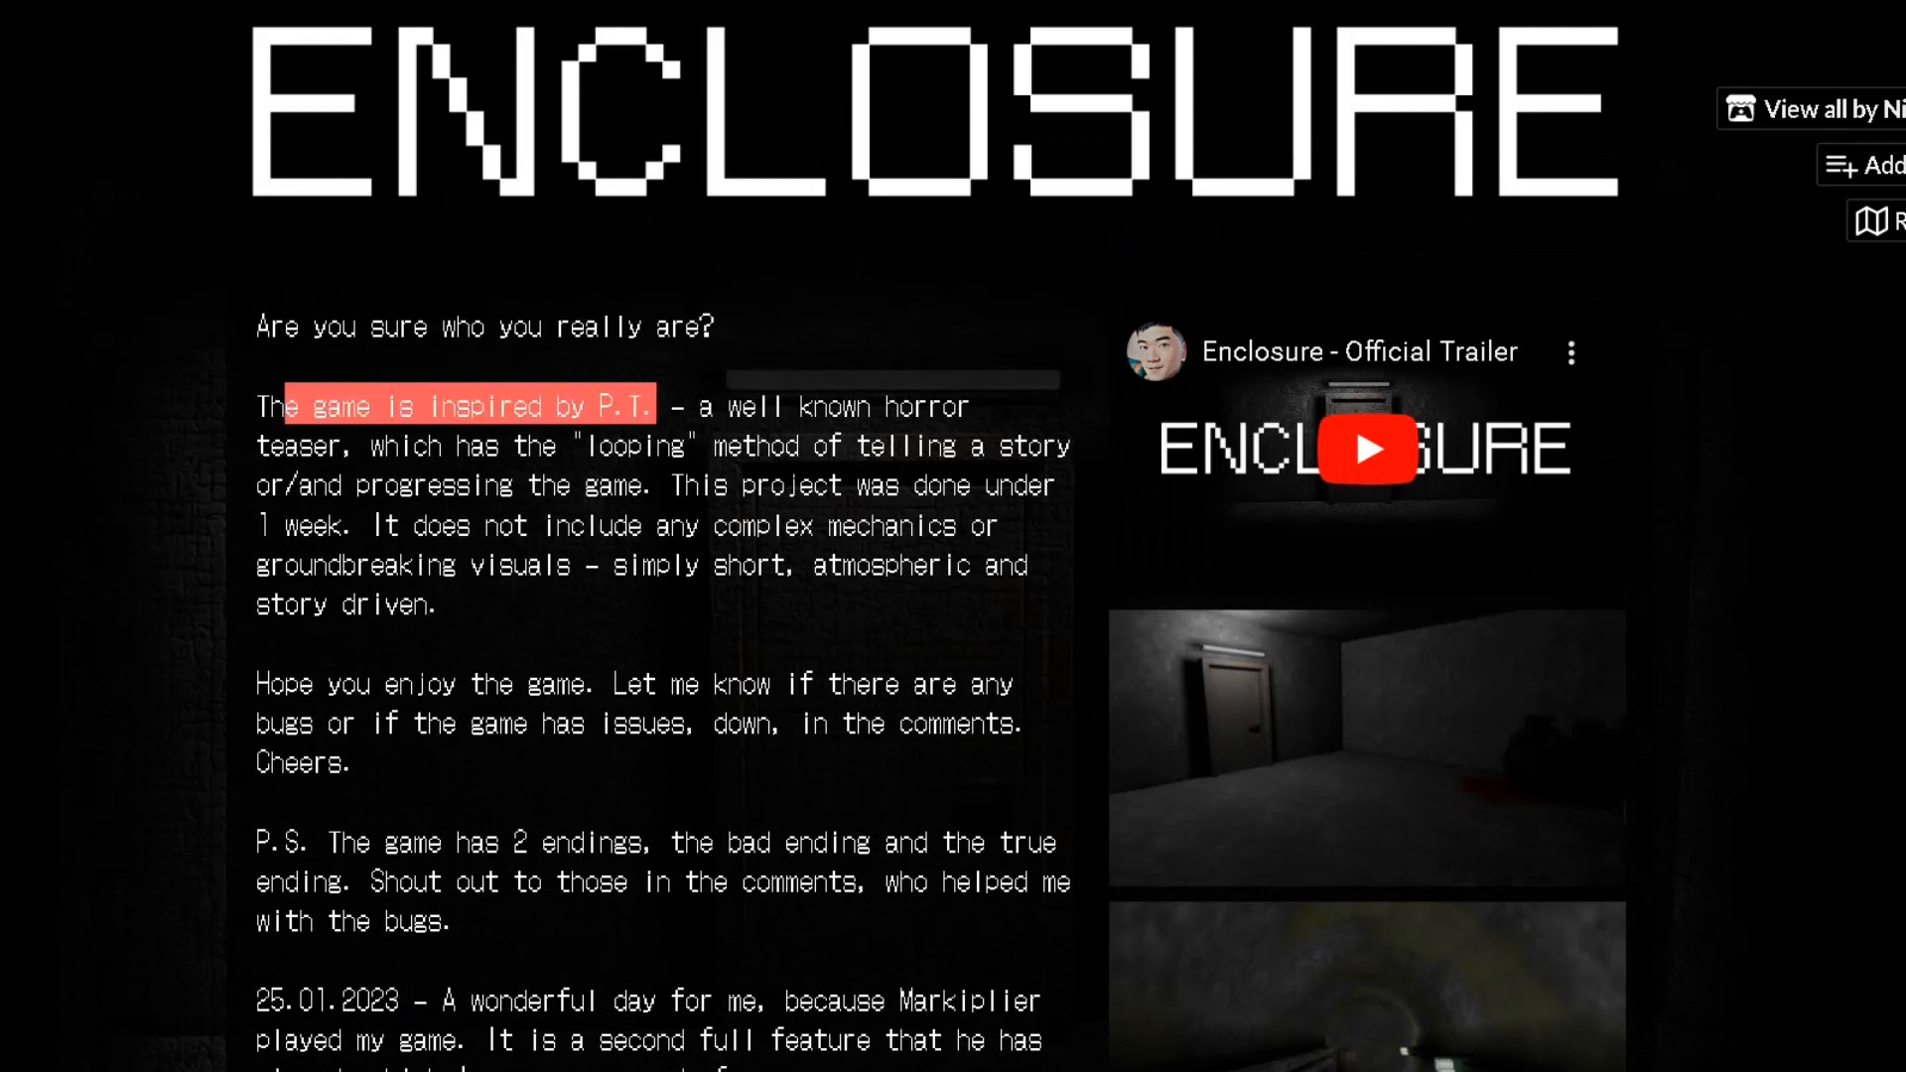
left_click(474, 405)
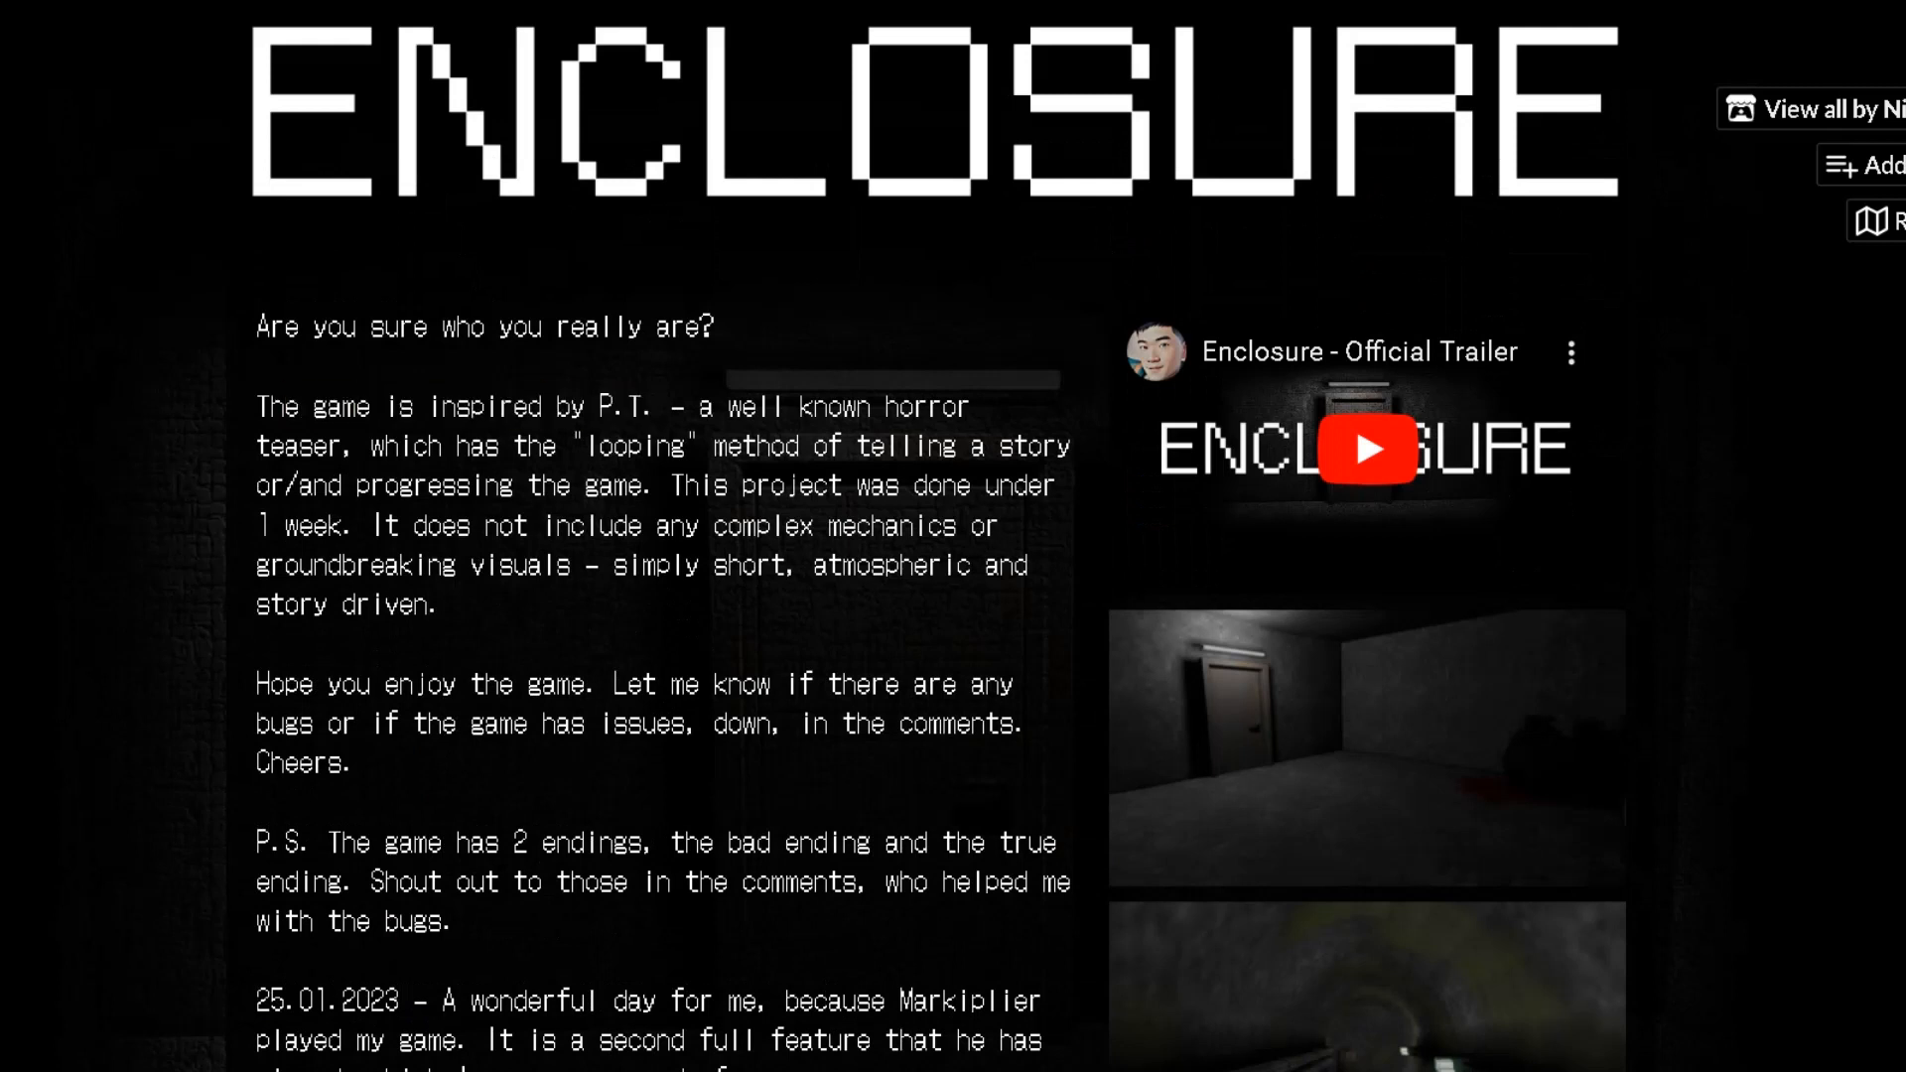
scroll("down", 3)
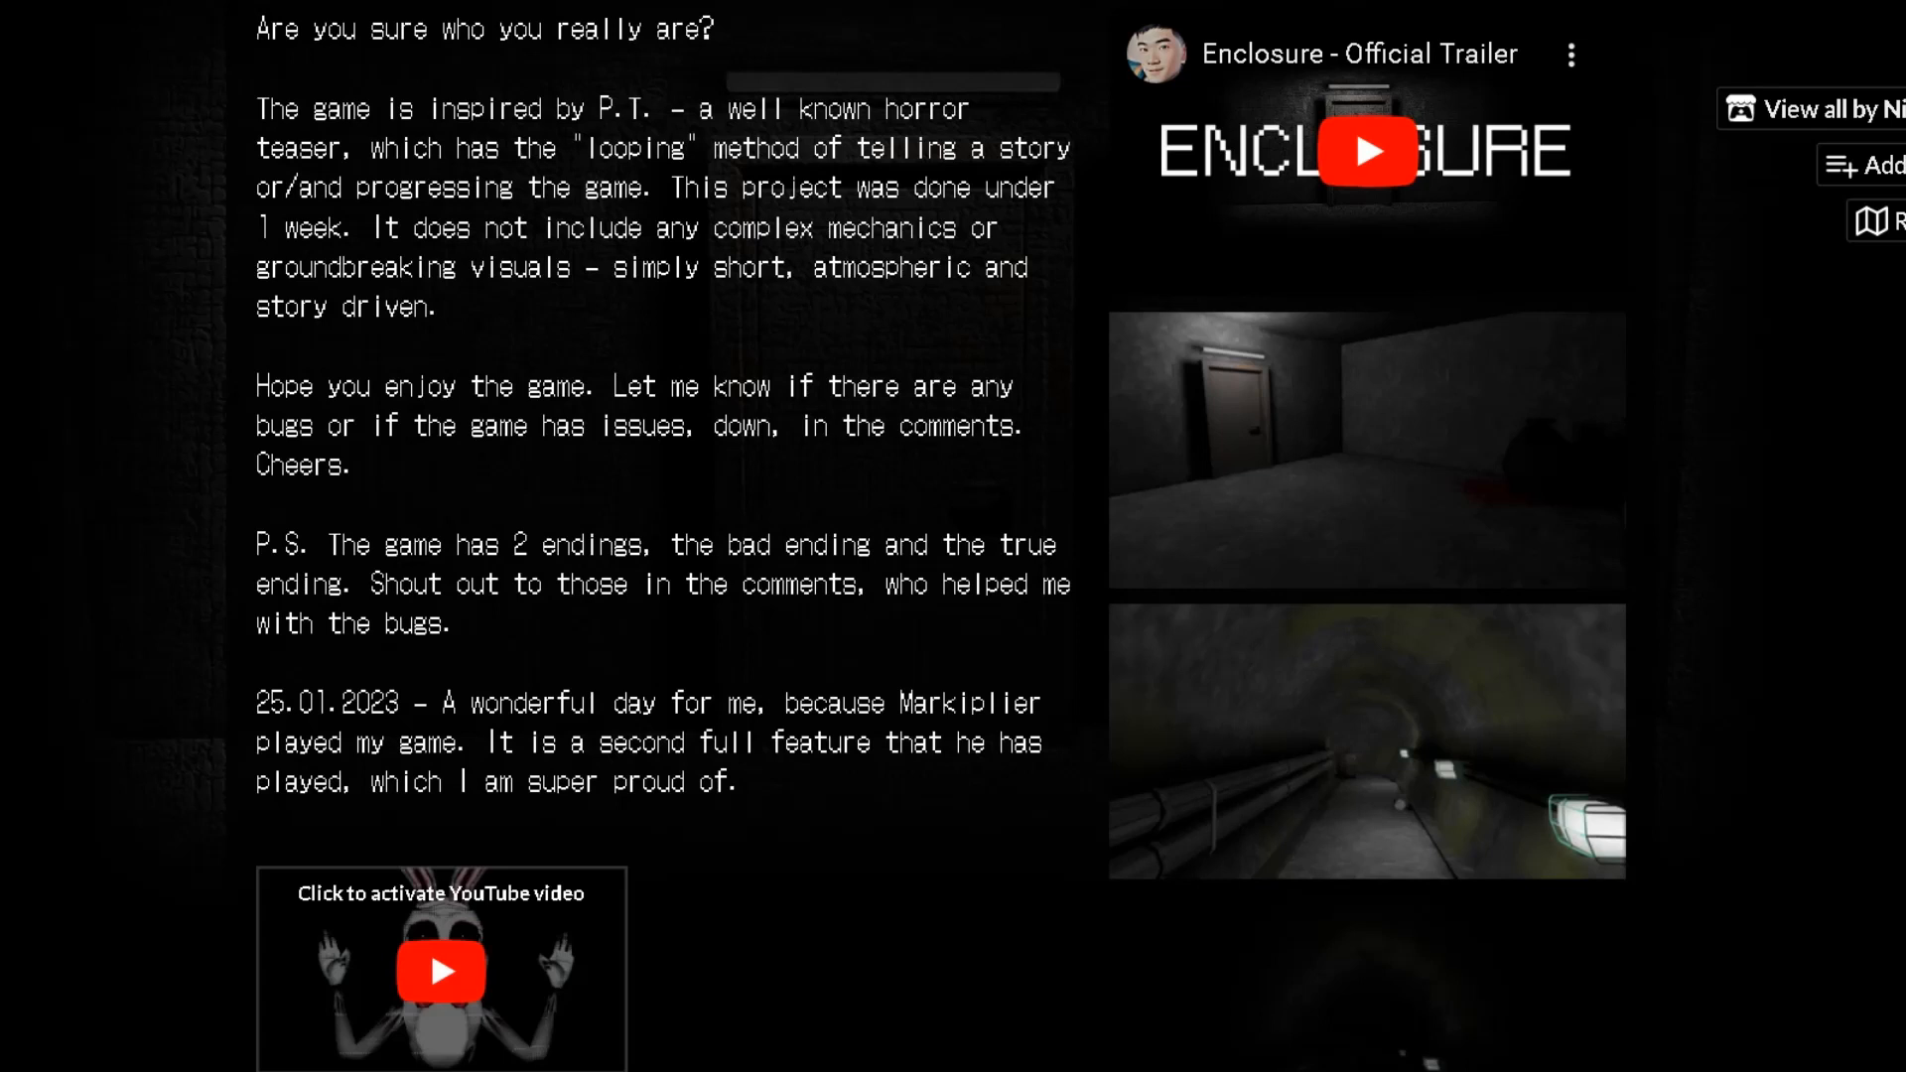
scroll("down", 3)
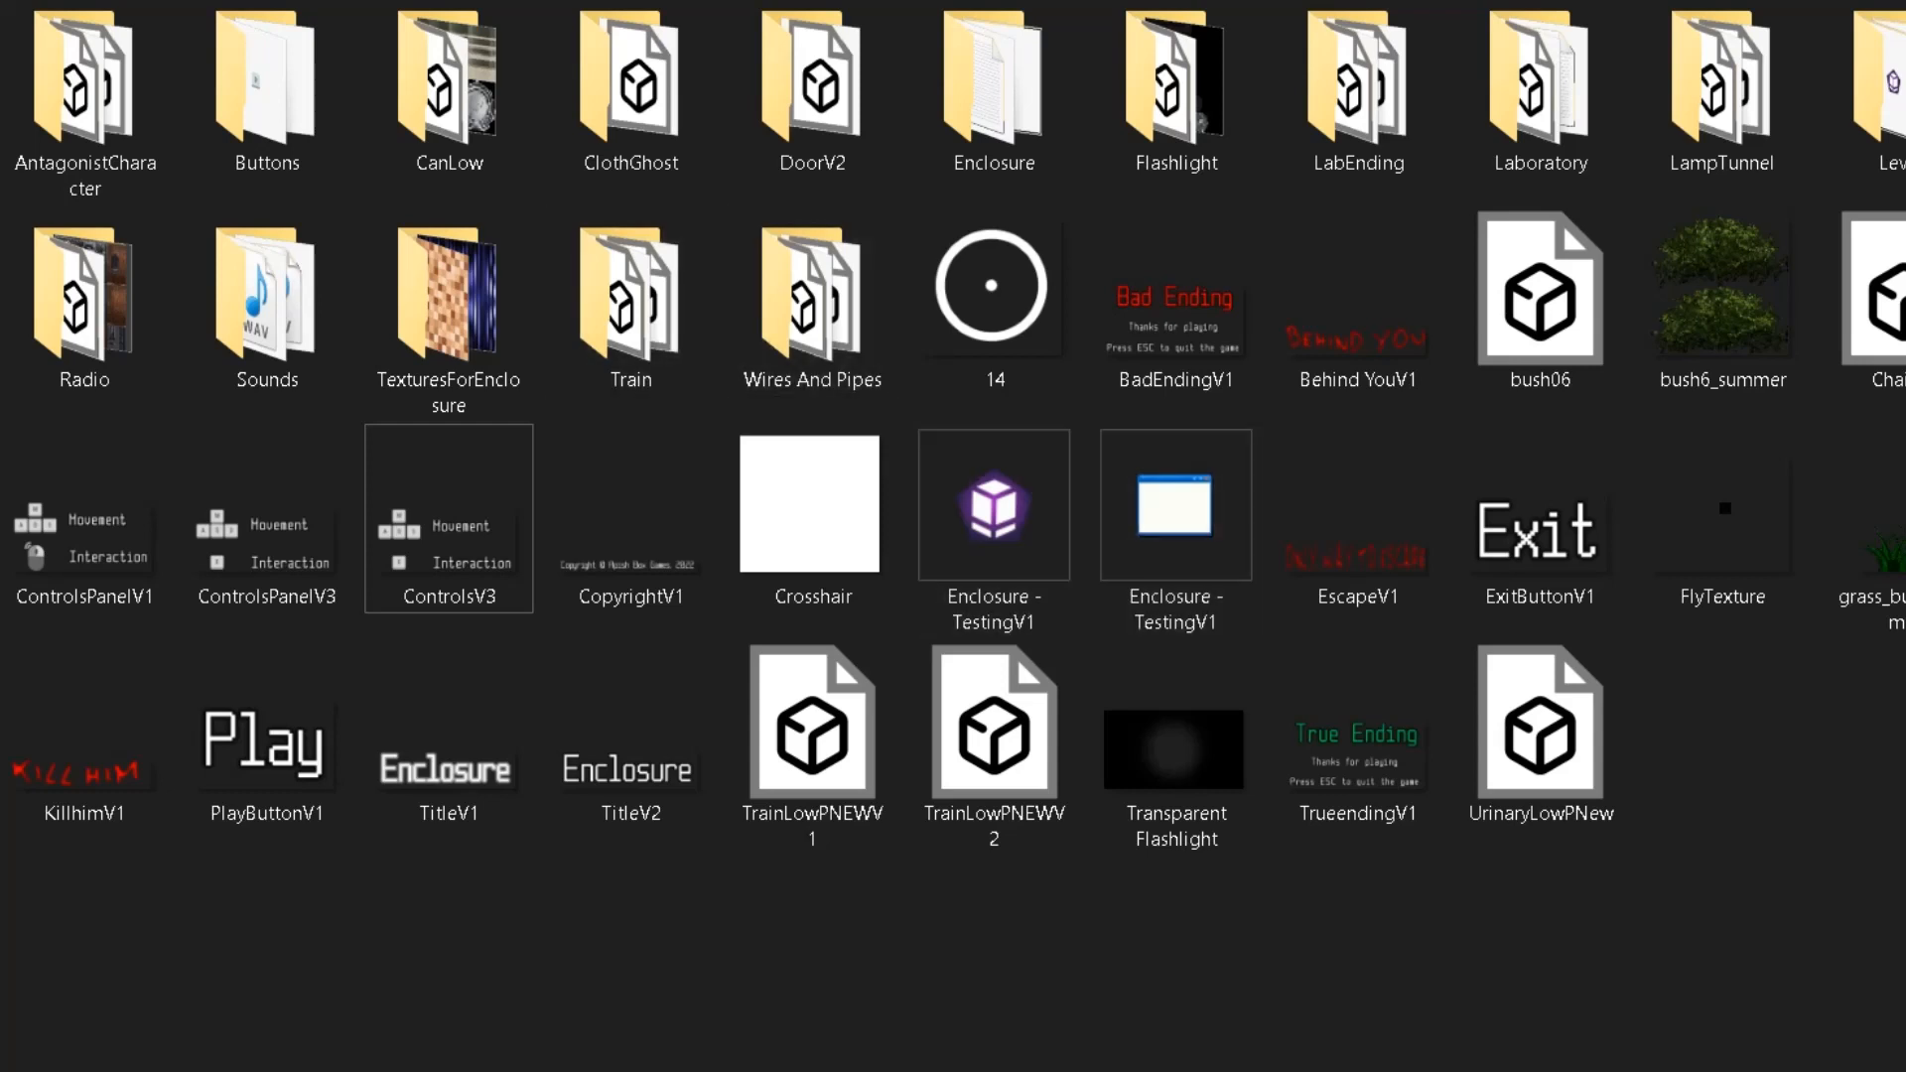
Select the Flashlight folder among the Enclosure project's asset folders.
left_click(1174, 91)
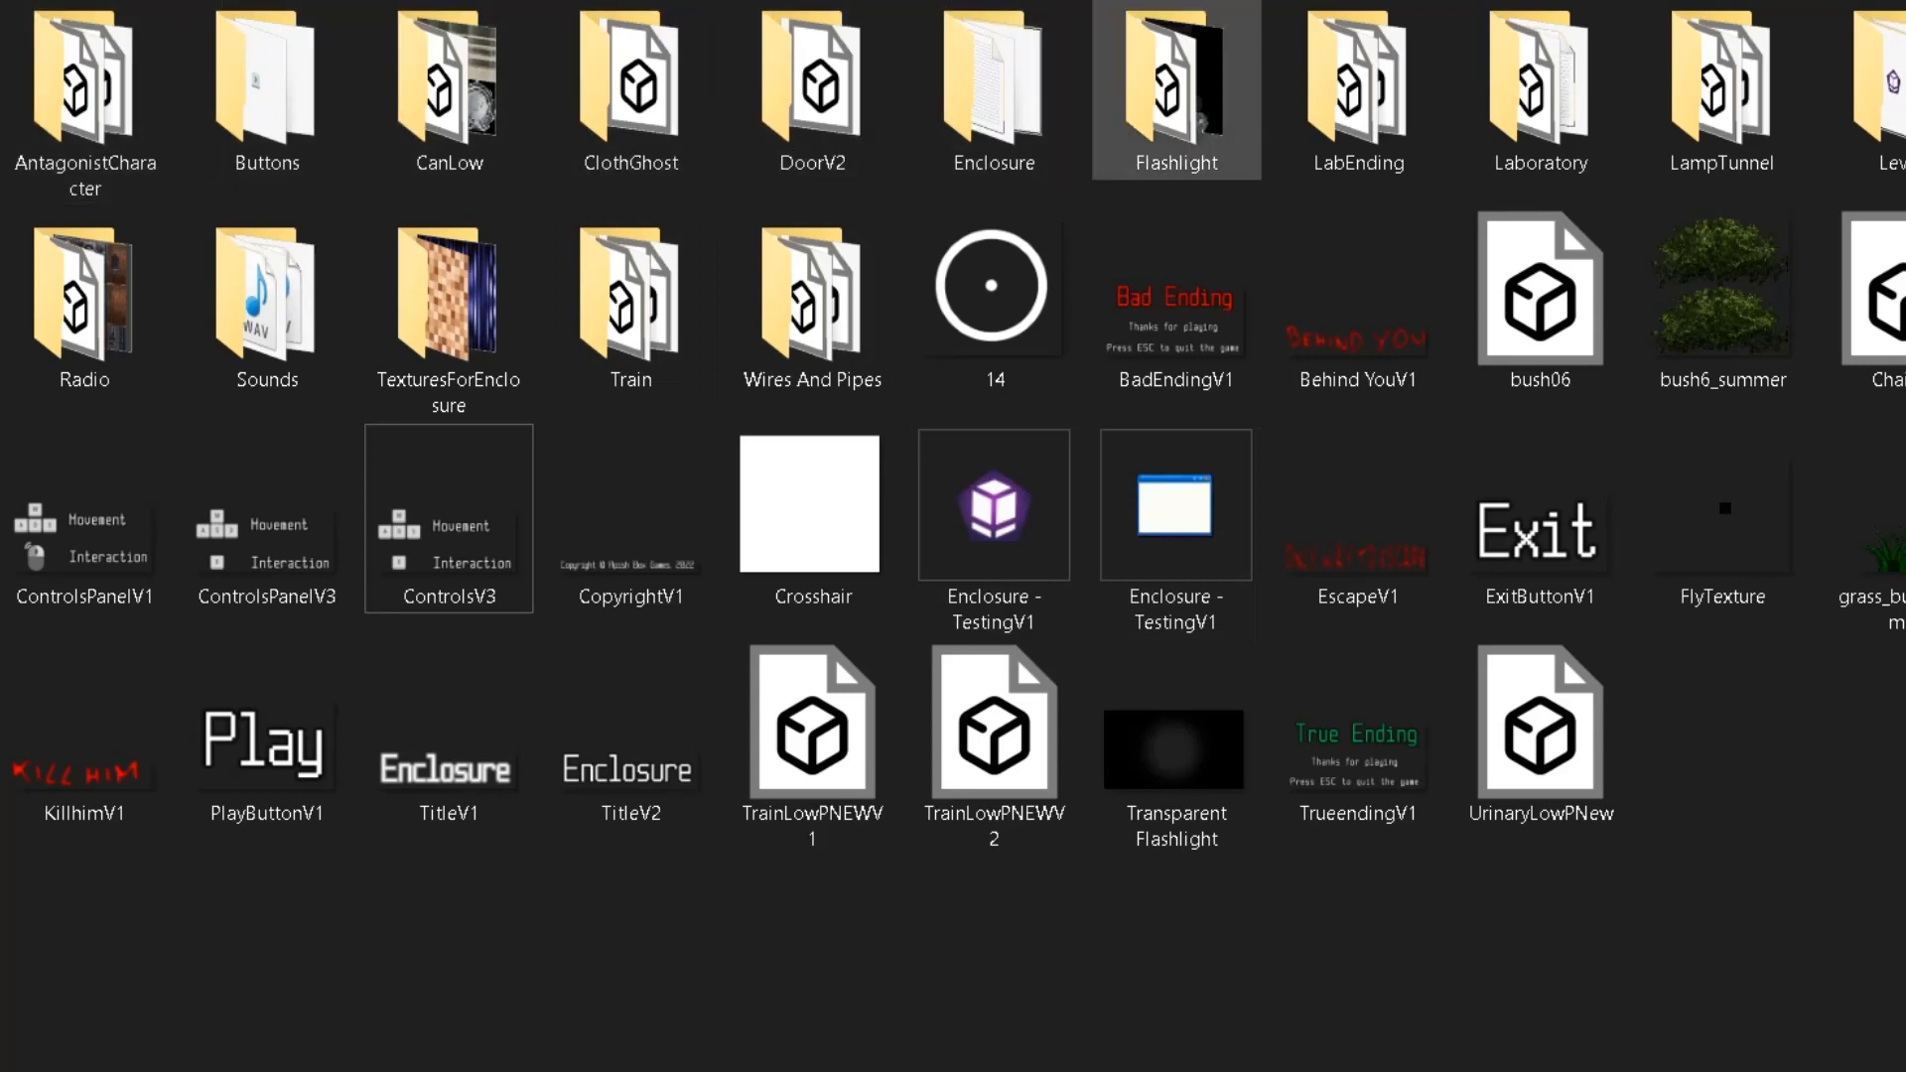
left_click(1721, 91)
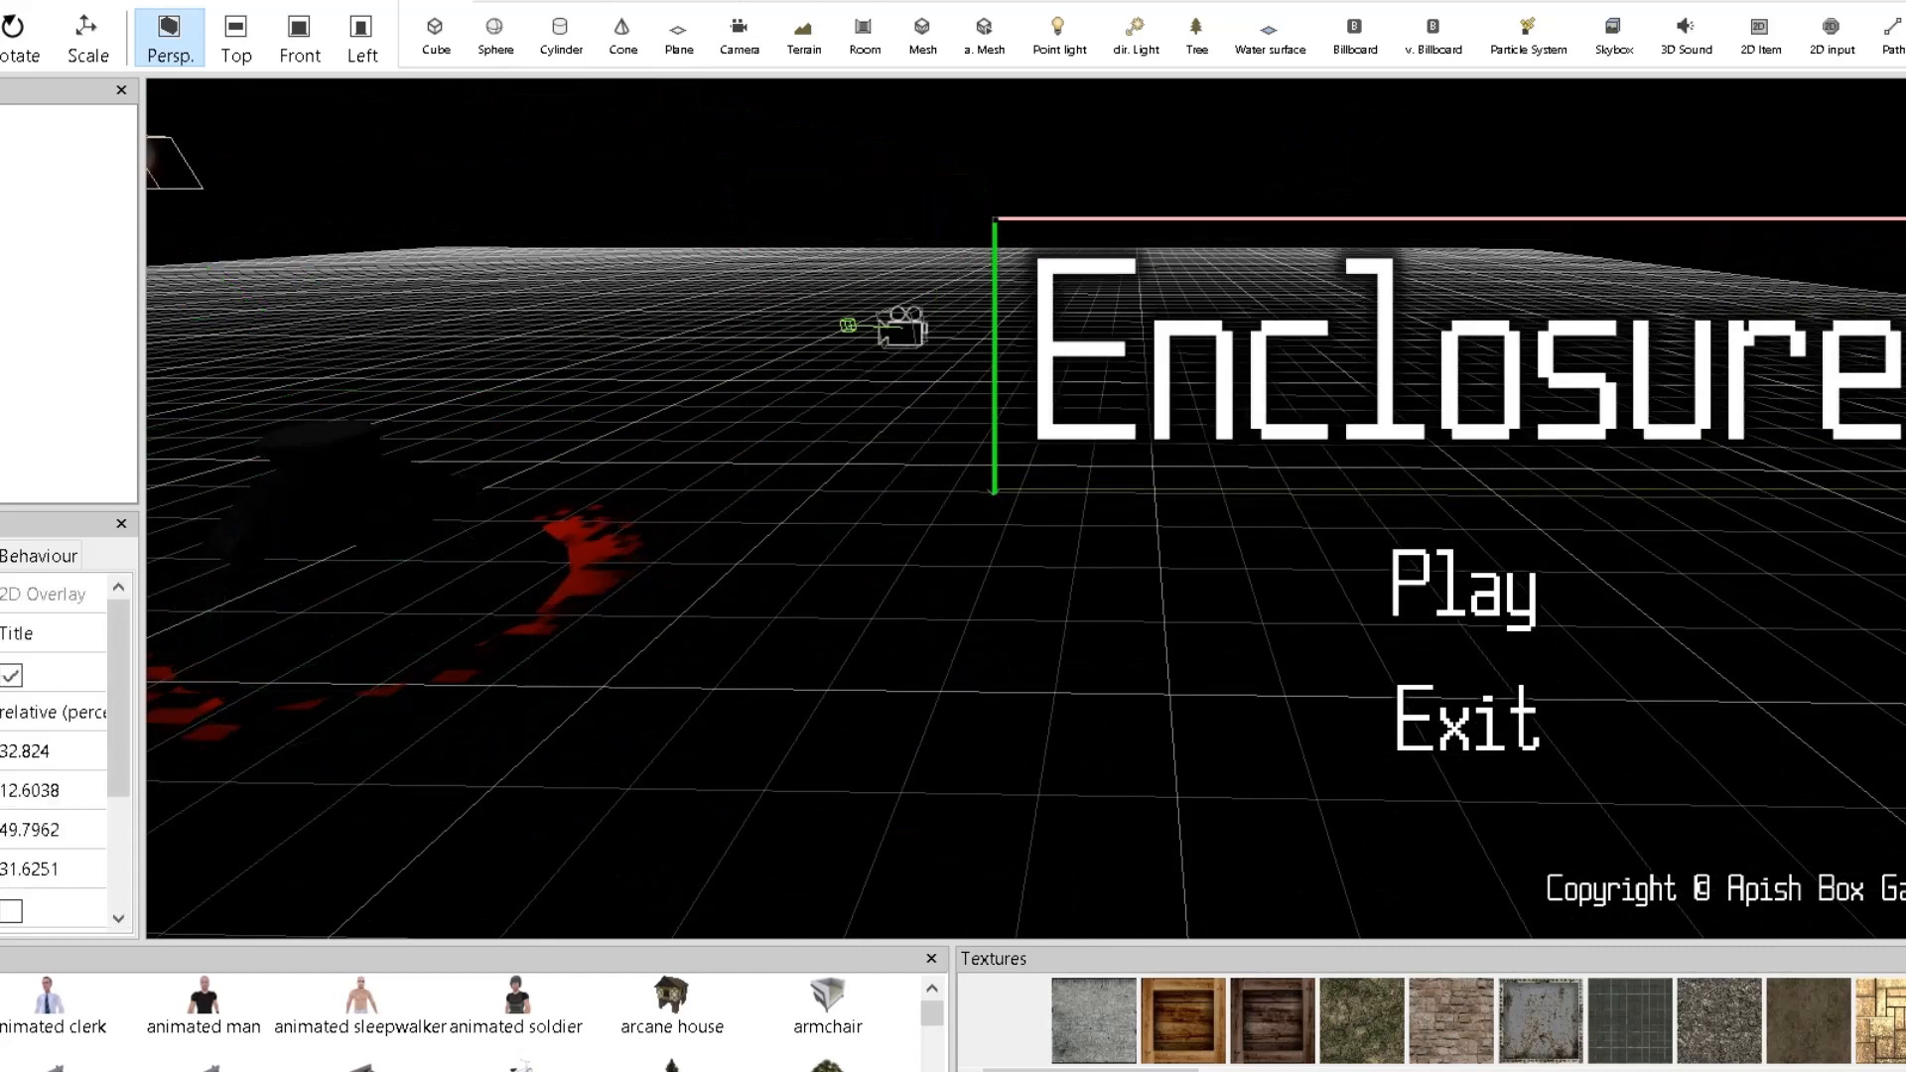
Deselect the Enclosure title to show the Menu scene's own settings.
left_click(1466, 721)
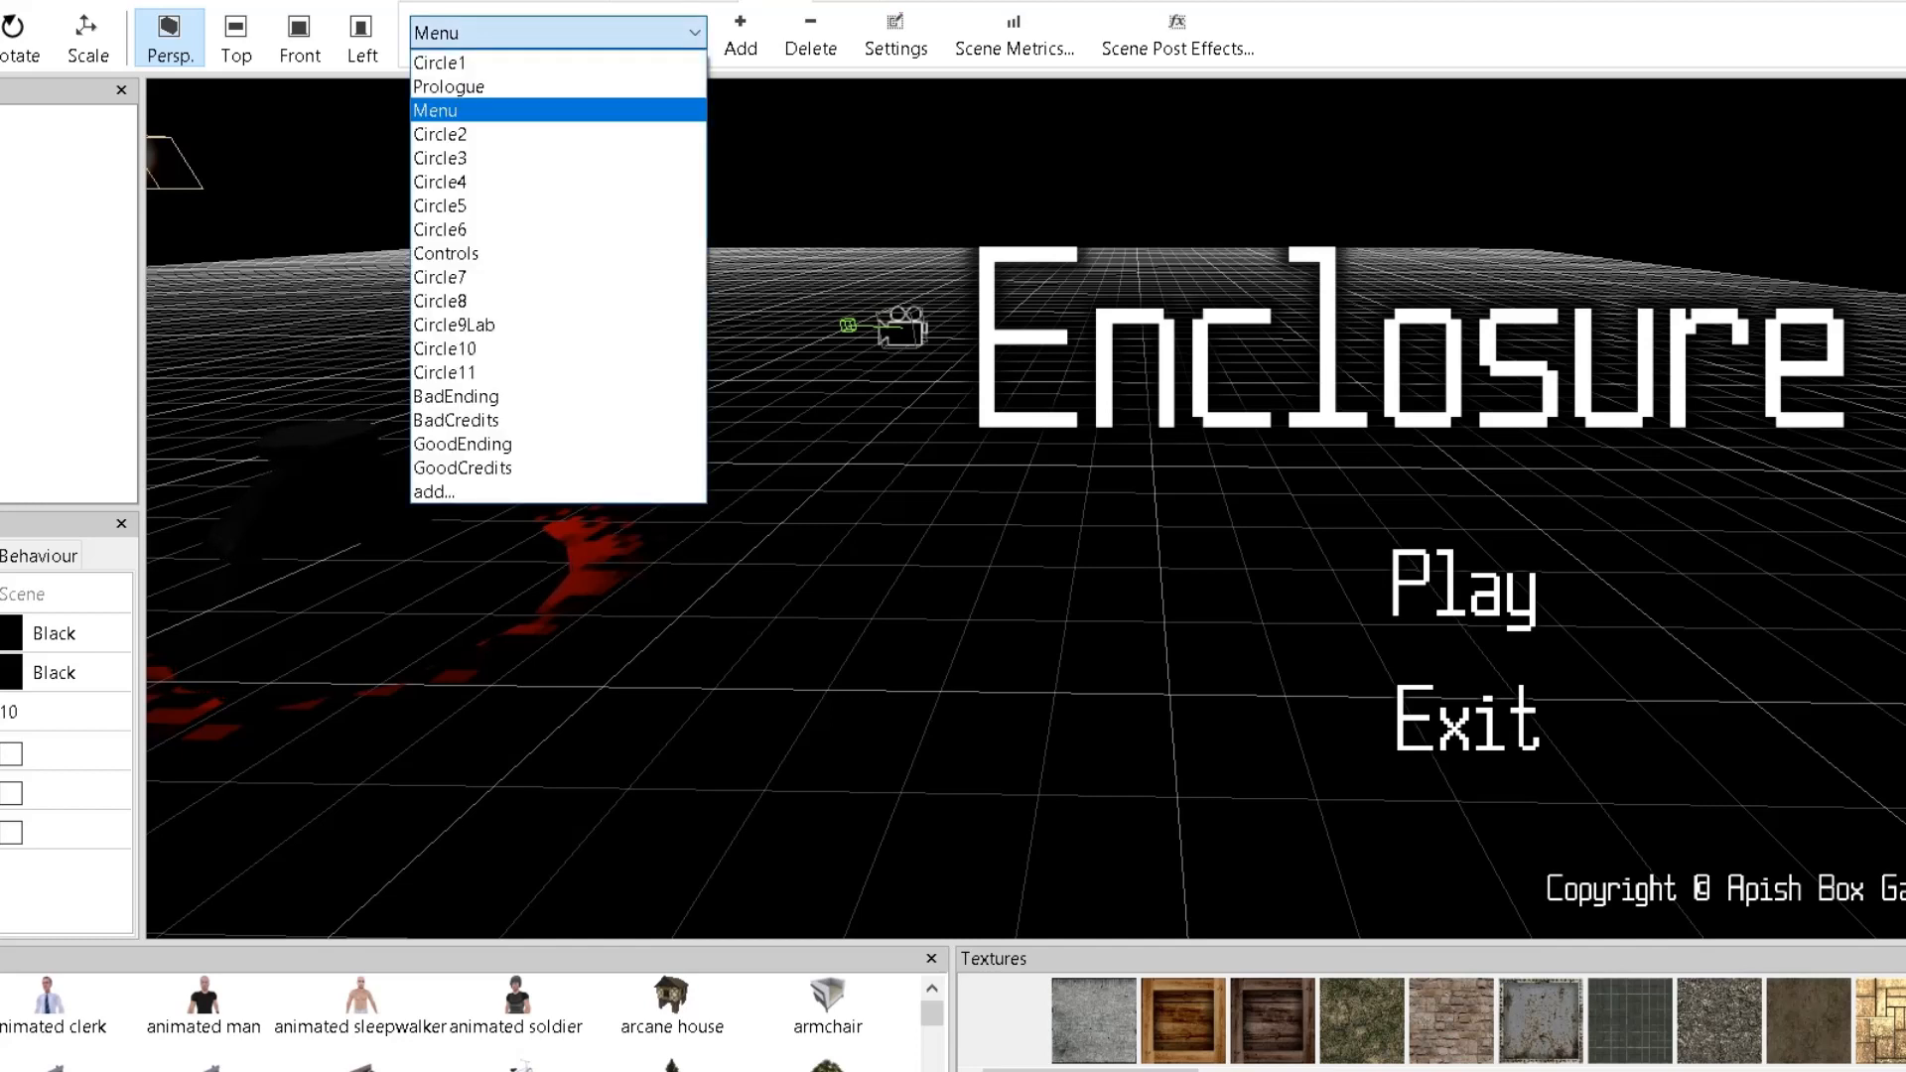
mouse_move(440, 61)
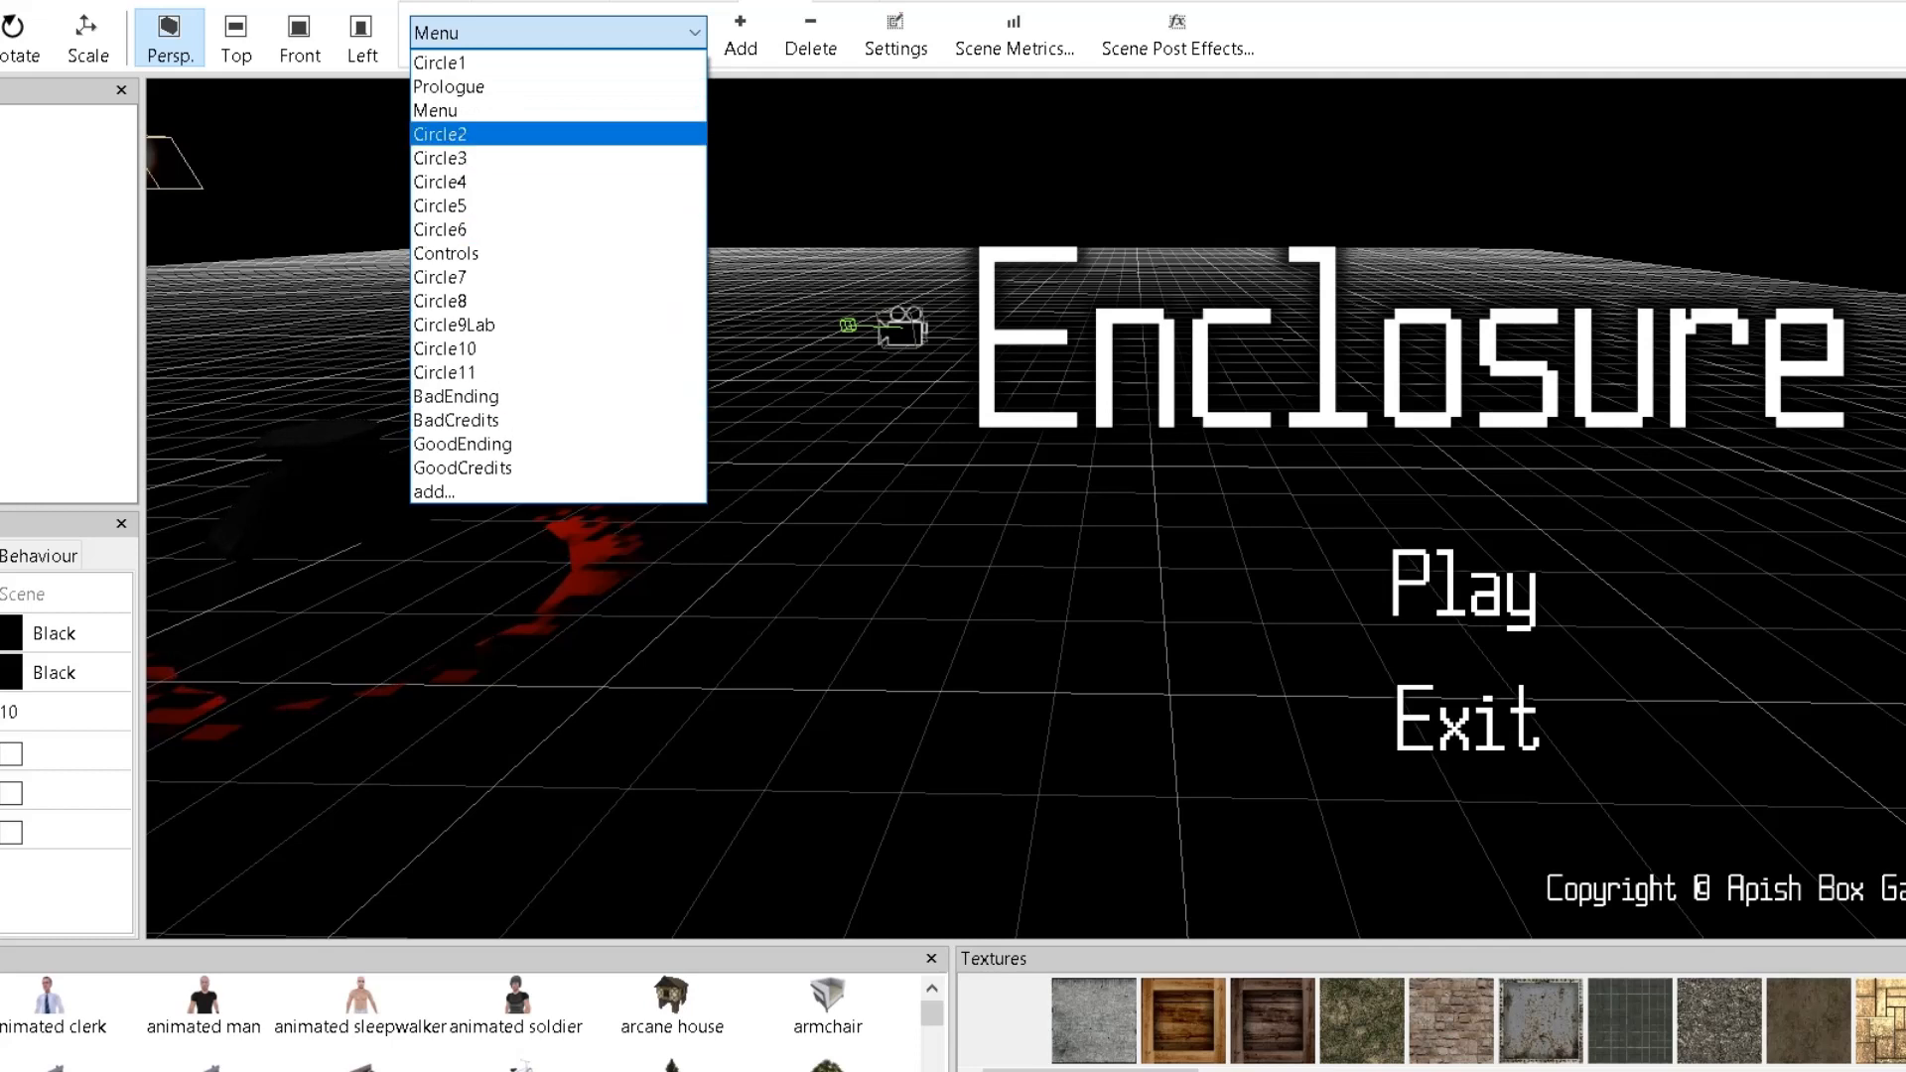
mouse_move(448, 87)
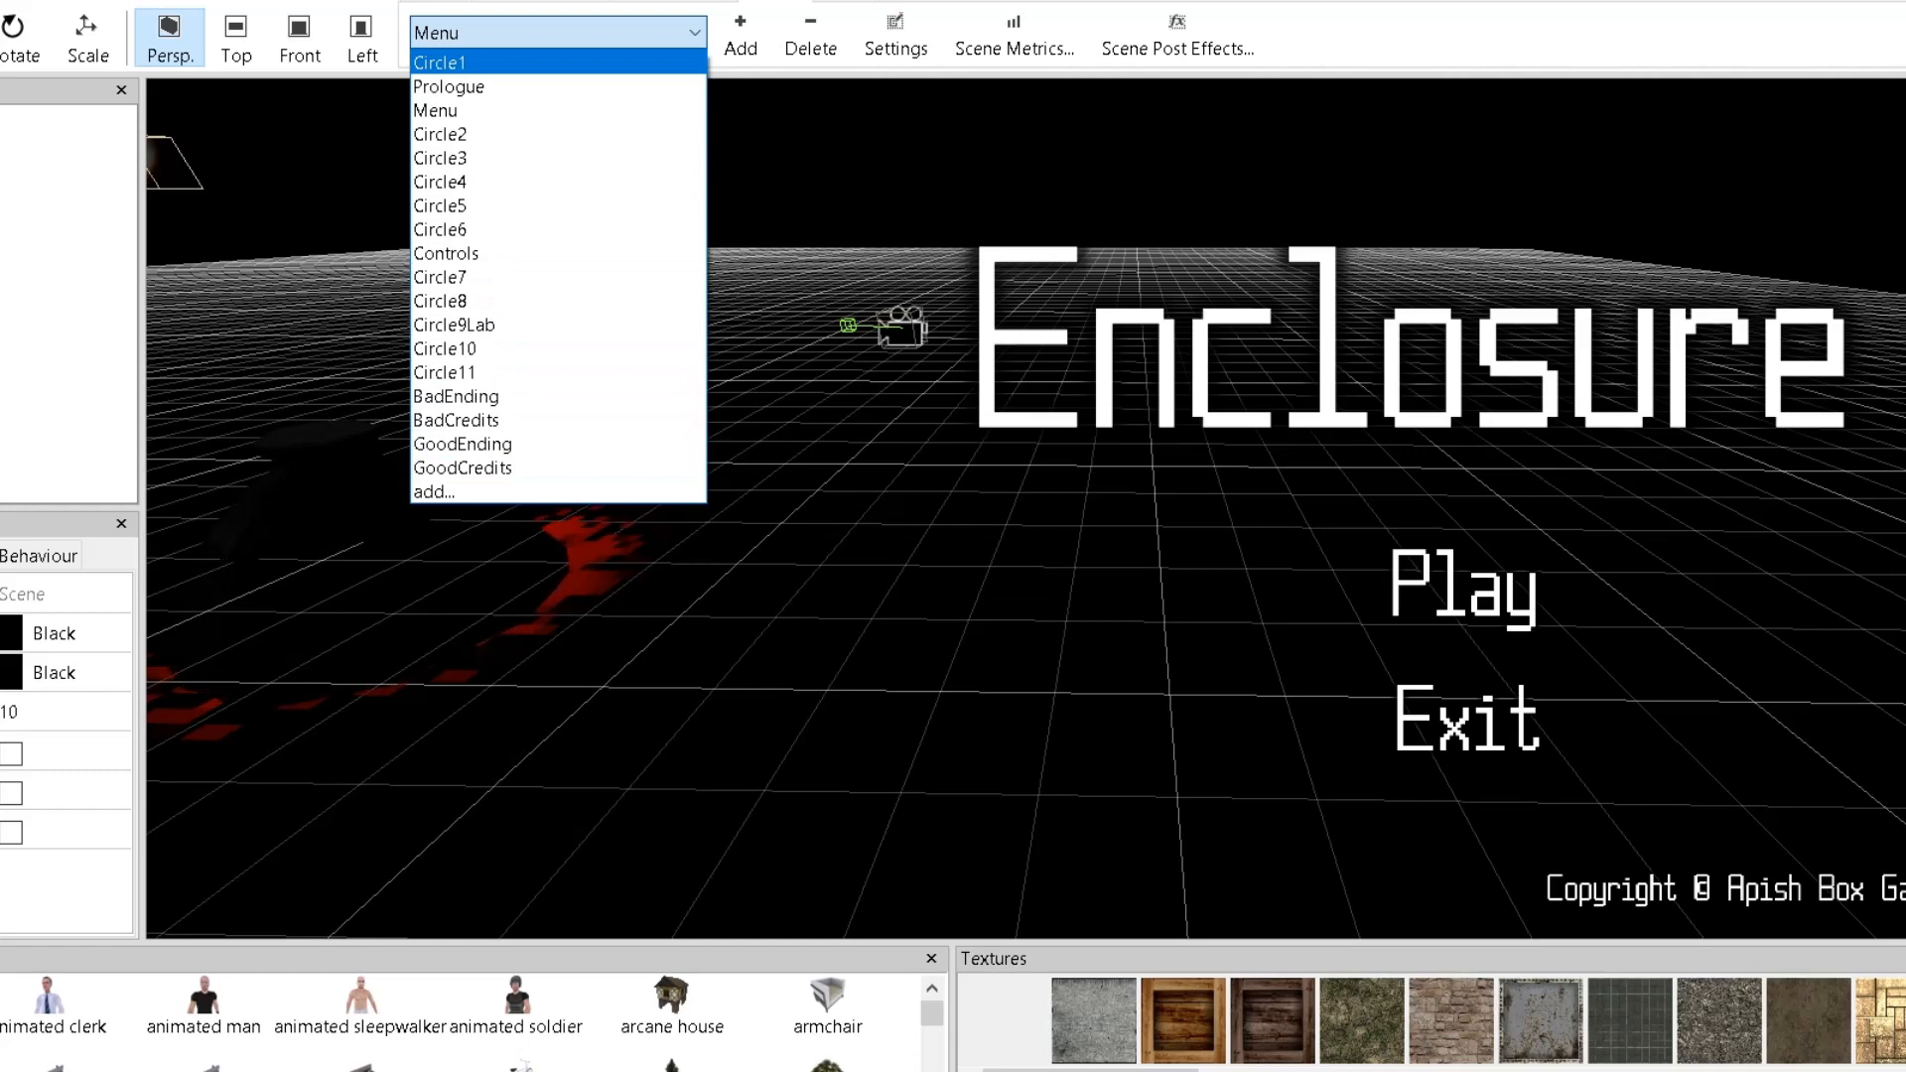
Pick Circle1 from the toolbar scene dropdown to view the pipe-lined tunnel.
left_click(439, 61)
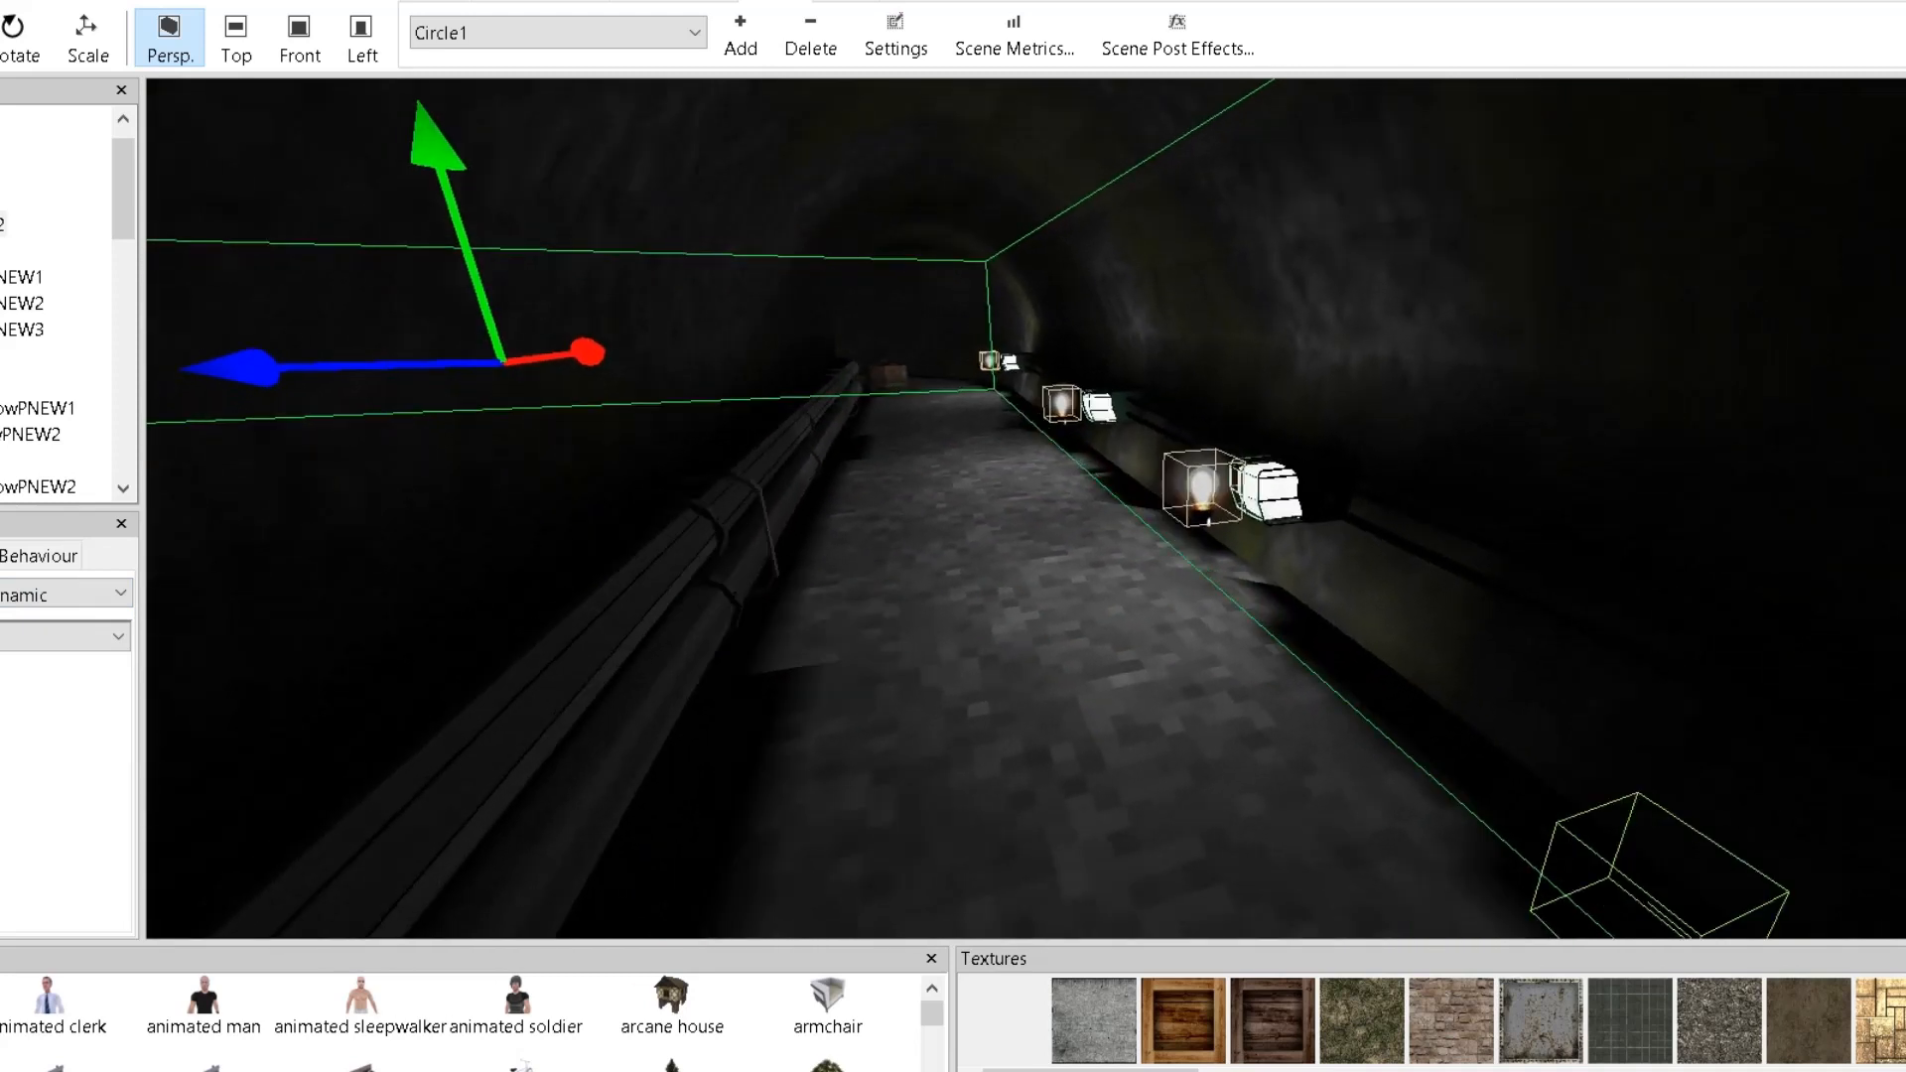
Set the tunnel floor to Static (Lightmapped) with Shadows lightmap mode.
left_click(61, 593)
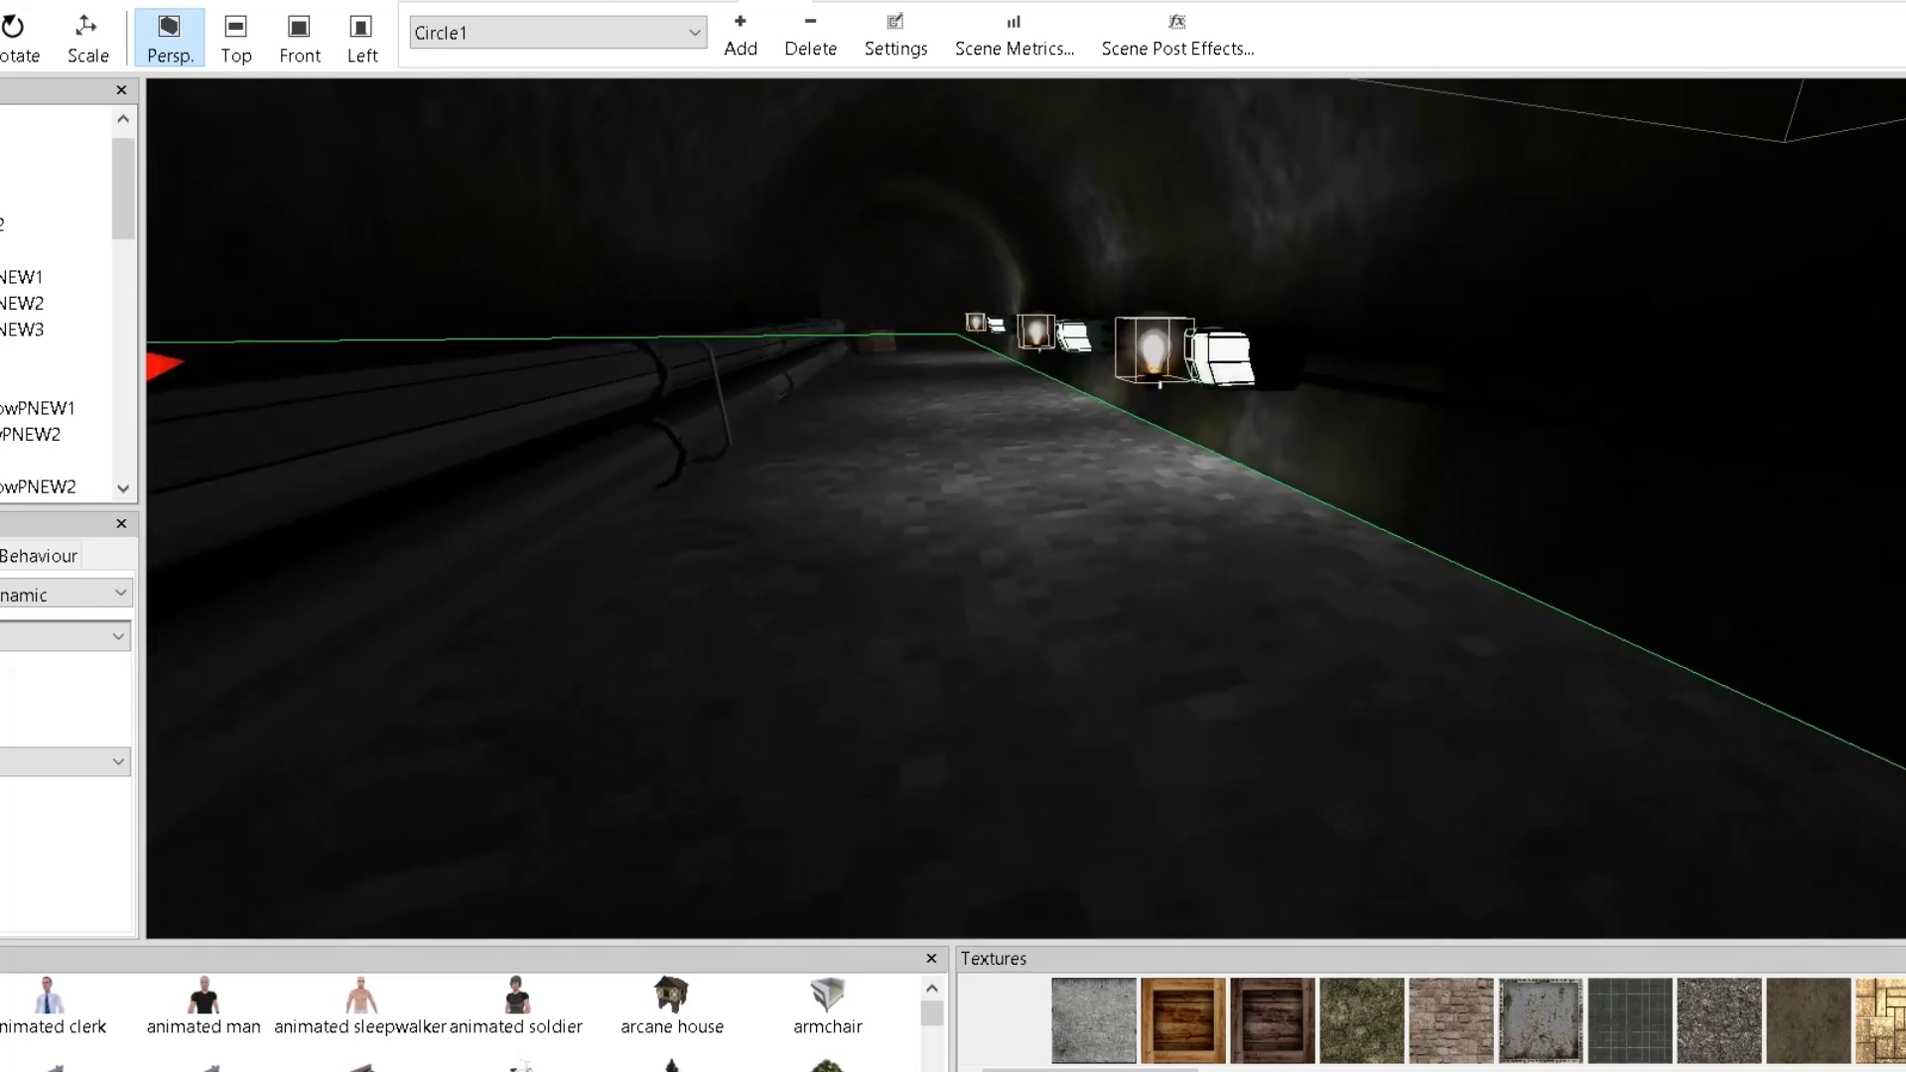
left_click(60, 593)
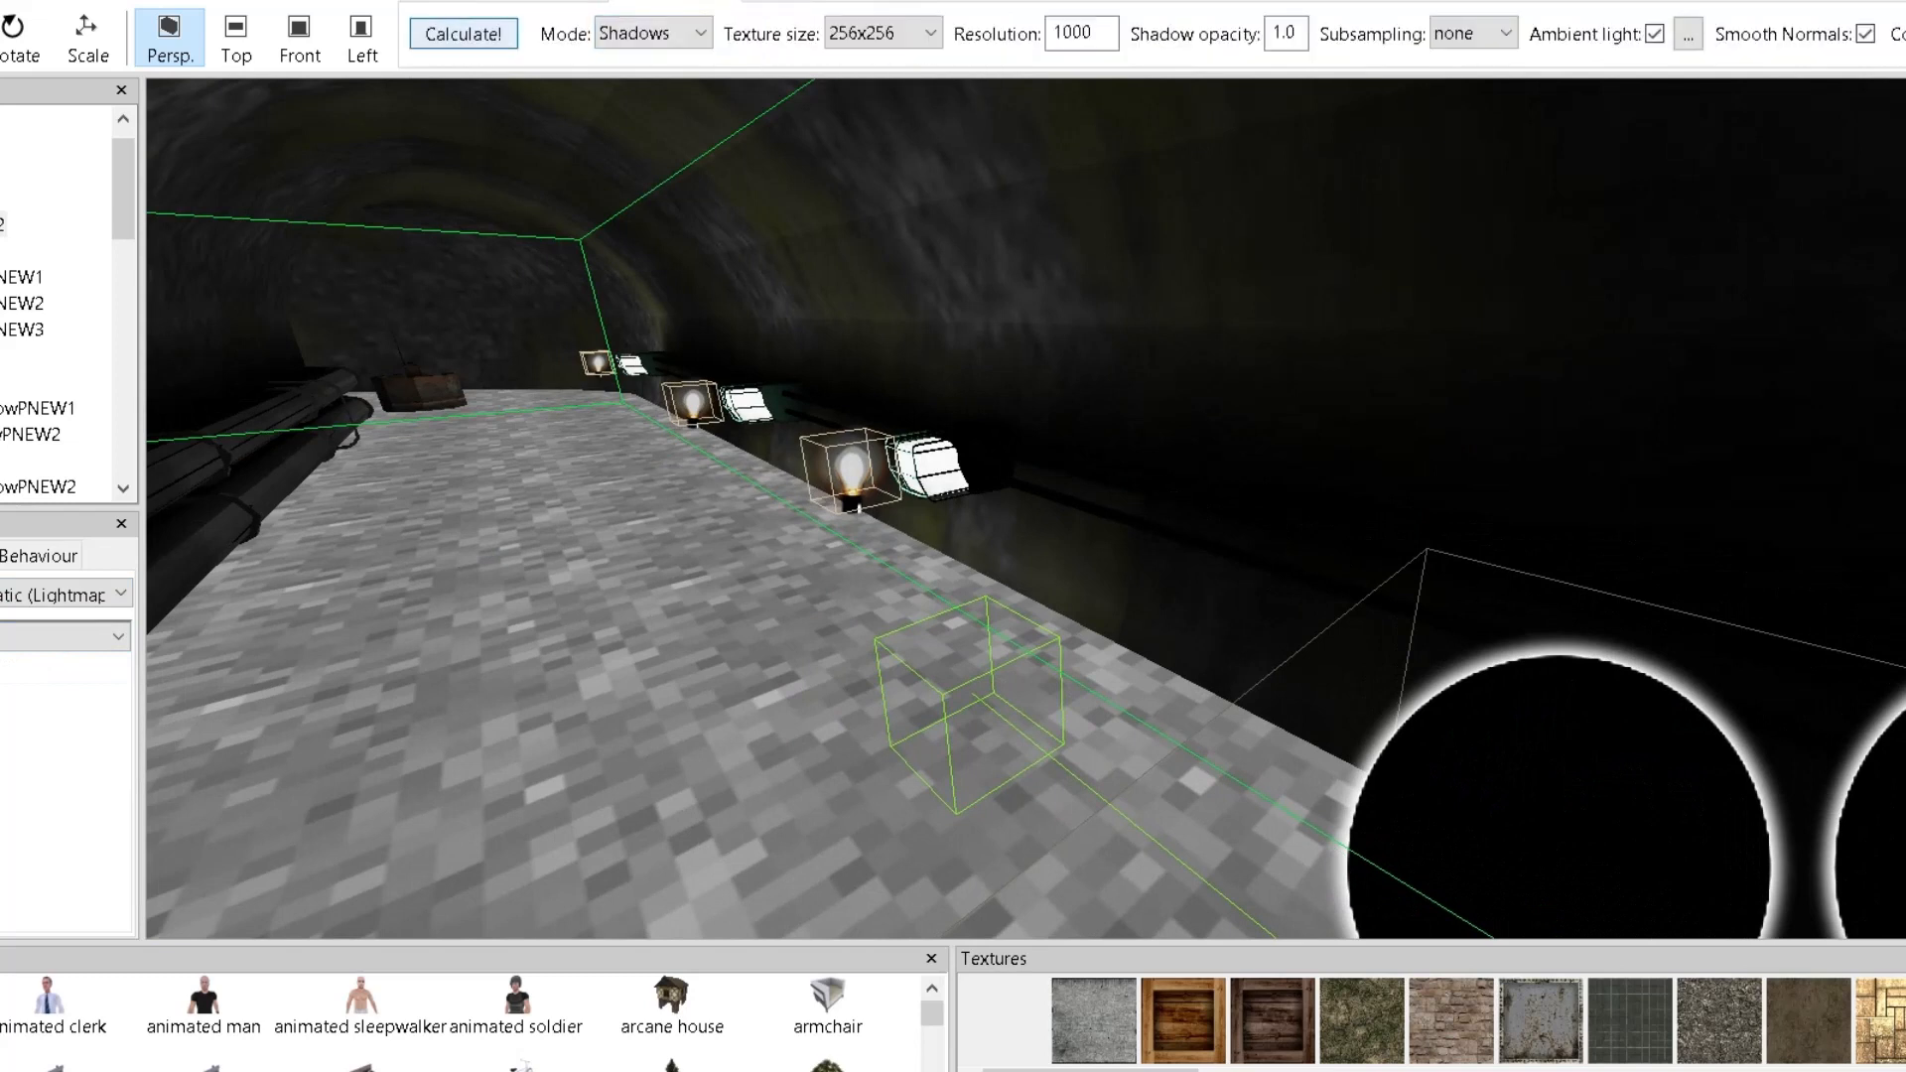
left_click(463, 33)
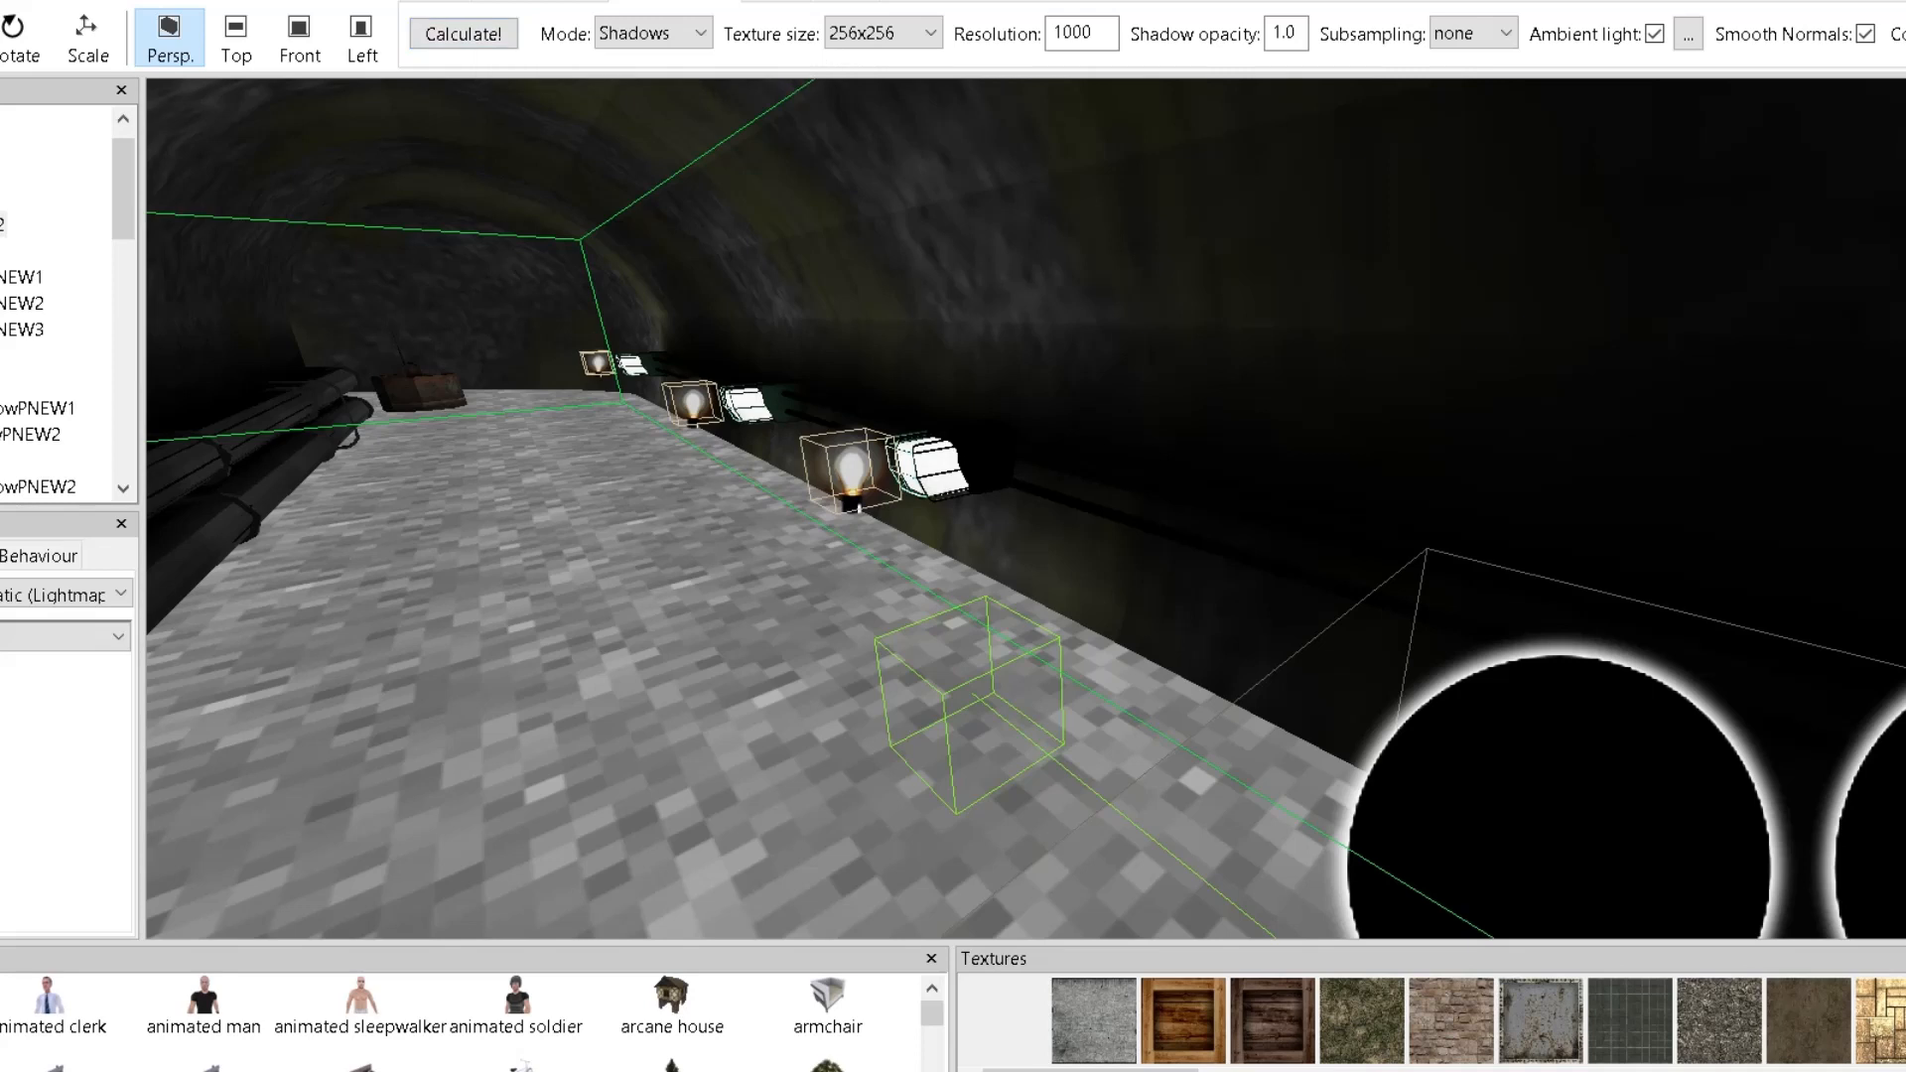
left_click(554, 32)
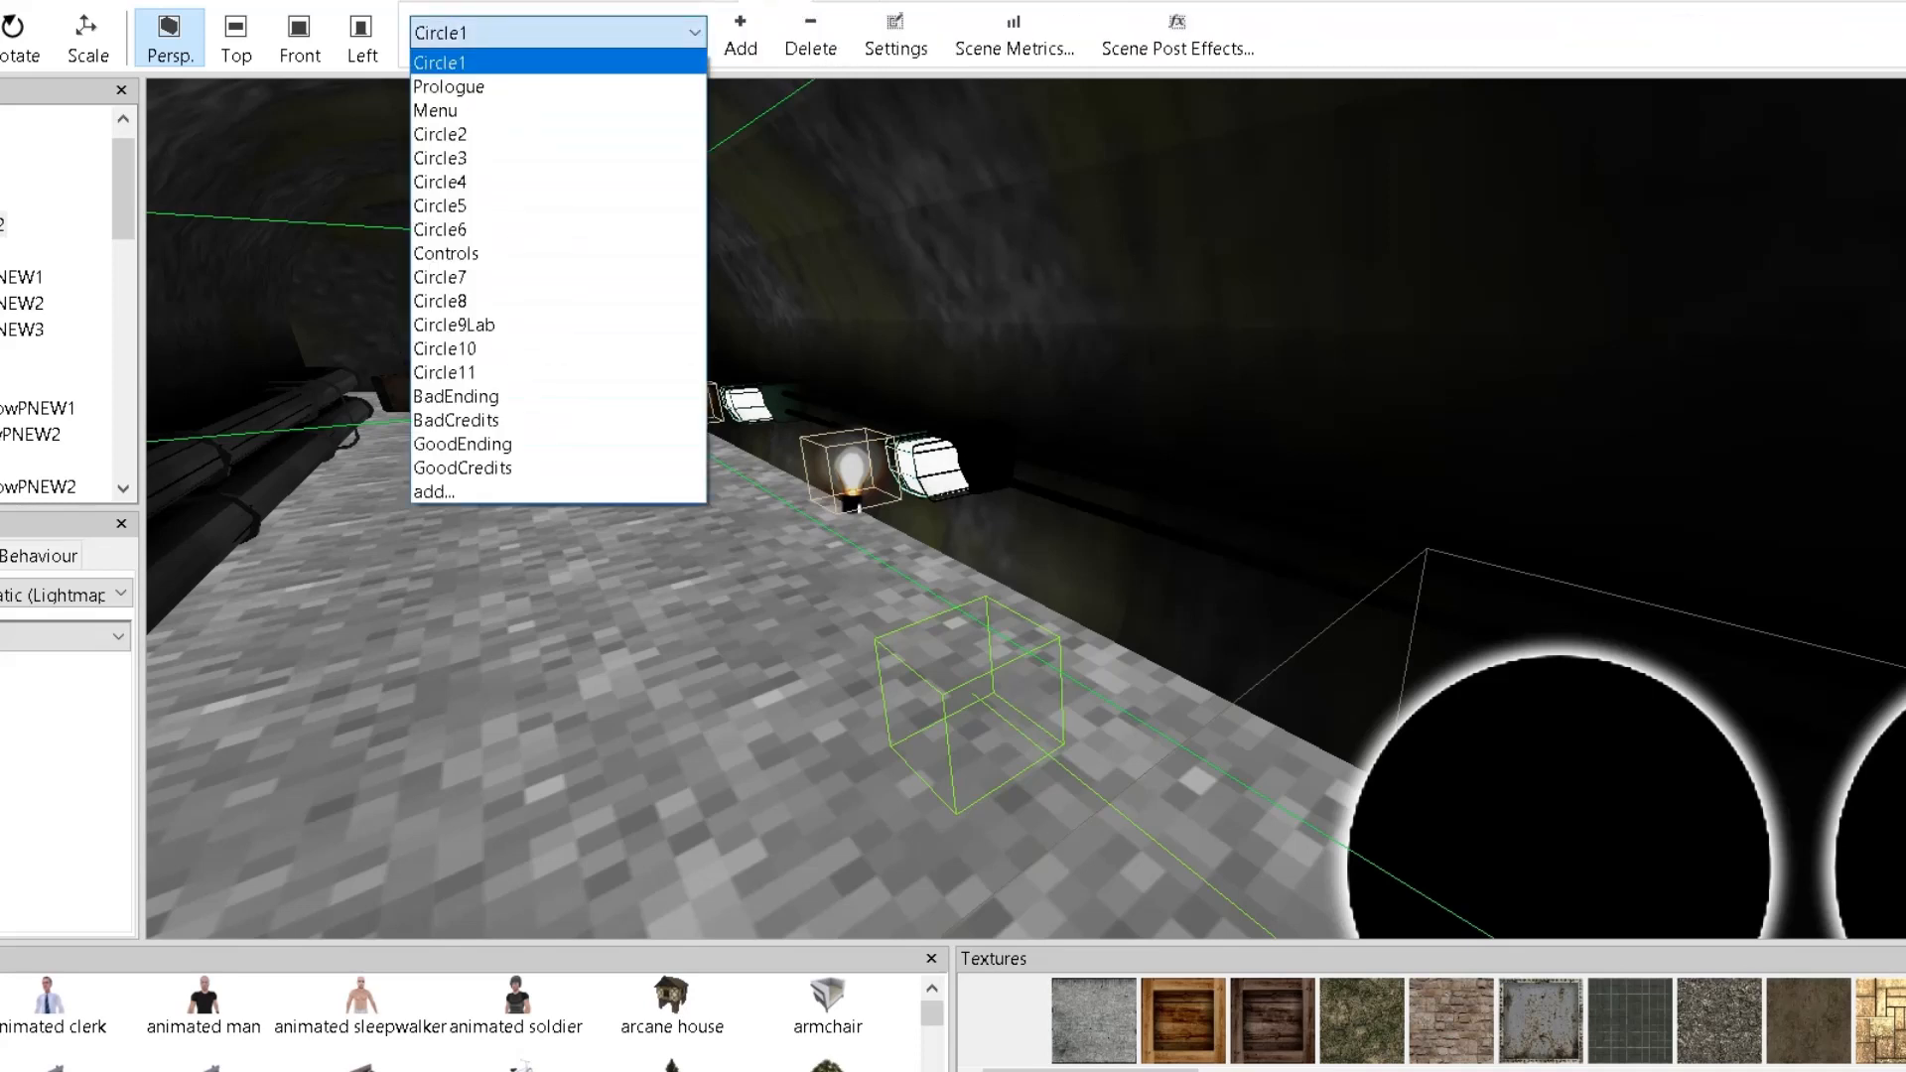
Step through the scene dropdown from Circle2 to Circle5, the sheet-draped figure scene.
left_click(440, 61)
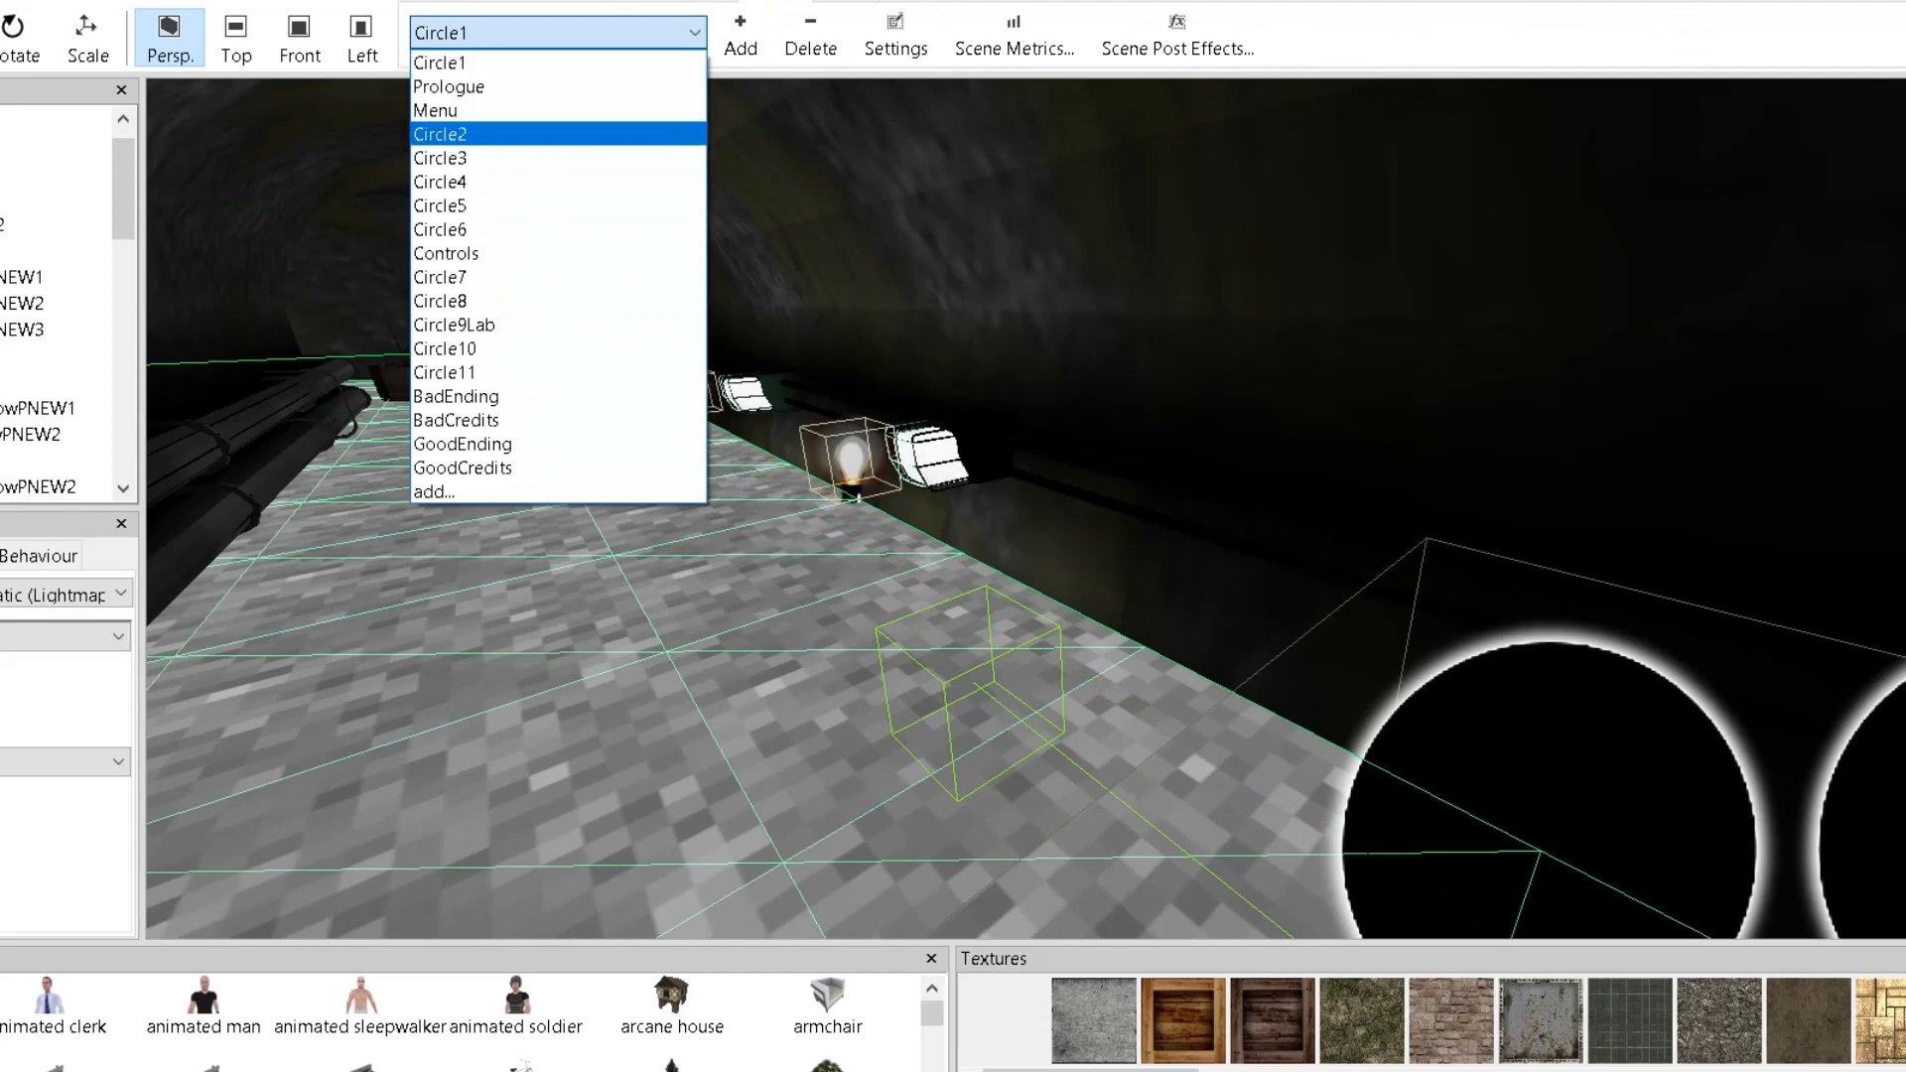
left_click(440, 183)
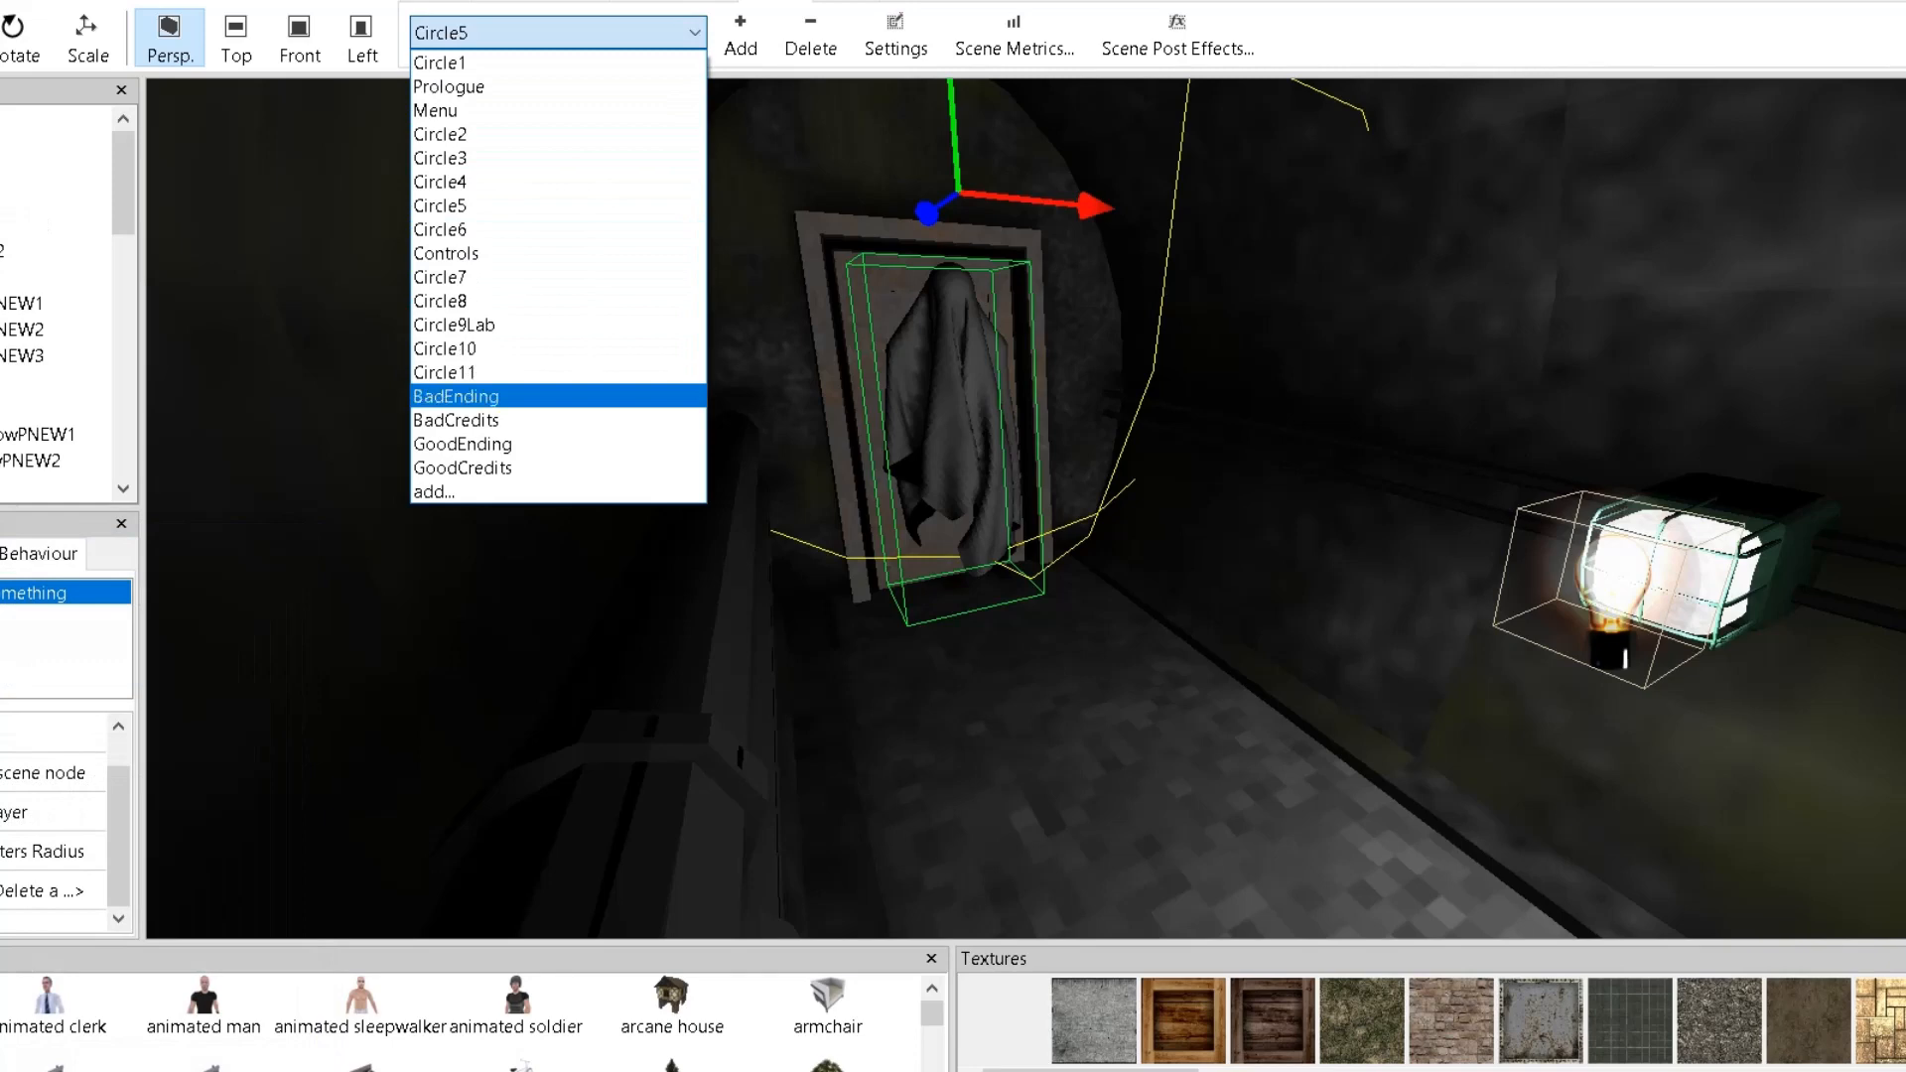
mouse_move(452, 325)
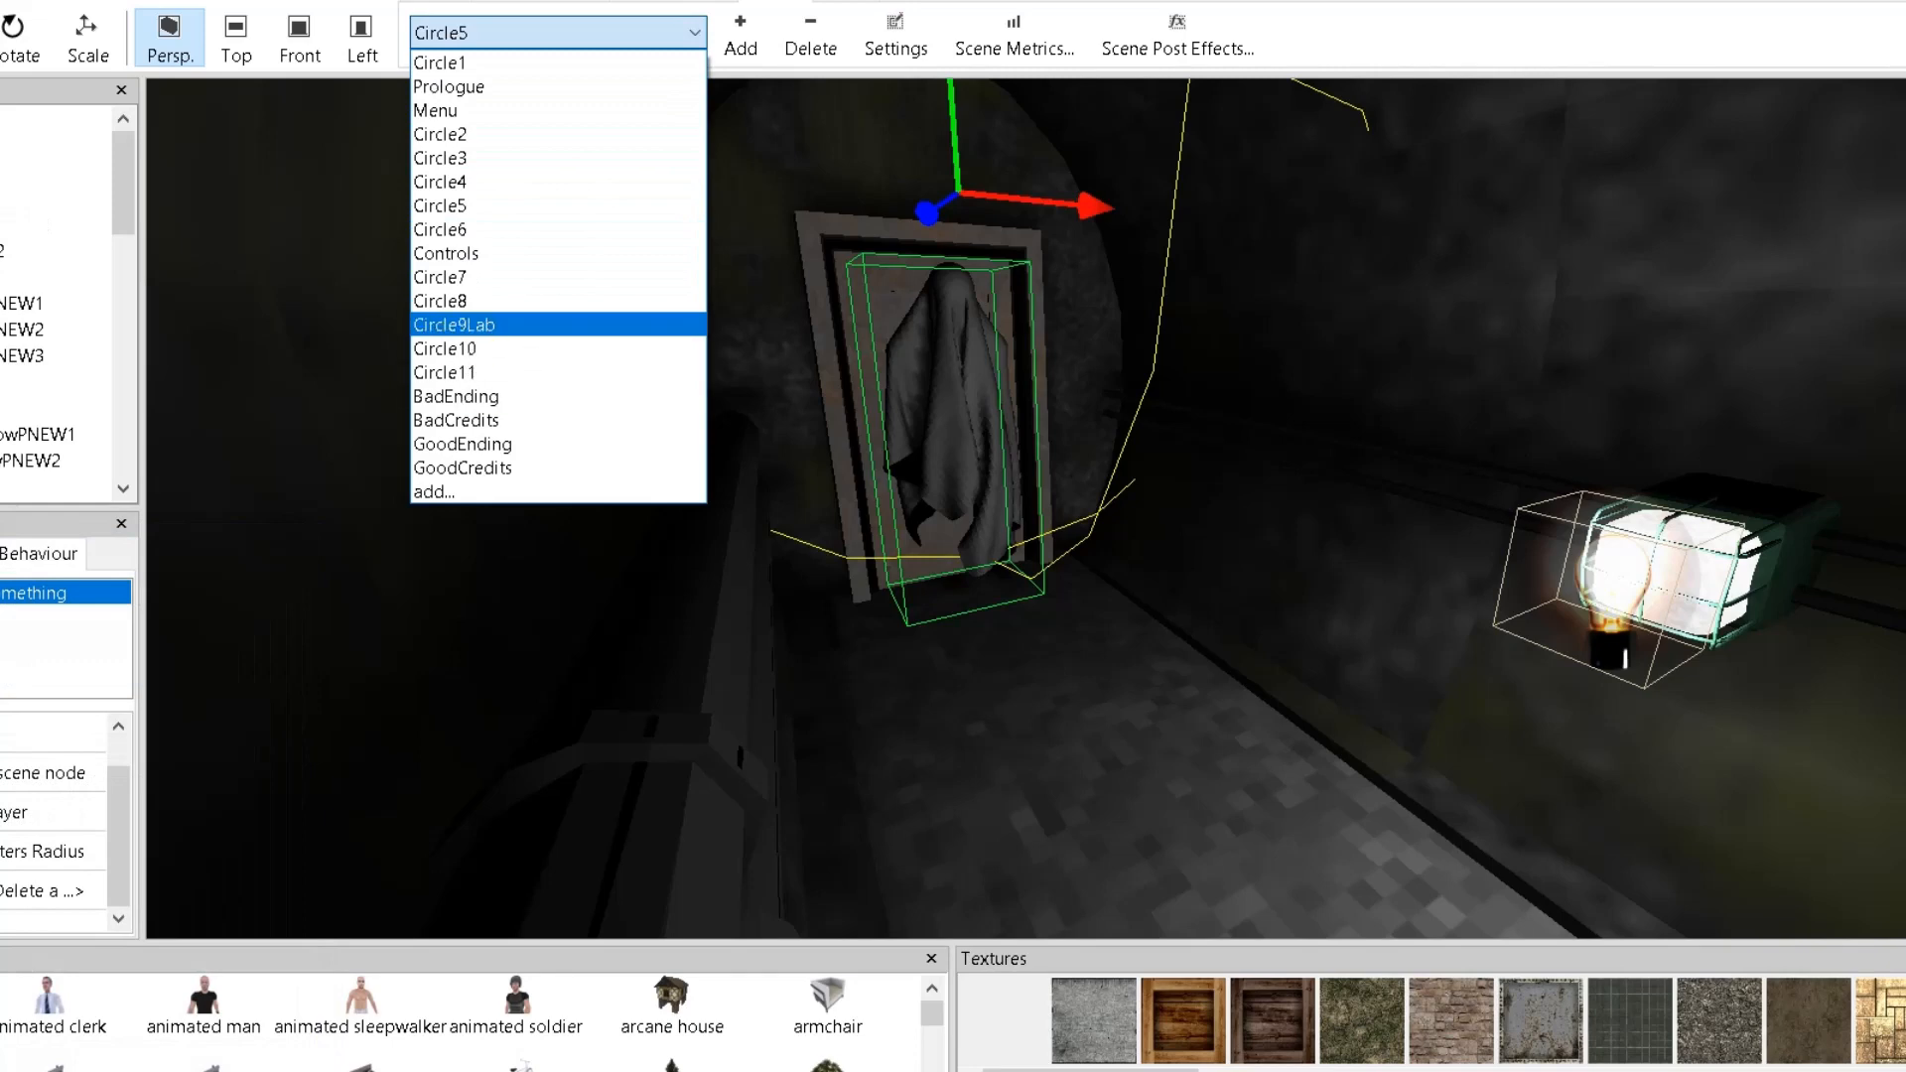
Open Circle9Lab and orbit the viewport around the creature tanks.
left_click(453, 323)
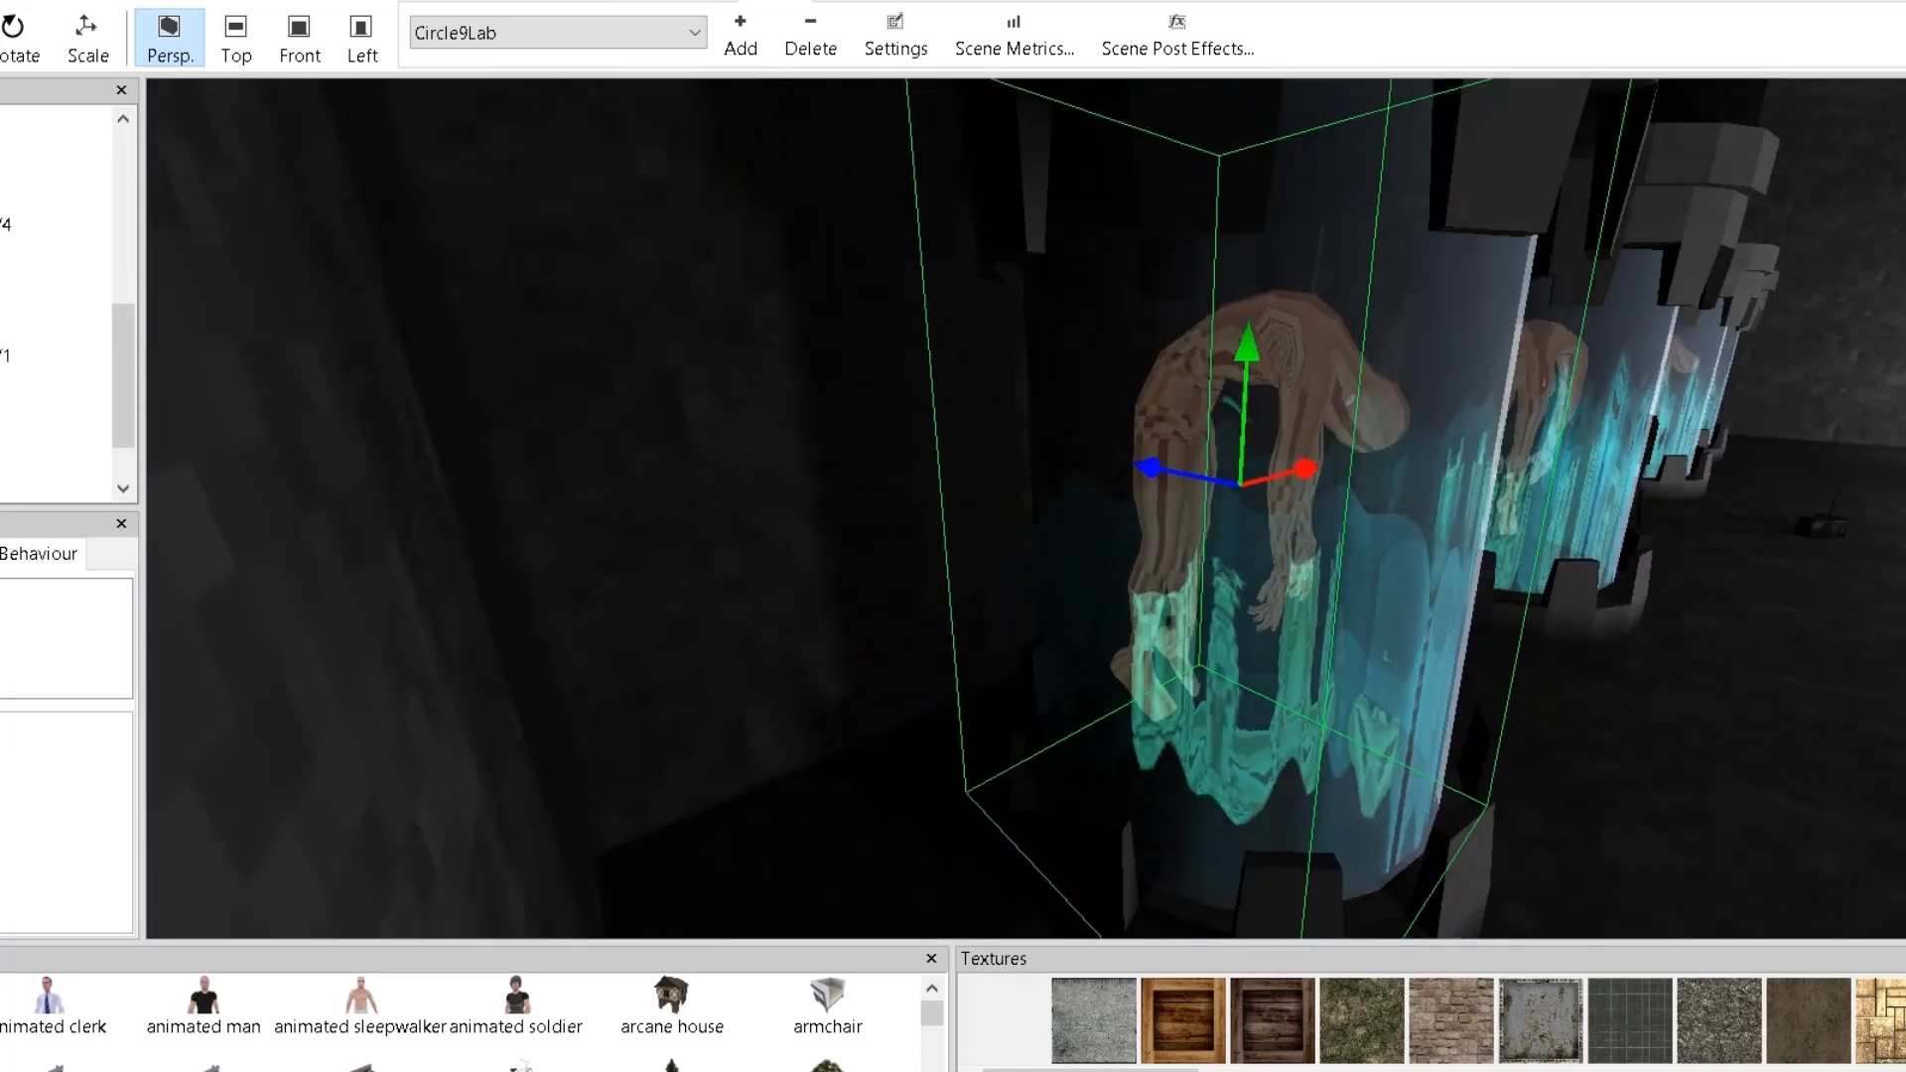
left_click_drag(1228, 475, 753, 304)
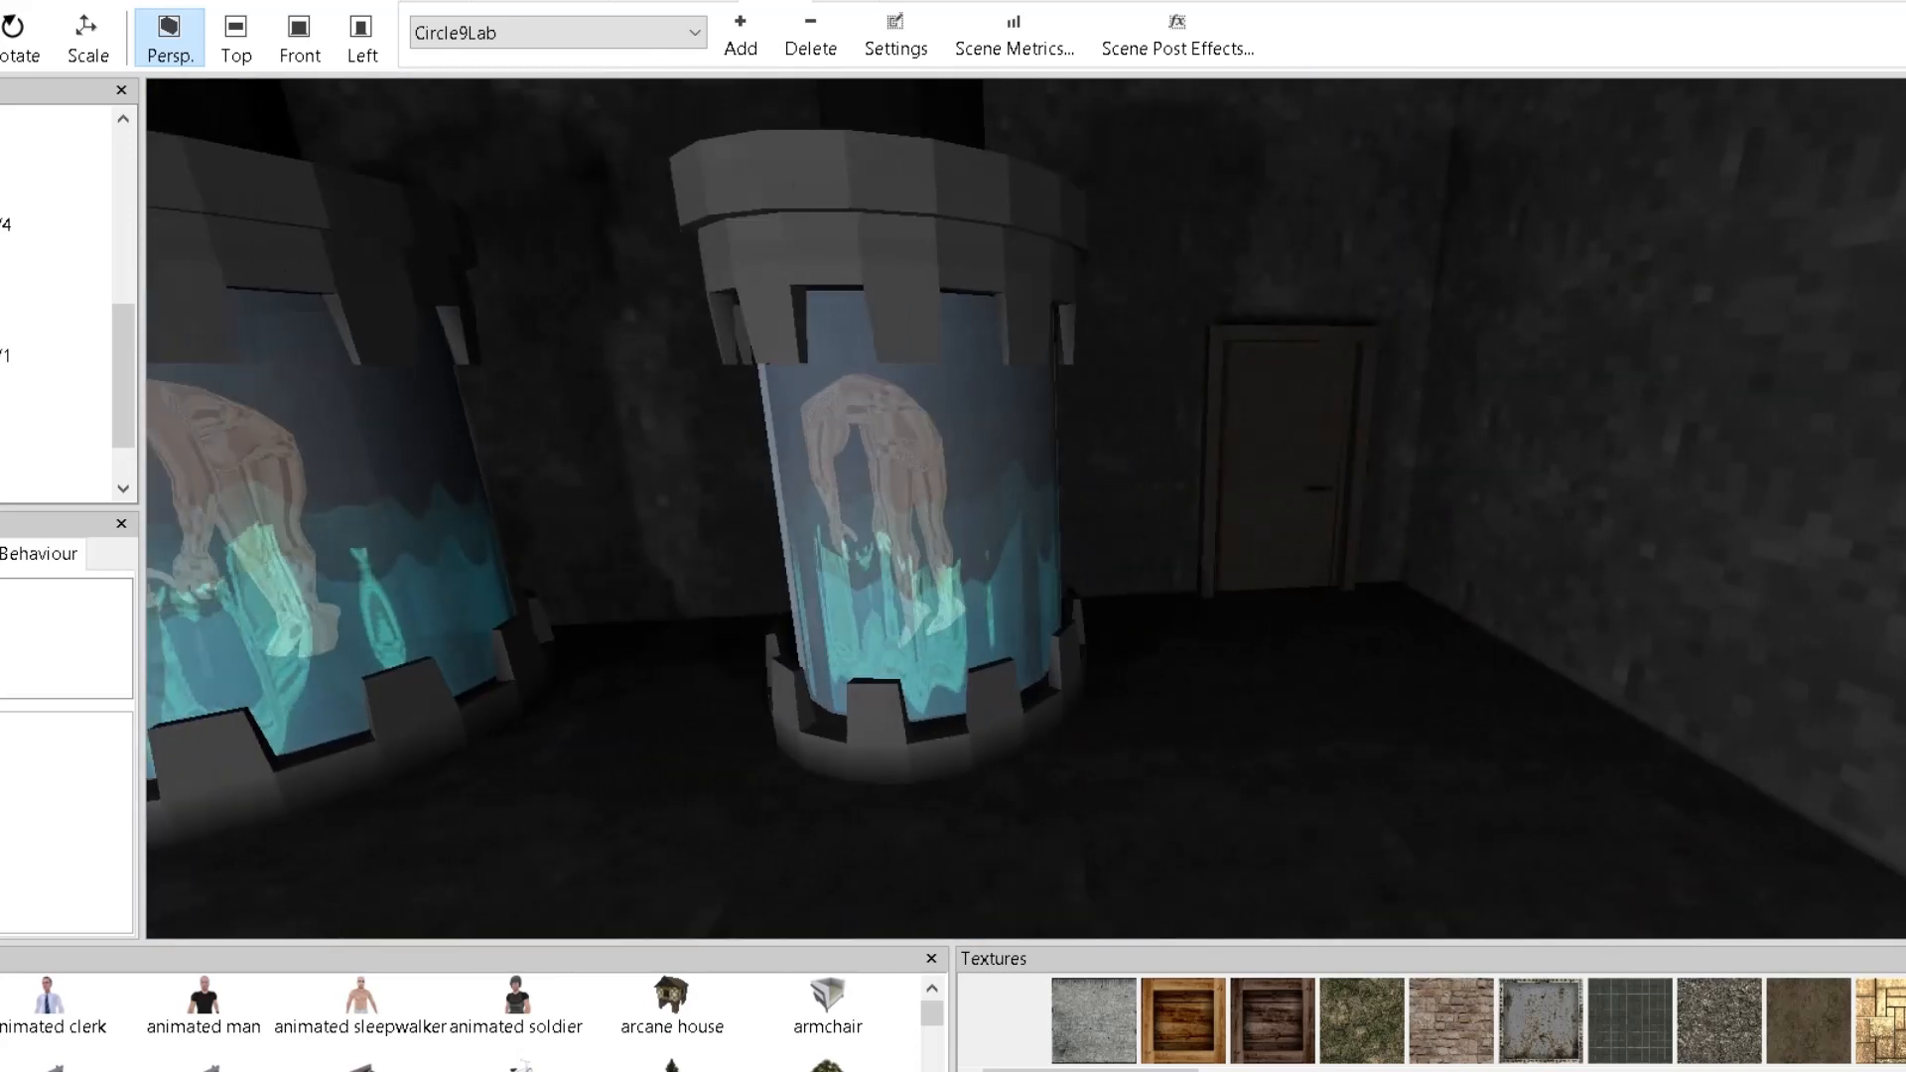
left_click(557, 32)
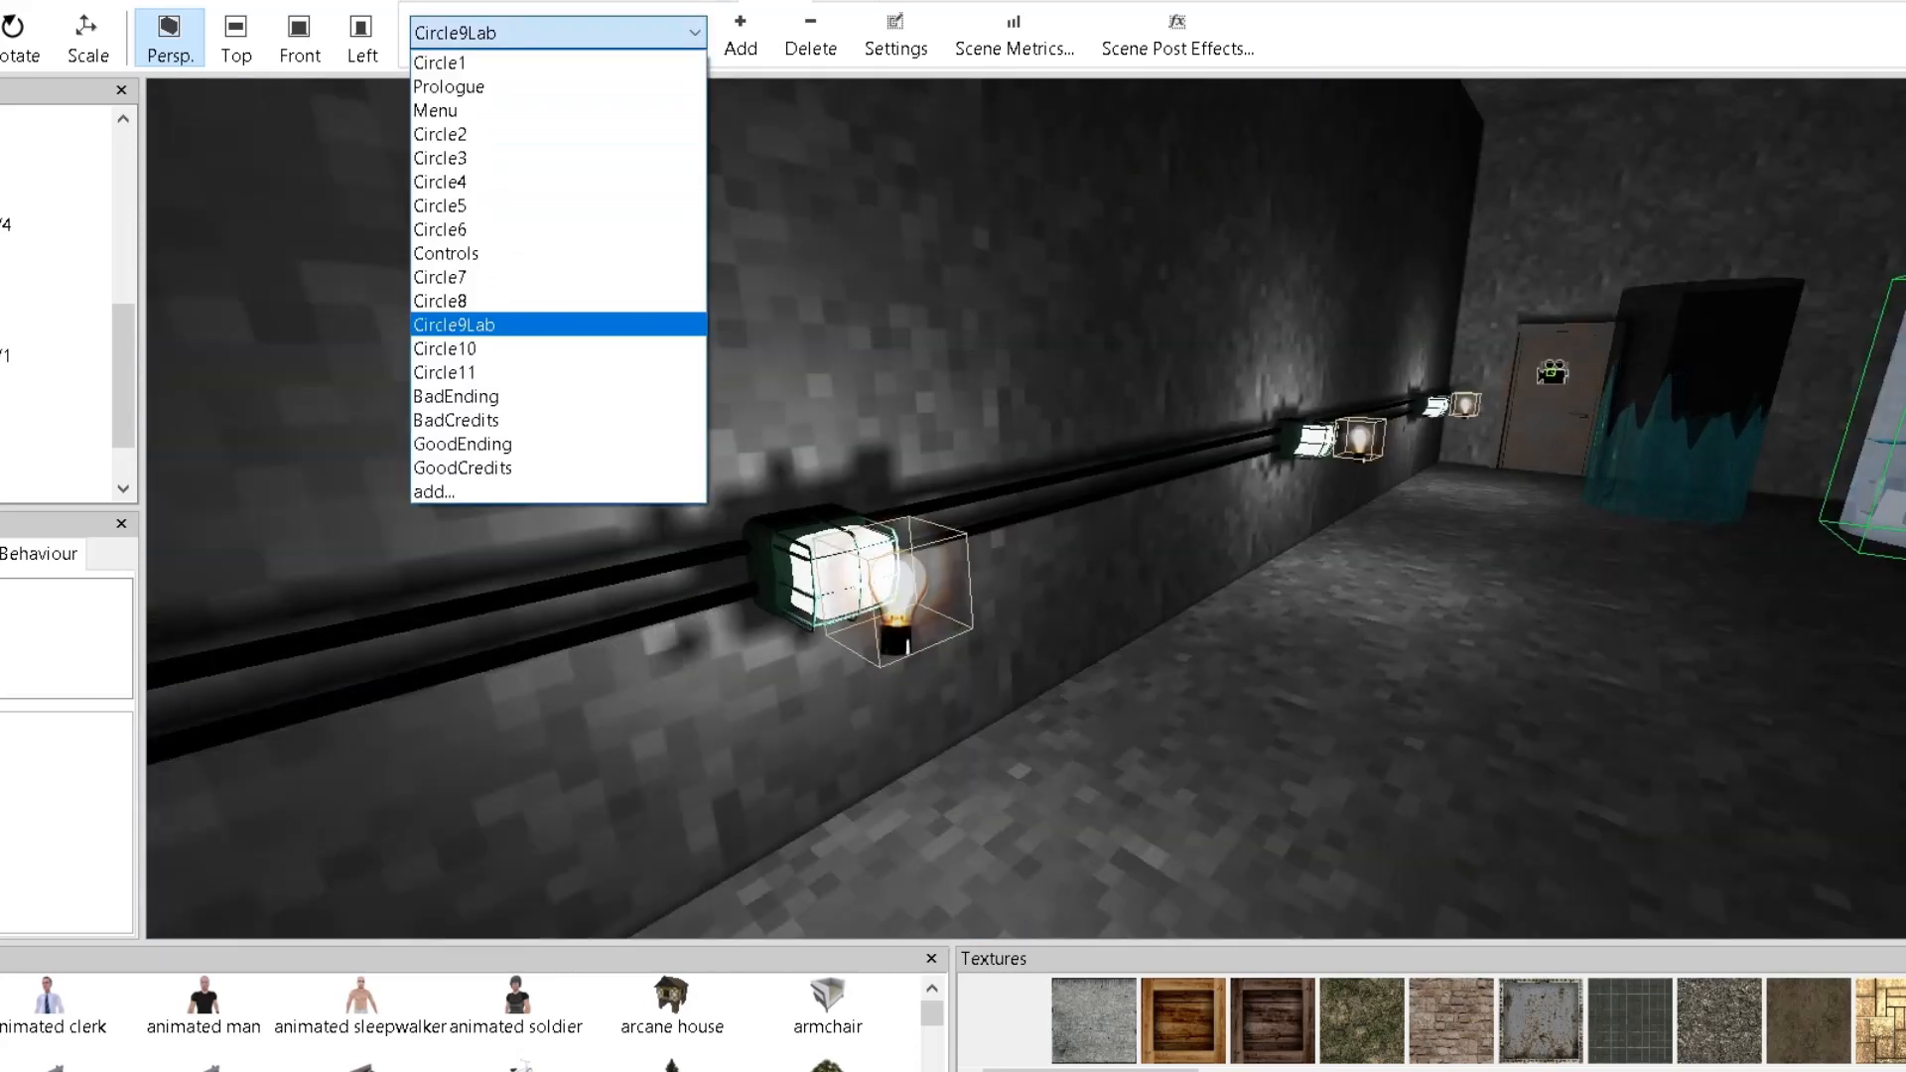
View the blood-stained BadEnding scene, then switch to GoodEnding.
left_click(456, 395)
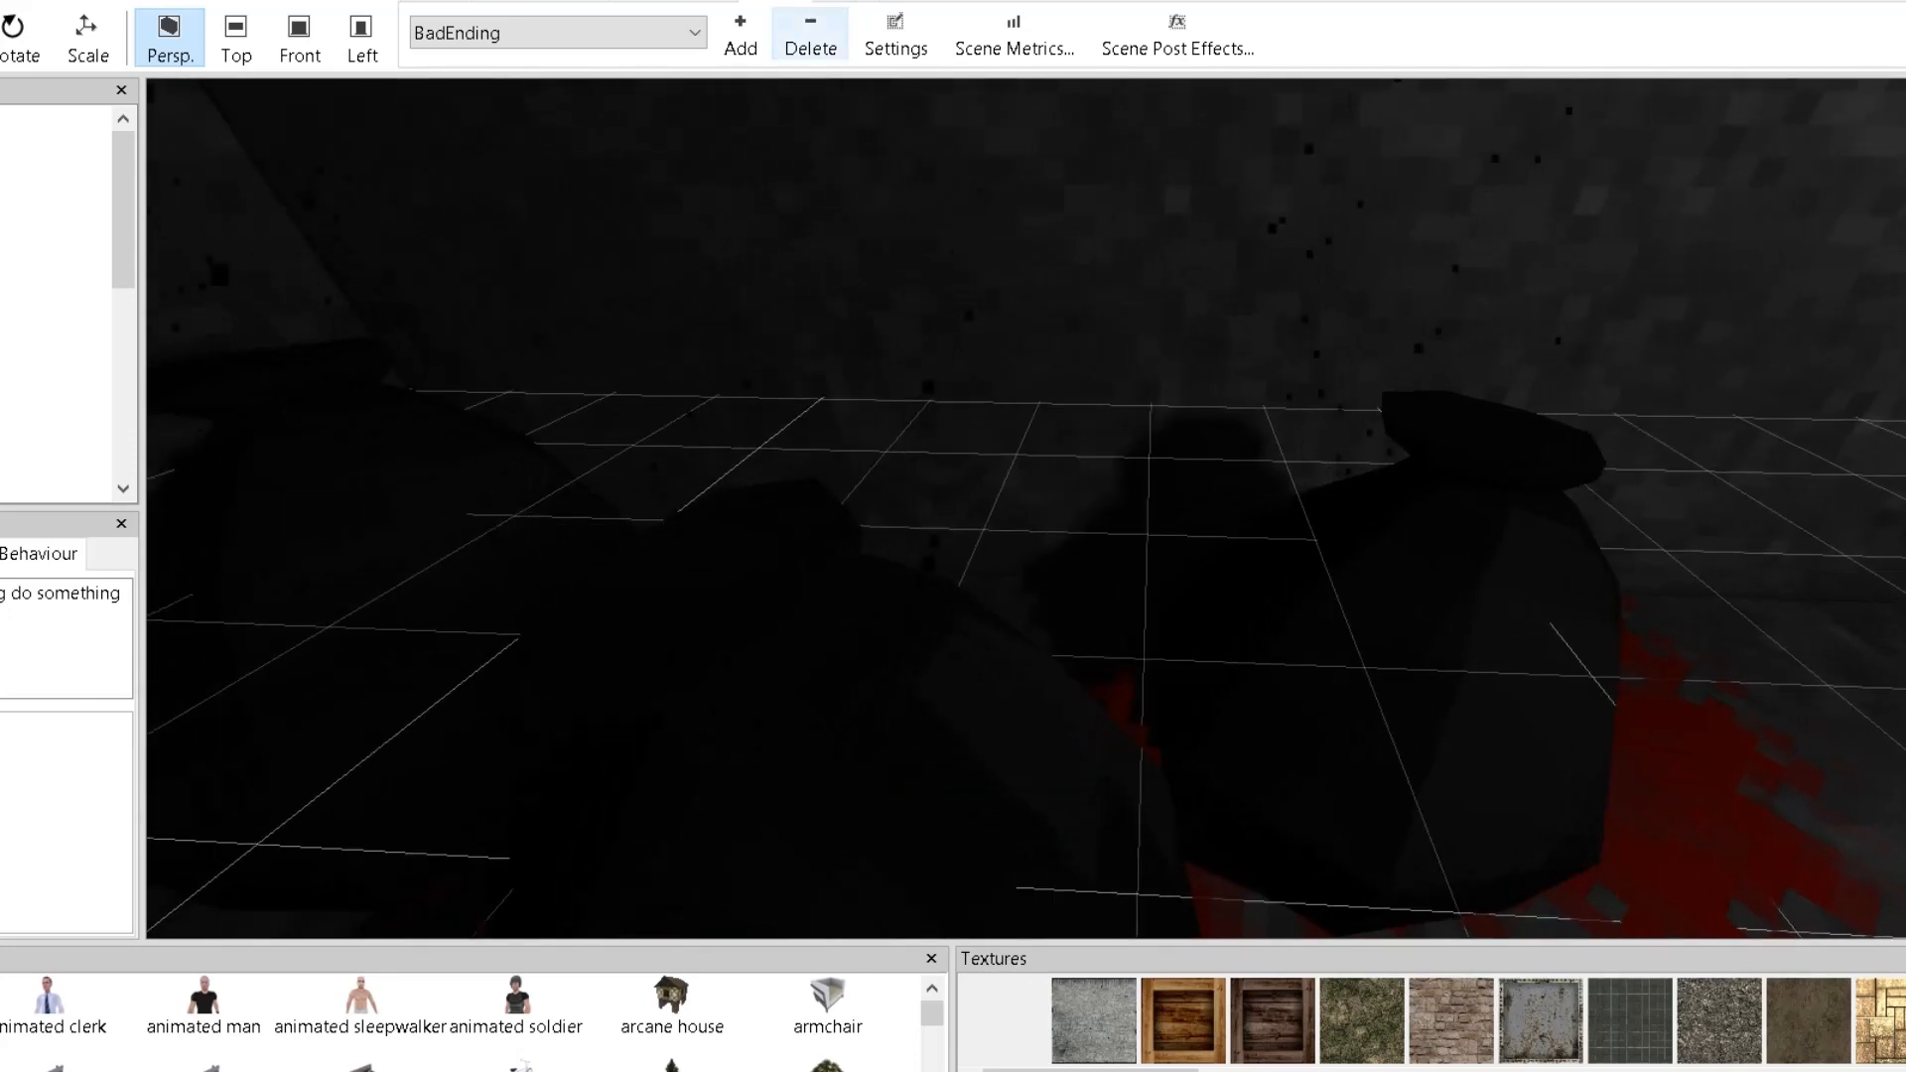
left_click(557, 32)
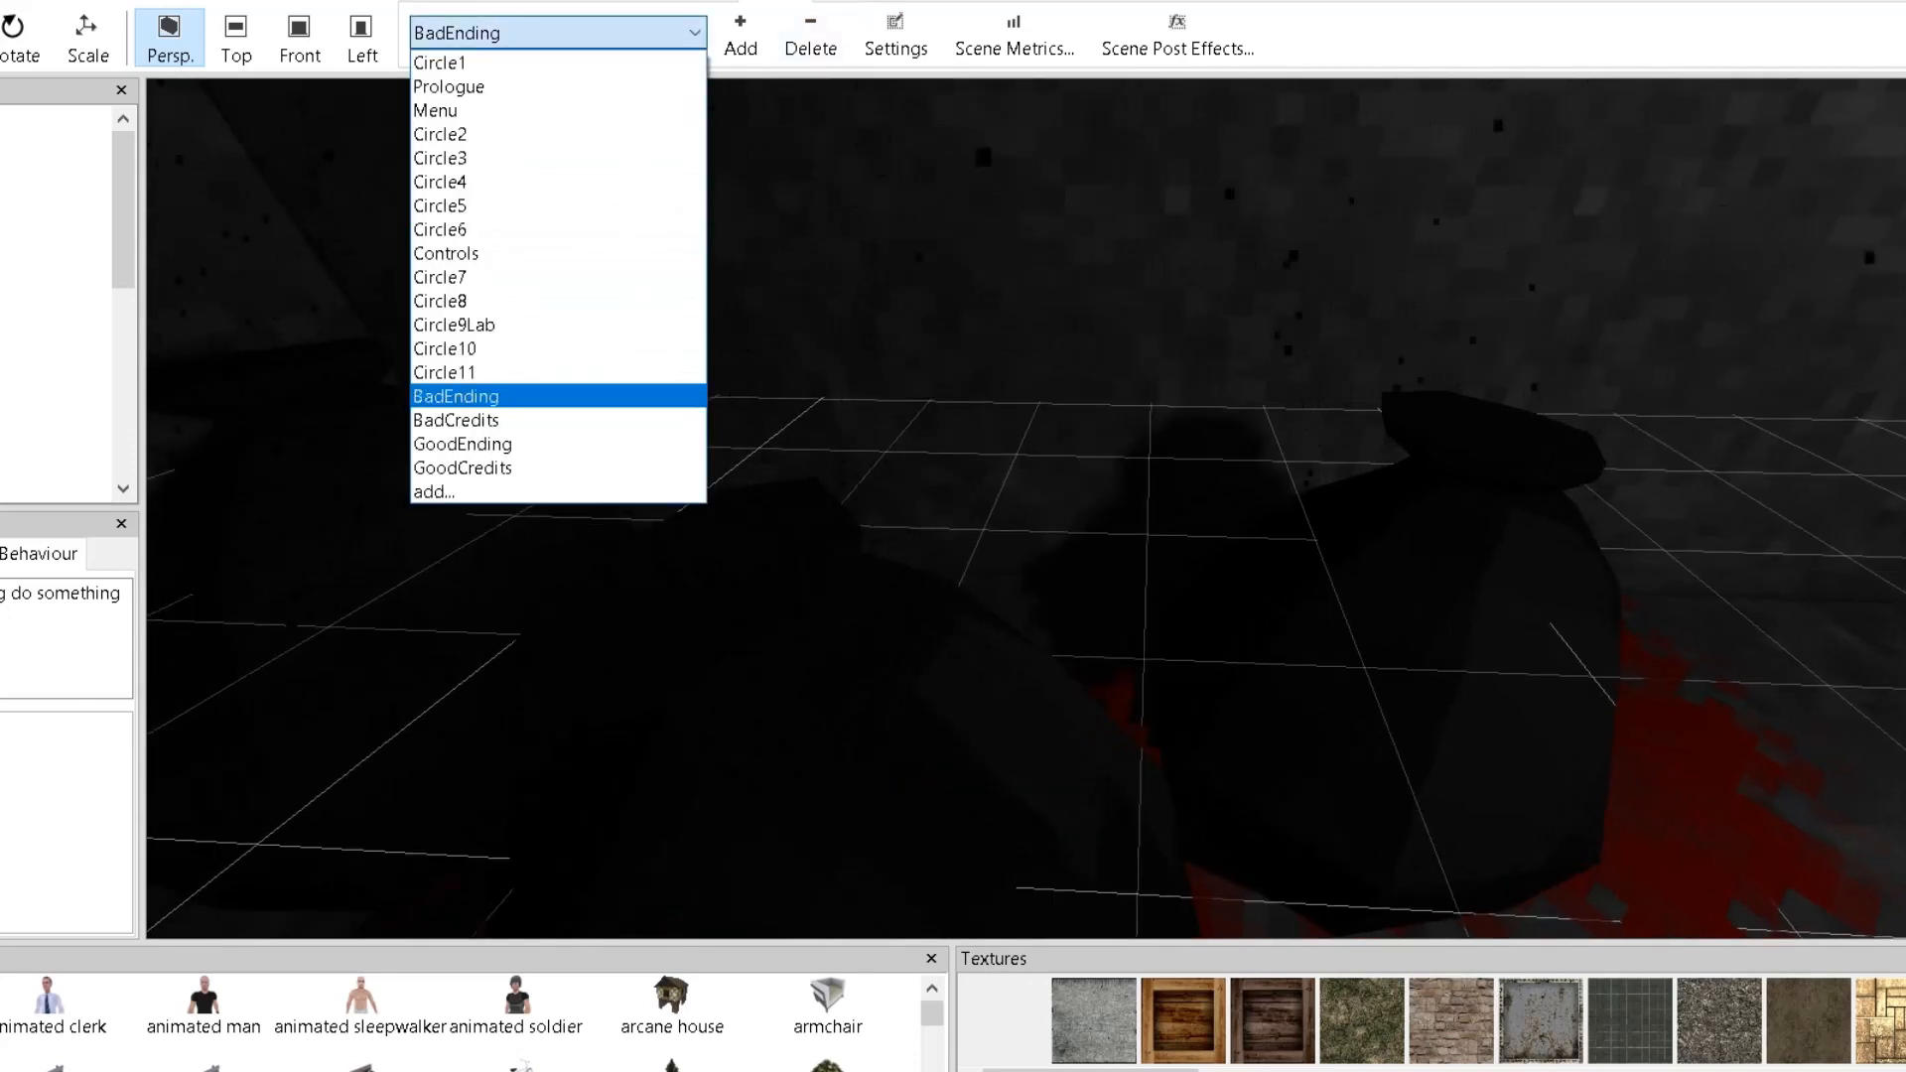
left_click(461, 444)
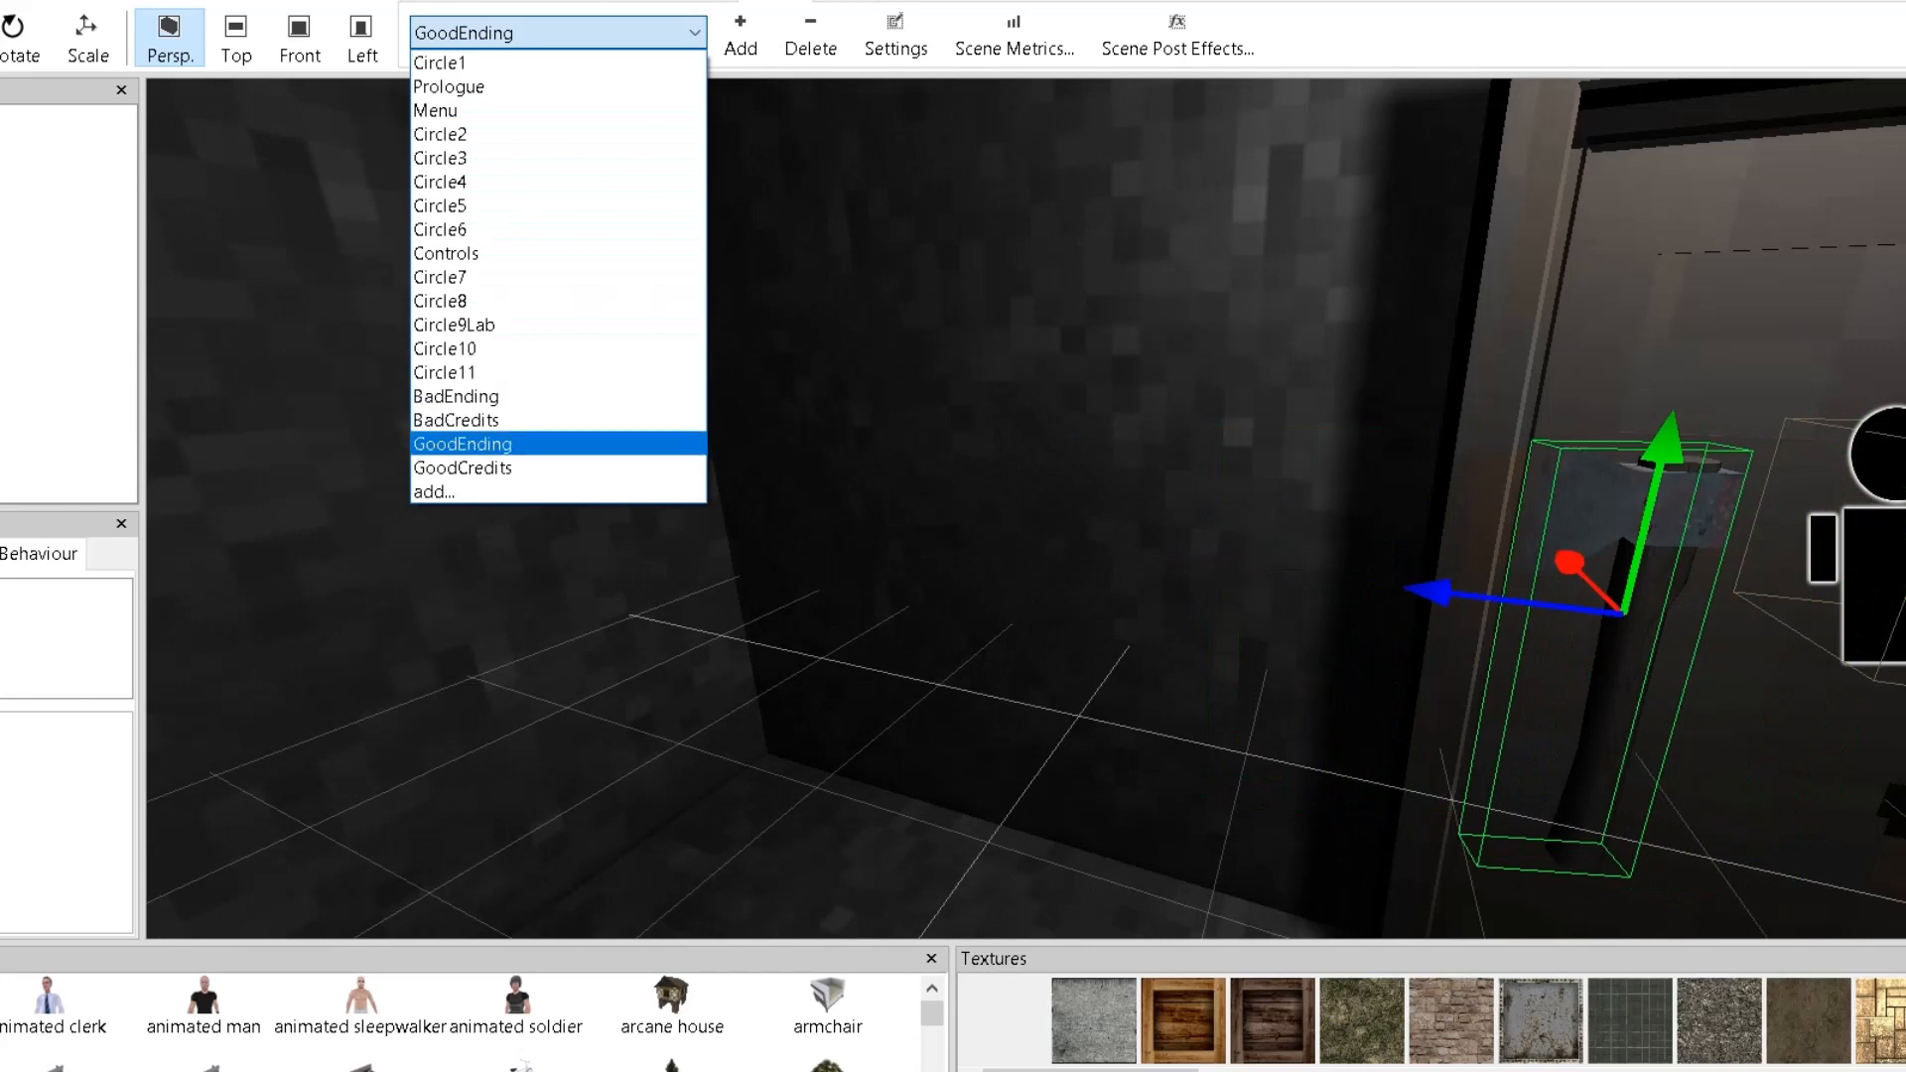
View the GoodCredits 'True Ending' screen, then return to the itch.io catalog.
left_click(462, 467)
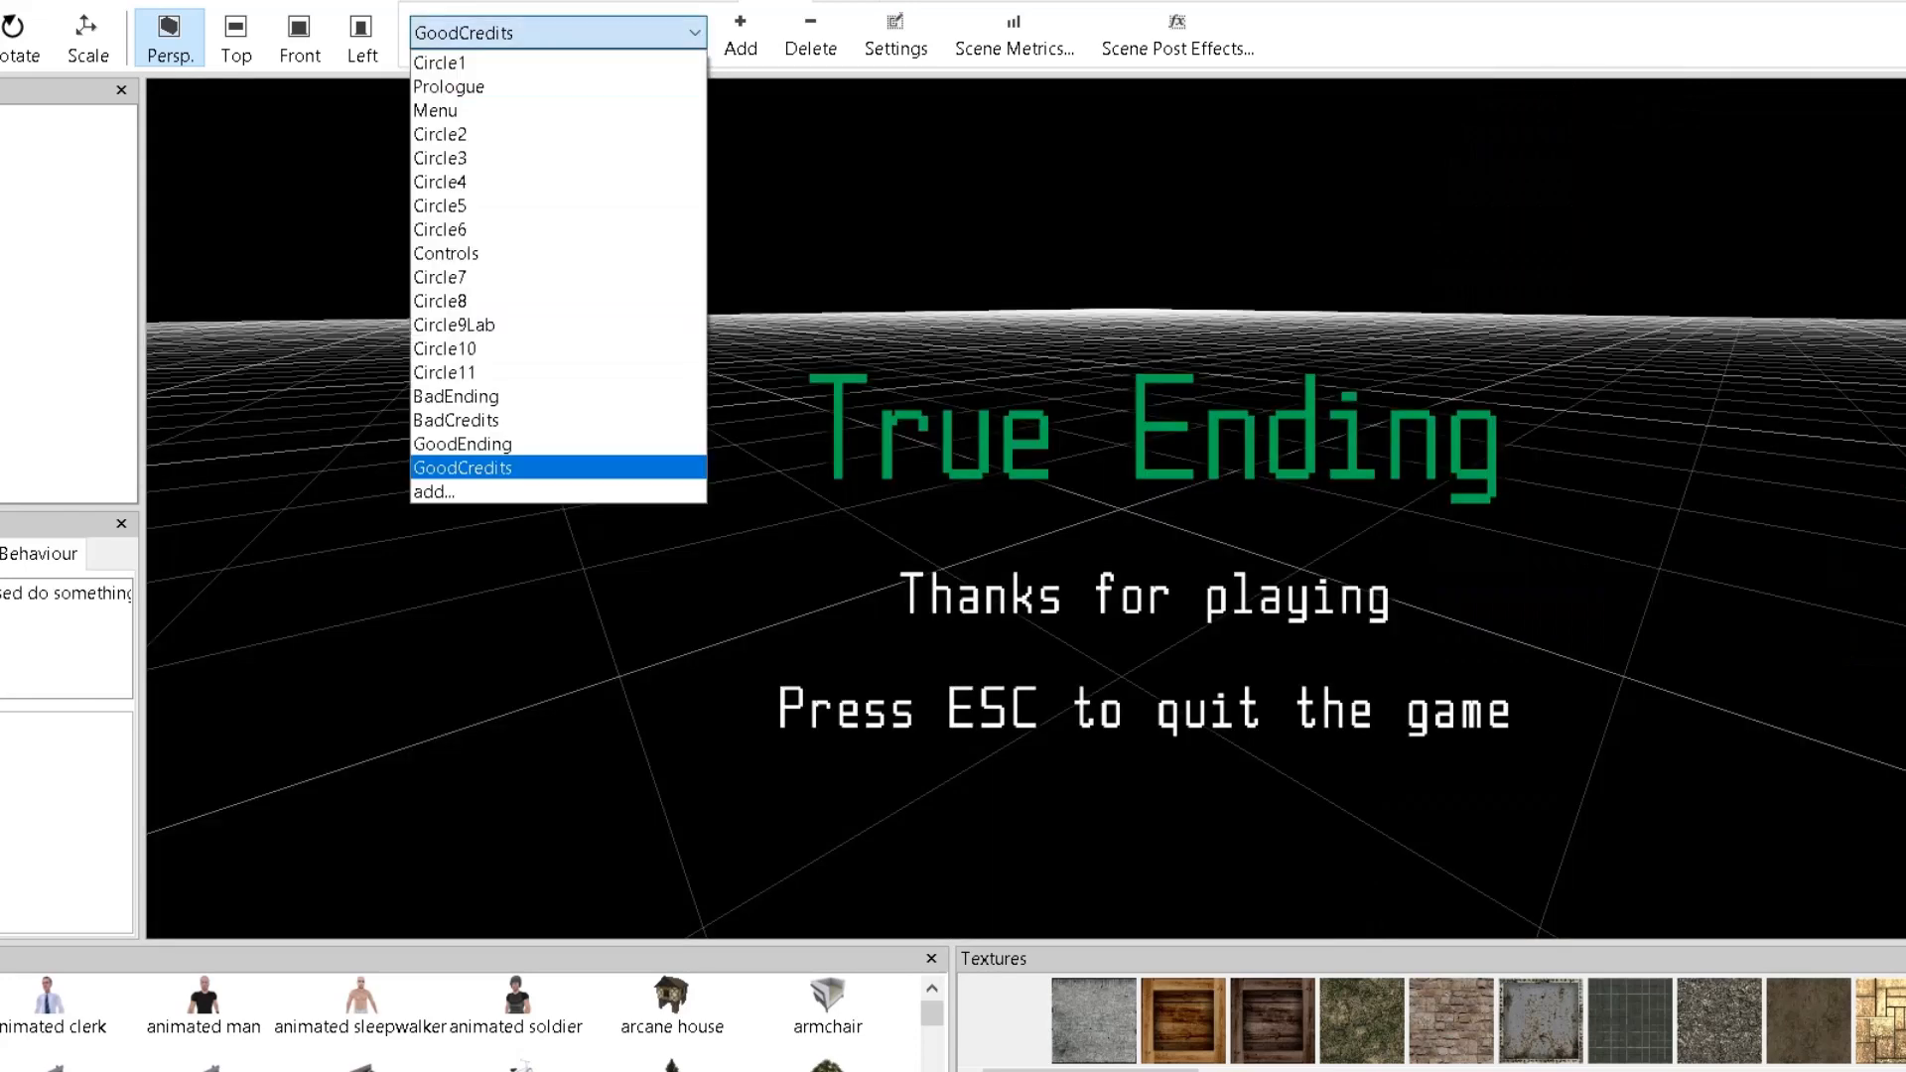
left_click(449, 87)
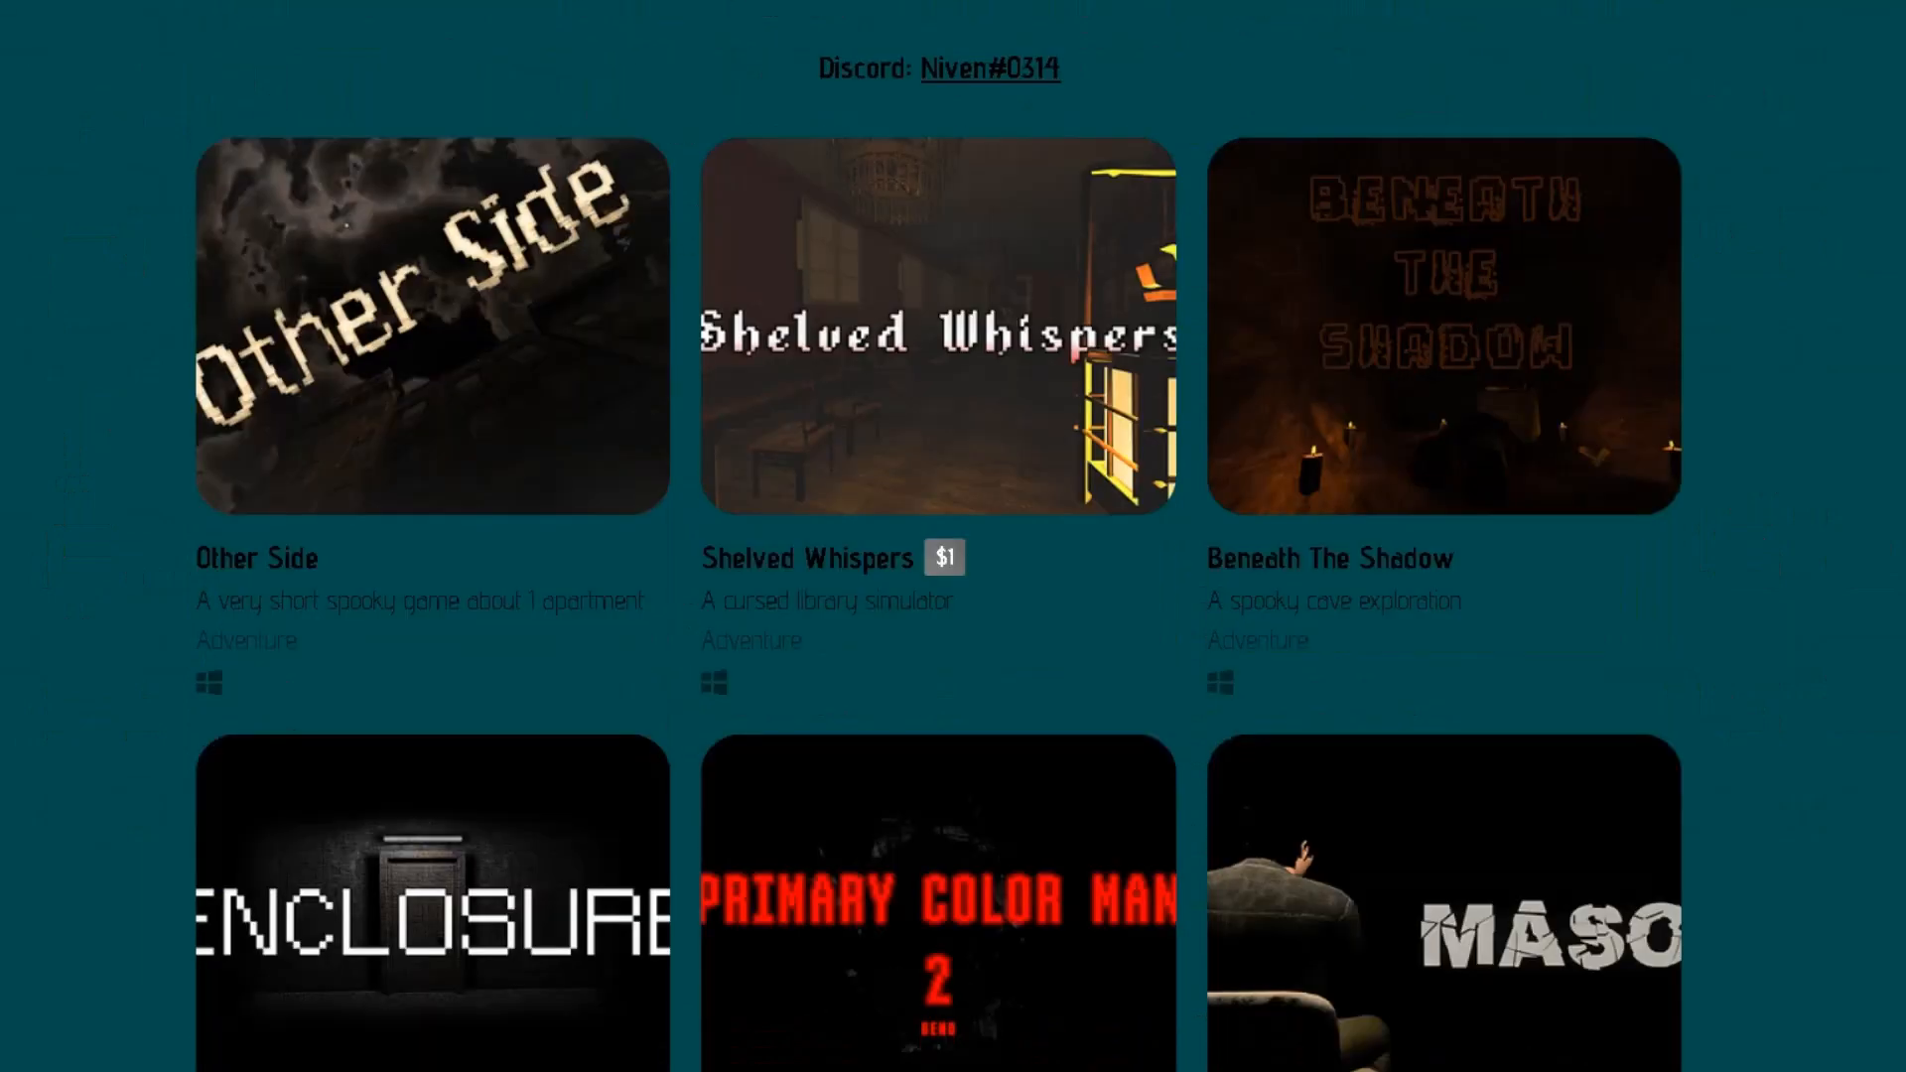
Scroll the itch.io profile bio mentioning Copper Cube 6 and the horror game grid.
scroll("down", 3)
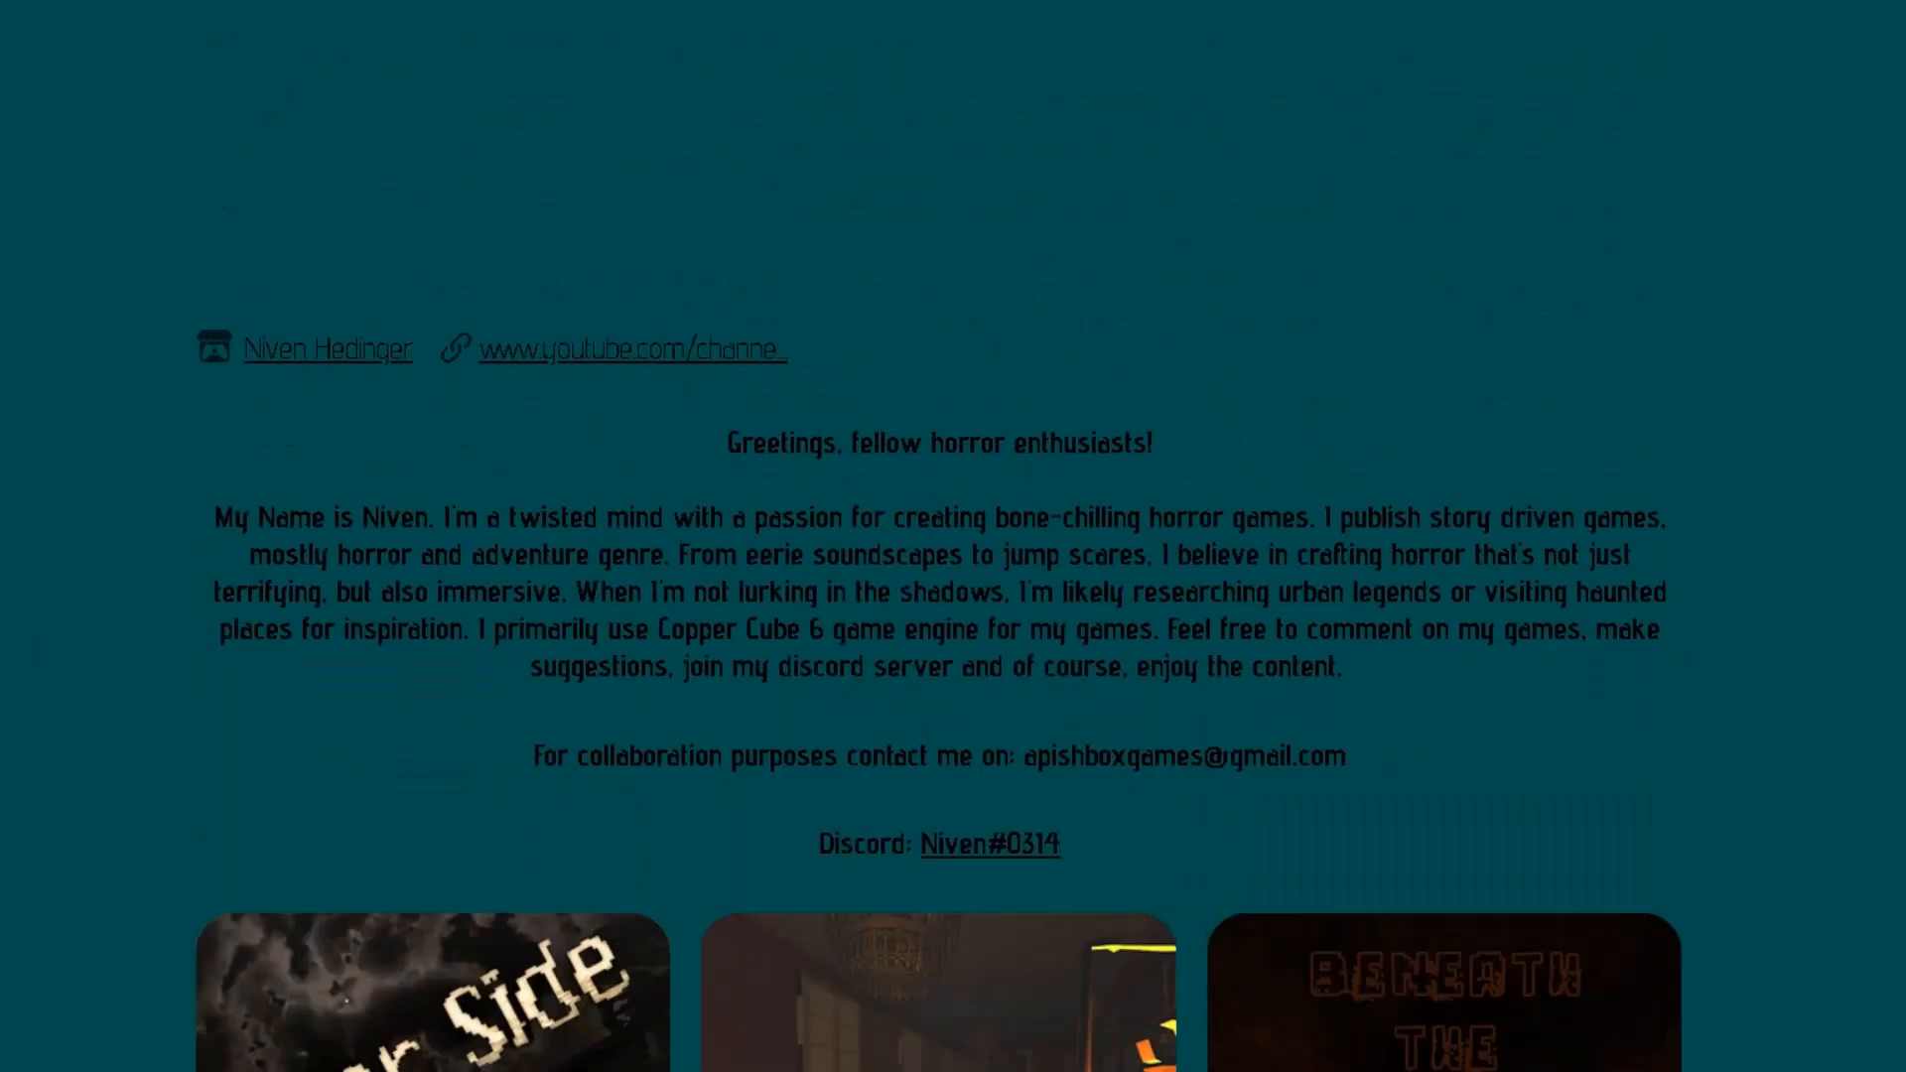
scroll("down", 3)
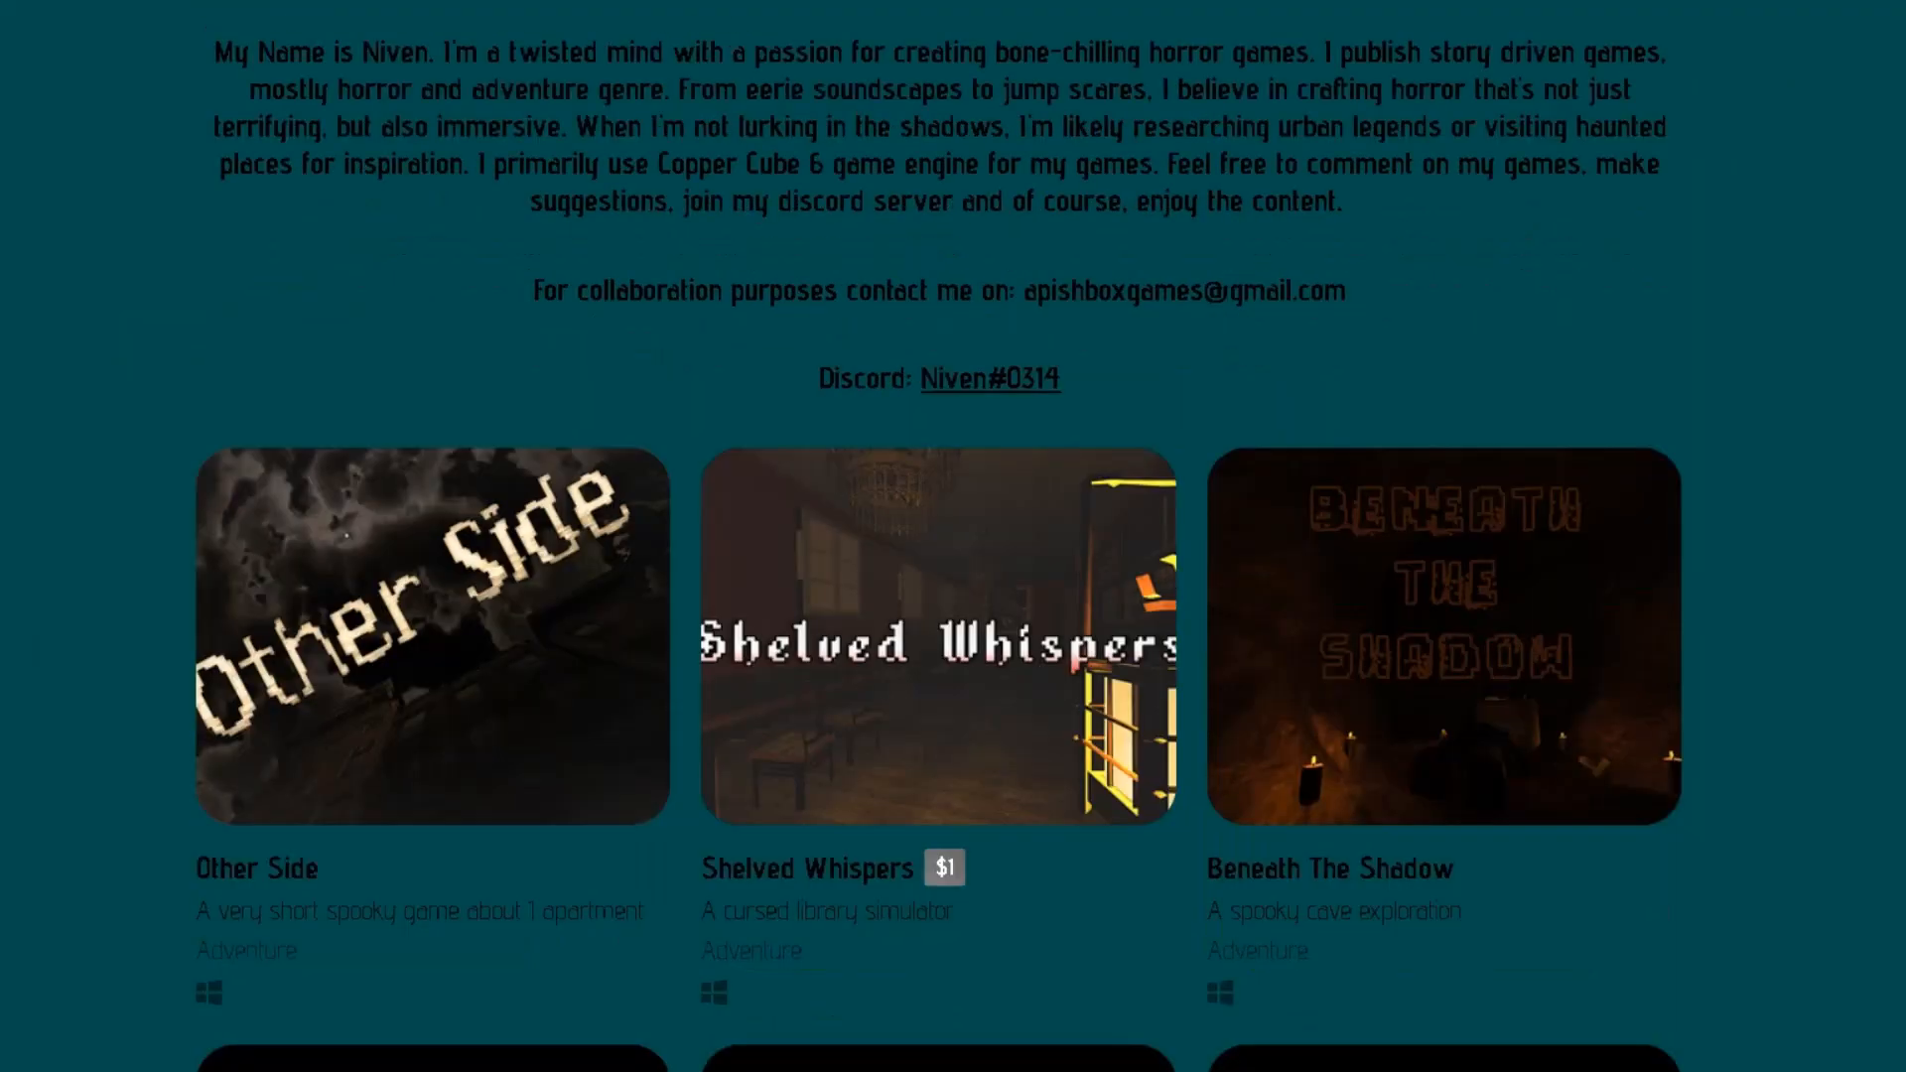